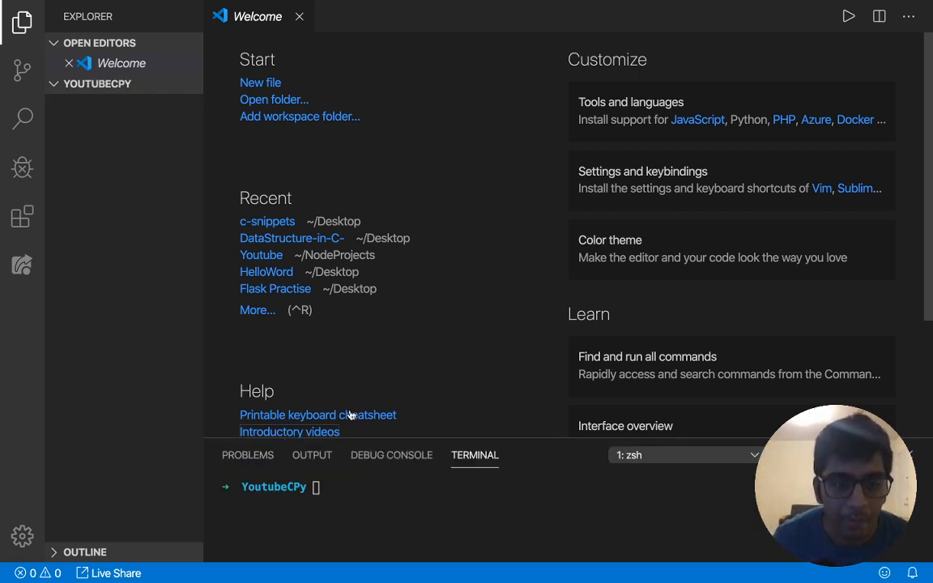
pyautogui.moveTo(429, 437)
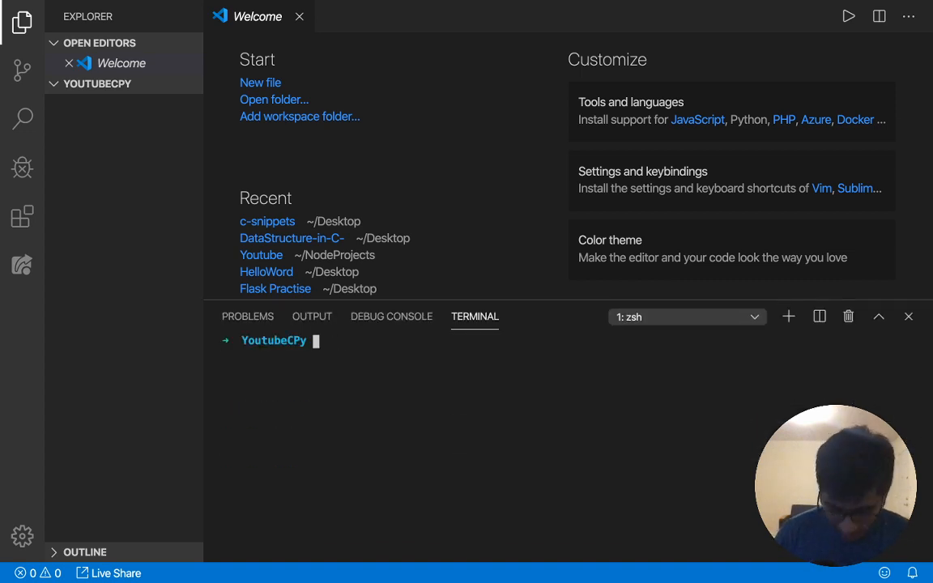
# Run dotnet new console -o pycsharp in the terminal to create the console project
pyautogui.write('dotnet run')
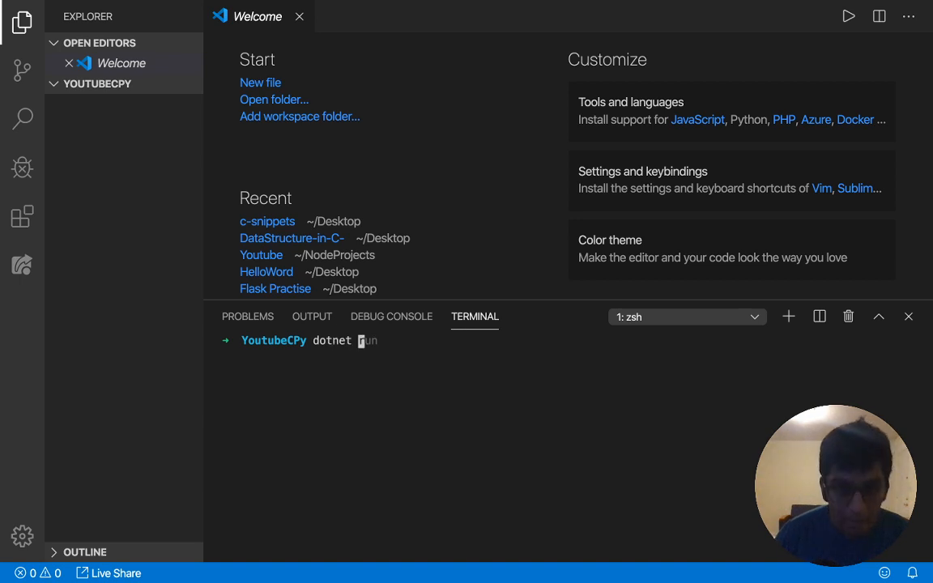
pyautogui.write('new console -o pycsharp')
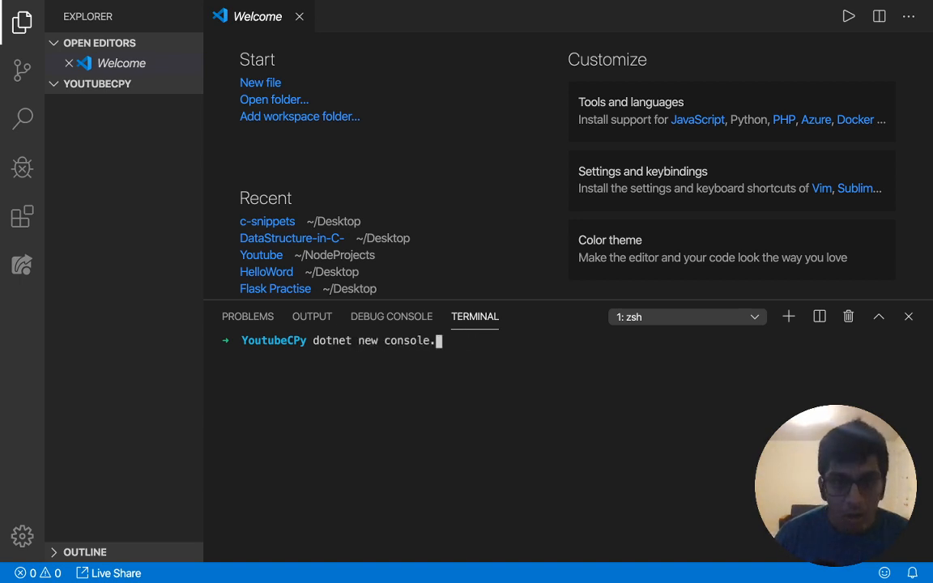
pyautogui.write('-o pycsharp')
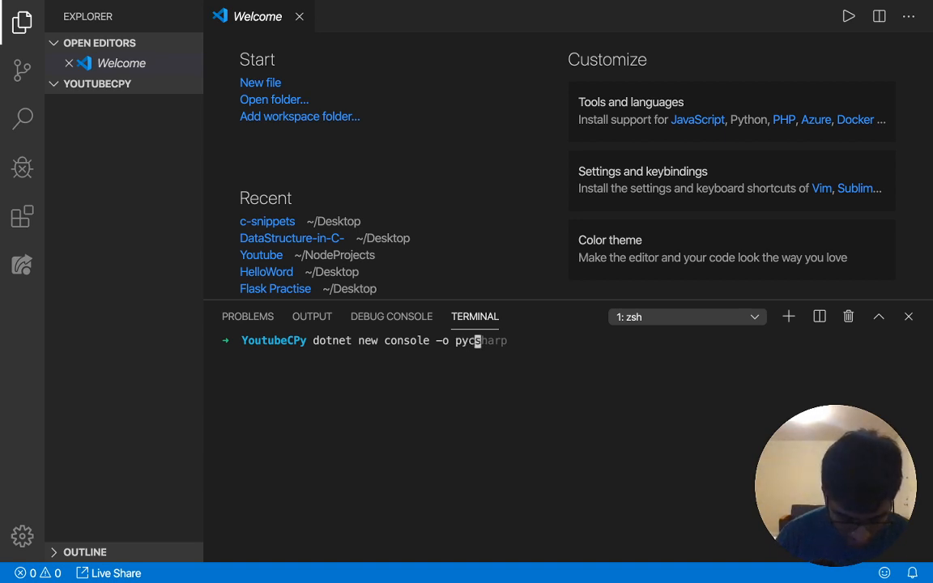
pyautogui.press('enter')
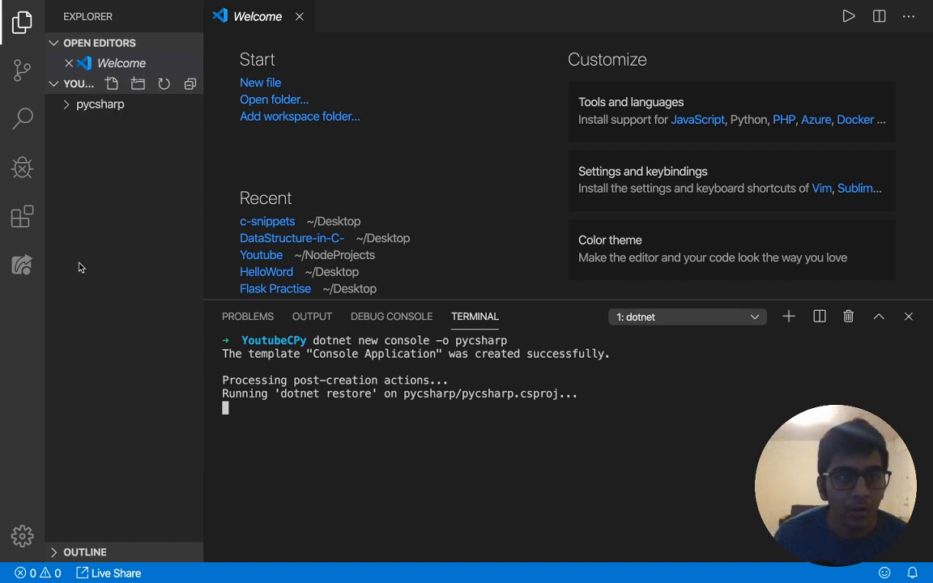
# Expand the pycsharp folder, open Program.cs, and move the terminal into the project folder
pyautogui.click(100, 103)
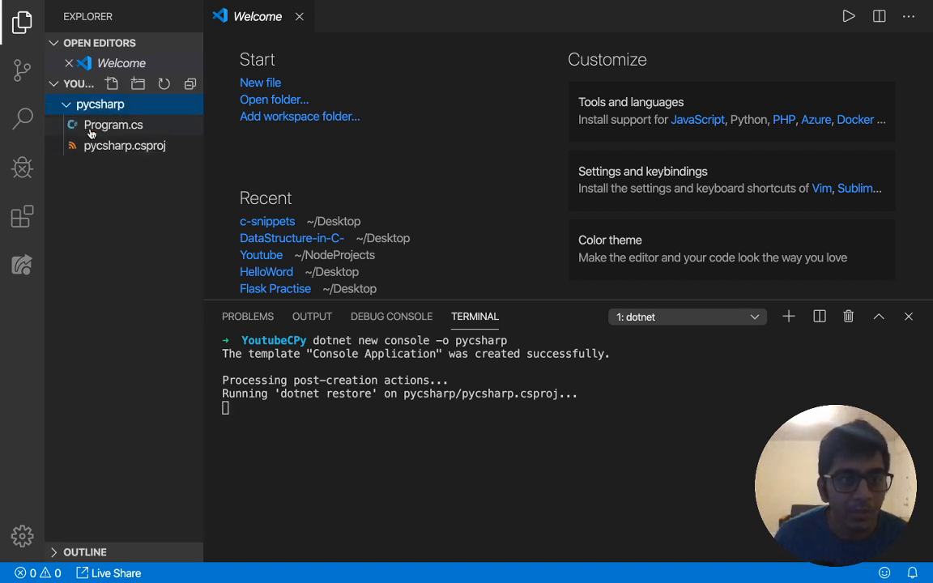
pyautogui.click(114, 123)
pyautogui.write('ls')
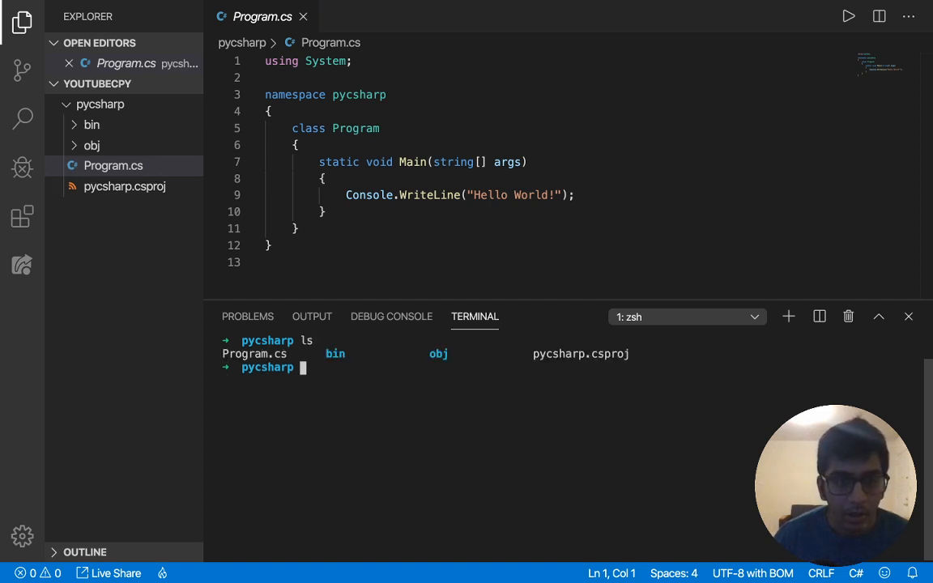
pyautogui.write('dotnet new console -o pycsharp')
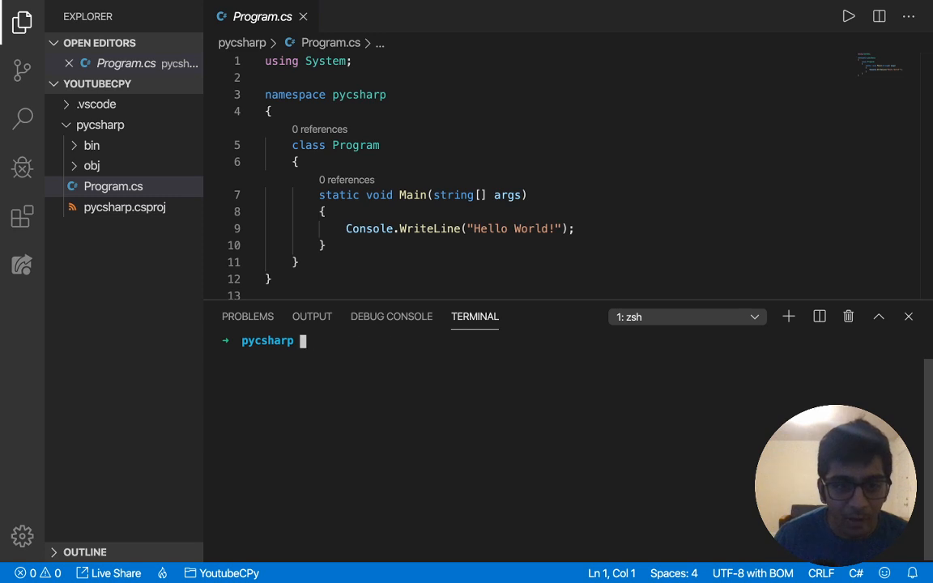
# Create an empty scripts.py in the project with touch and open it in the editor
pyautogui.write('touch pyscripts.py')
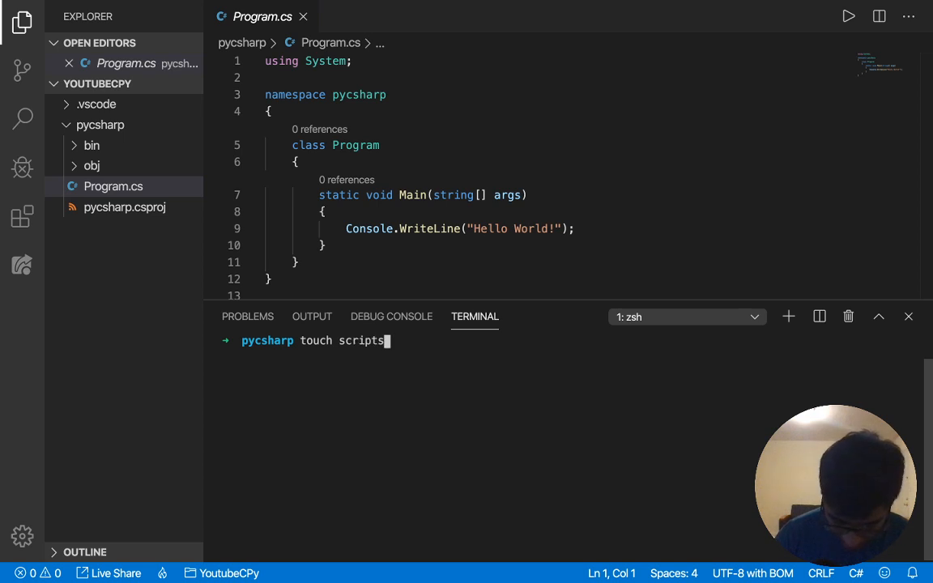
pyautogui.write('.')
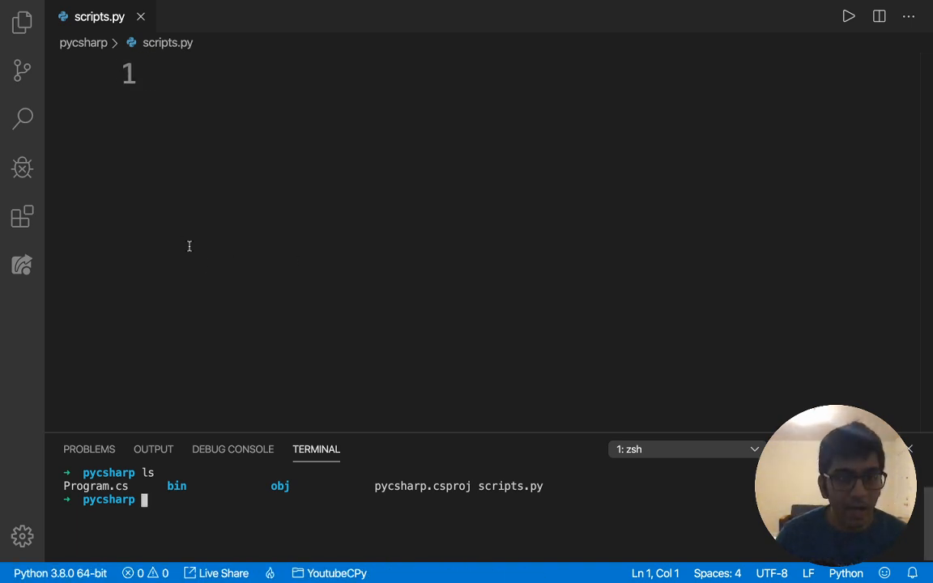
pyautogui.moveTo(211, 272)
pyautogui.write('try:')
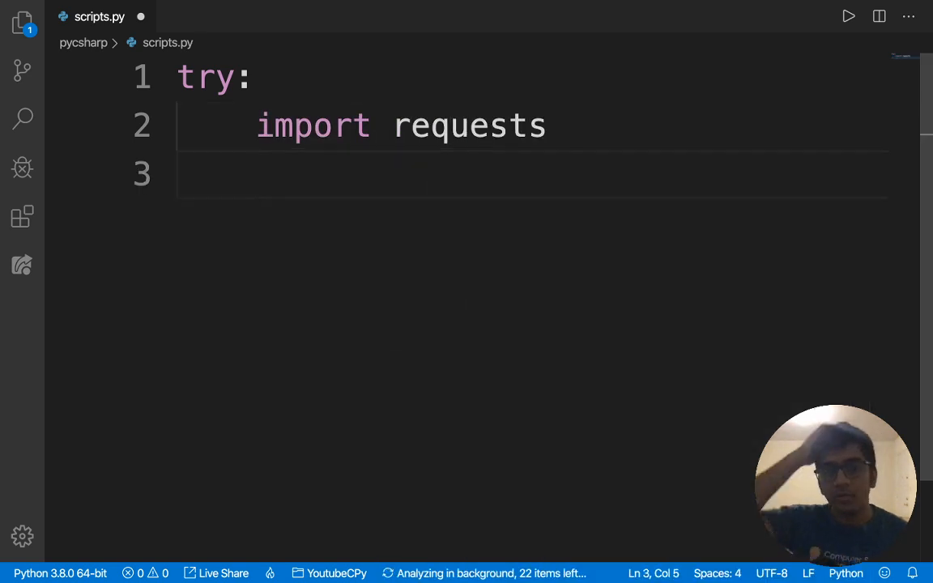
# Write a try block importing requests, json, os and sys
pyautogui.write('imp')
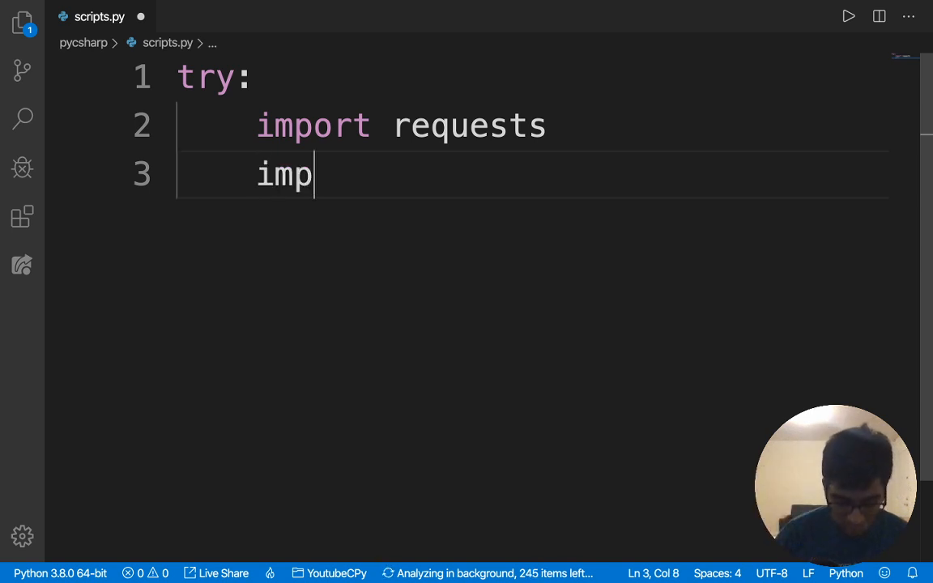
pyautogui.write('ort json')
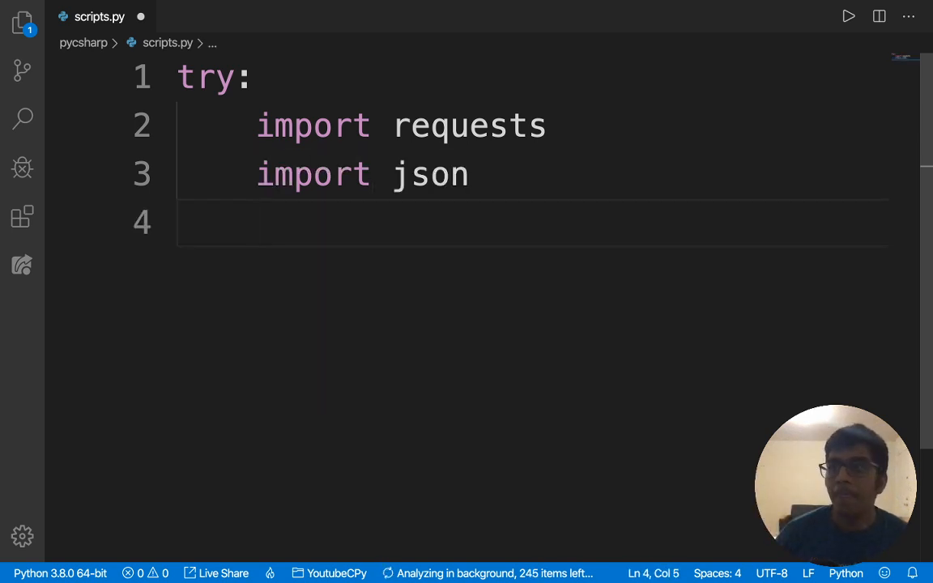
pyautogui.write('import')
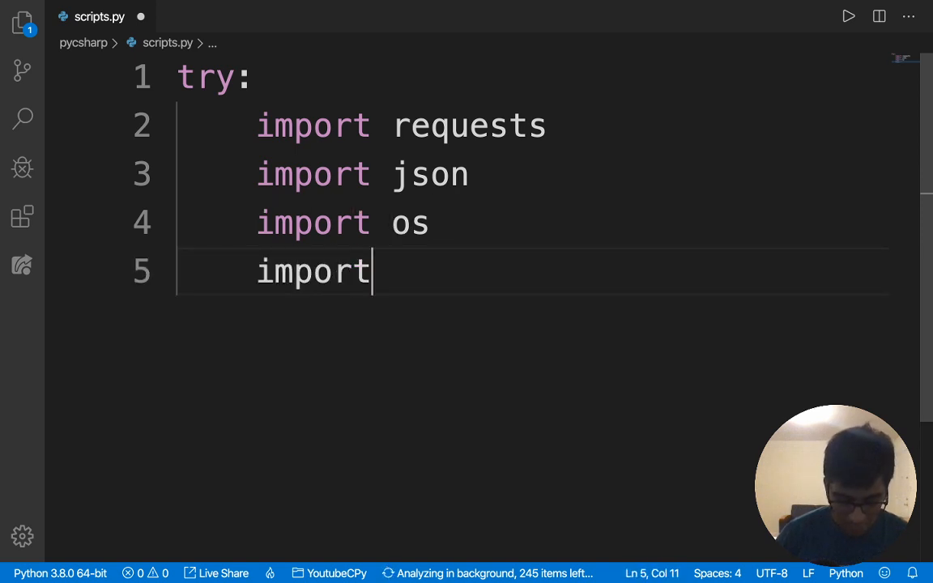
pyautogui.write('sys')
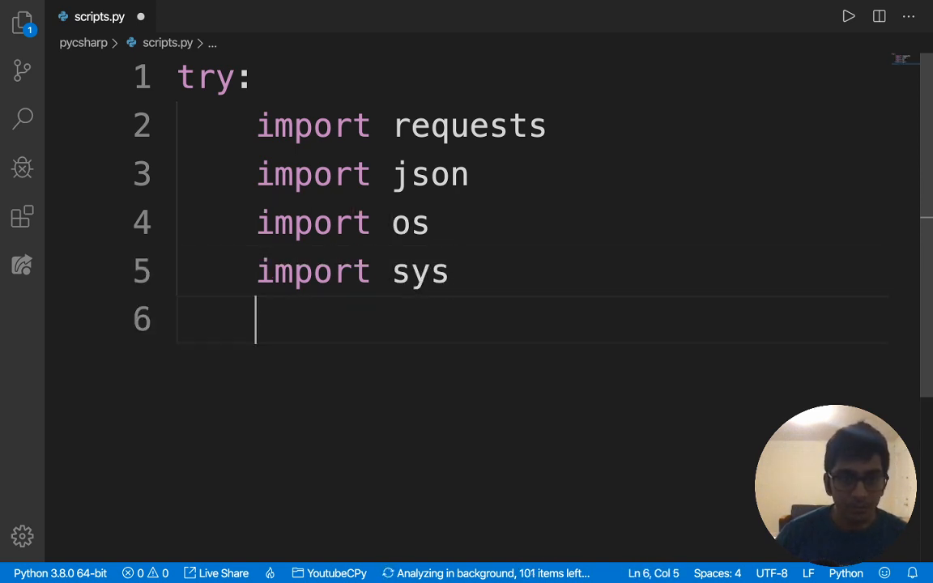
# Add an except Exception block printing "Some Modules" are missing with the formatted error
pyautogui.write('except Exception as e:')
pyautogui.write('print')
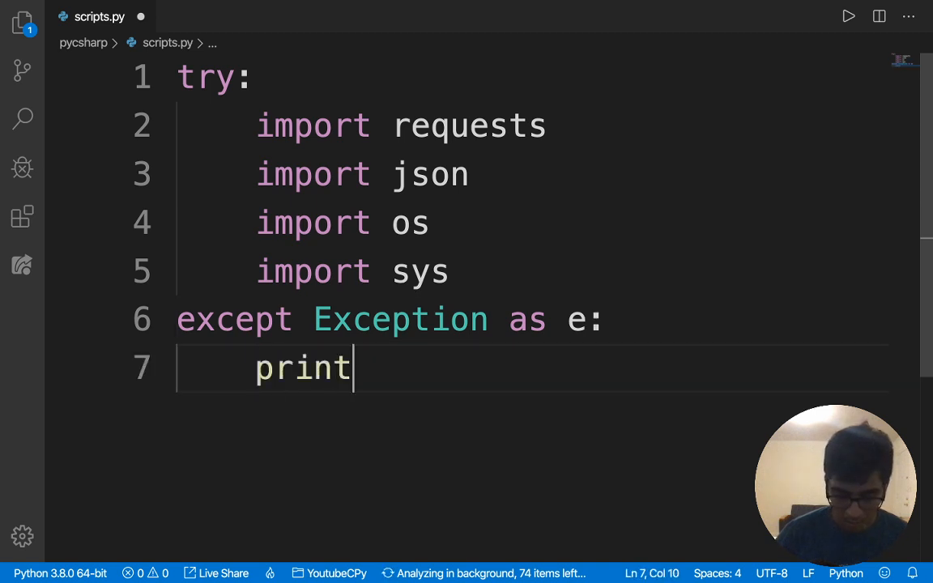
pyautogui.write('("Some ")')
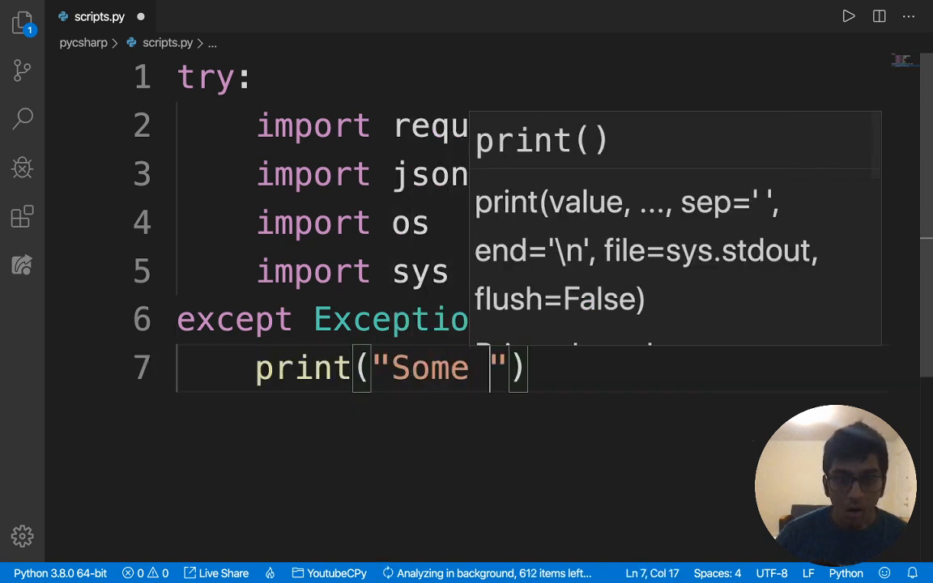
pyautogui.write('Modules are Missing  {')
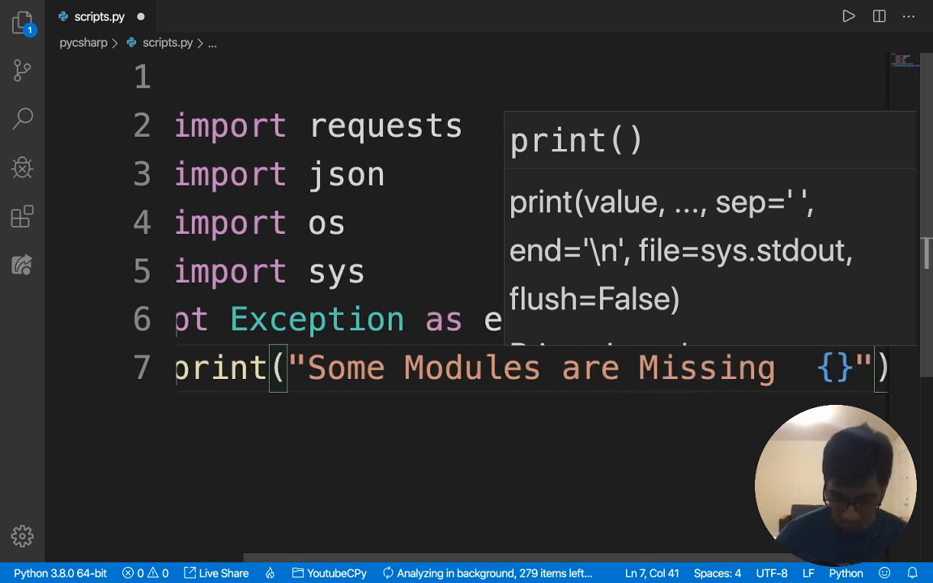
pyautogui.write('.format')
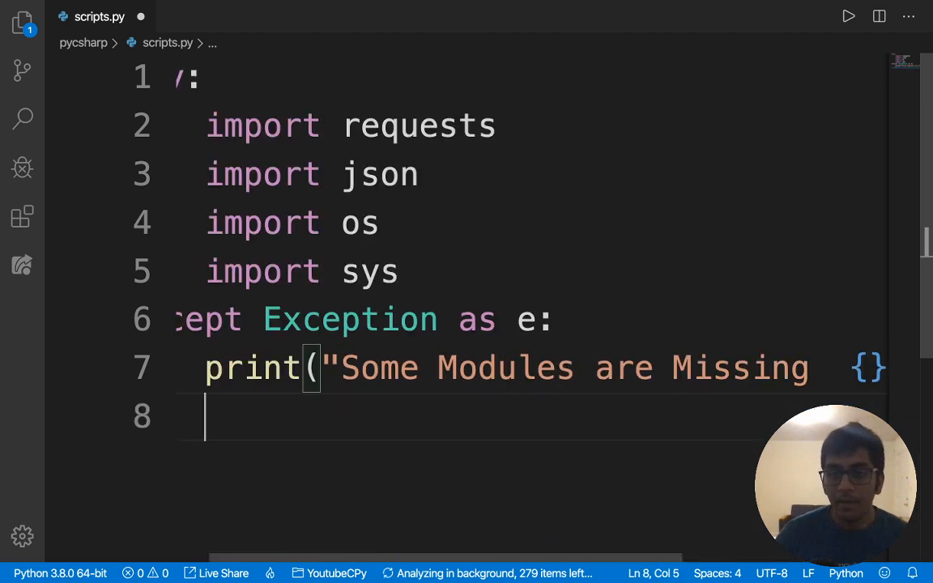
pyautogui.press('Enter')
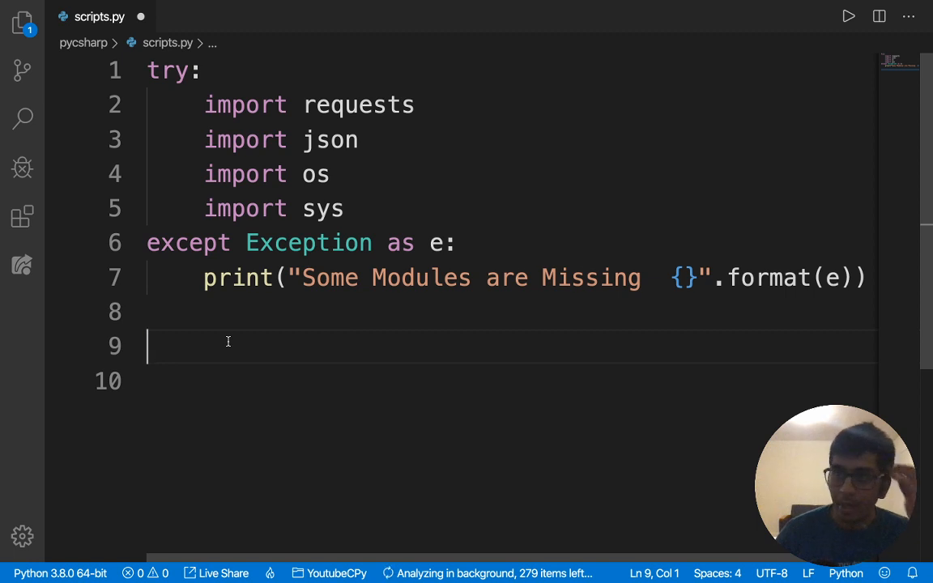
pyautogui.write('ur')
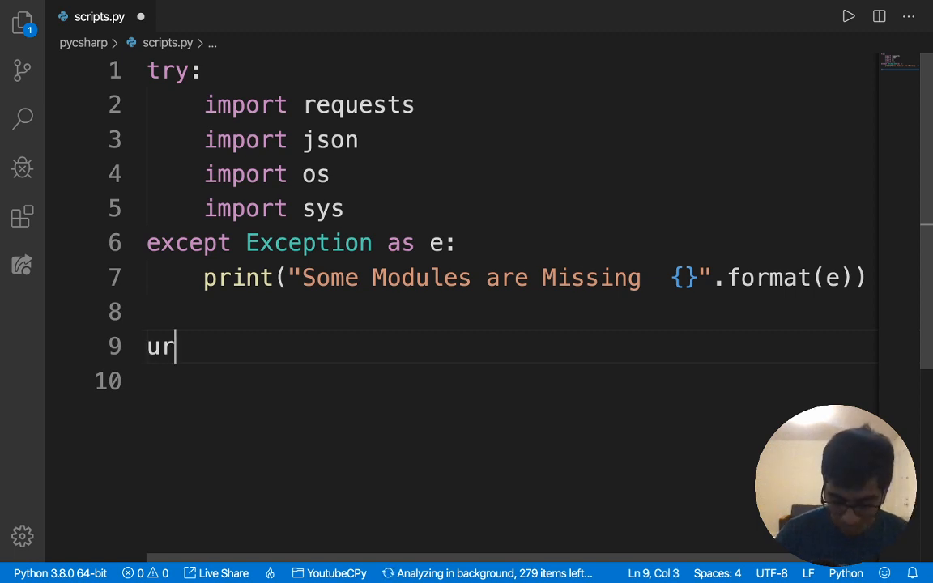
pyautogui.write('l = ""')
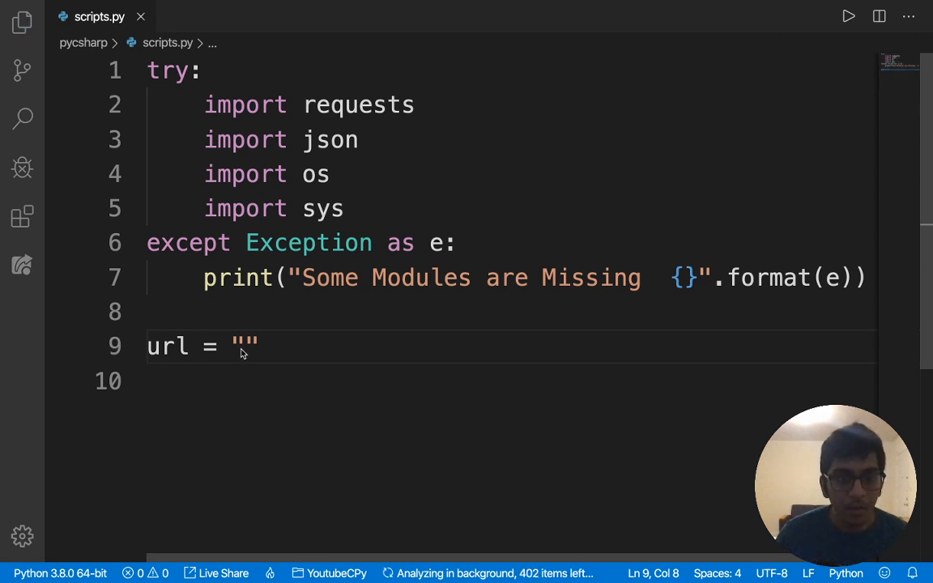
pyautogui.write('https://opensourcepyapi.herokuapp.com:443/weather/06604')
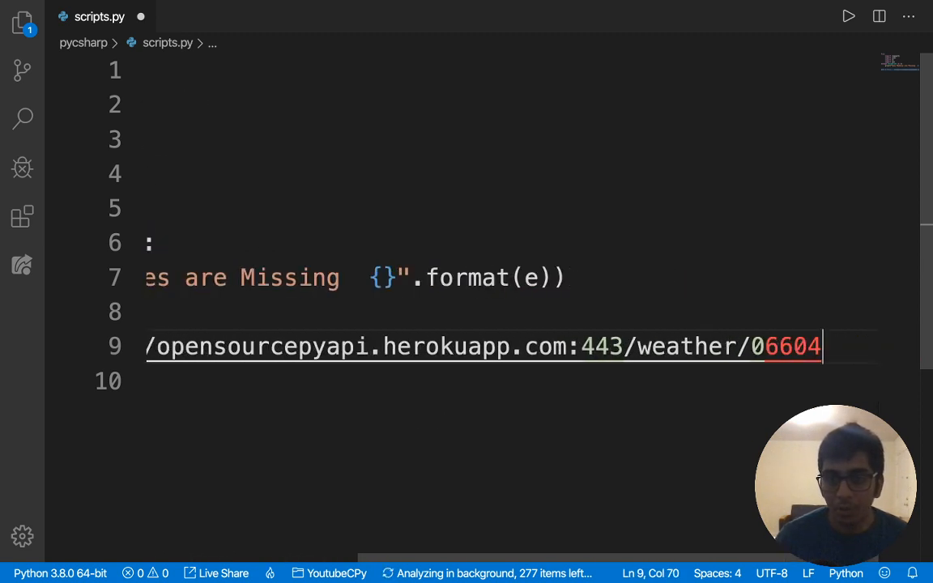
pyautogui.write('"https:/')
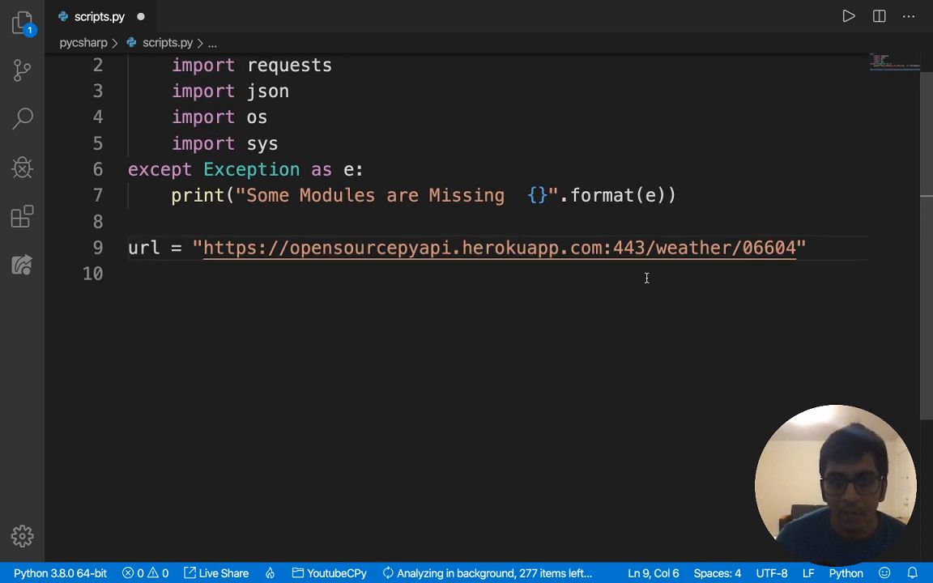
# Begin the r = request.get line below the url and save scripts.py
pyautogui.click(803, 248)
pyautogui.write('r =')
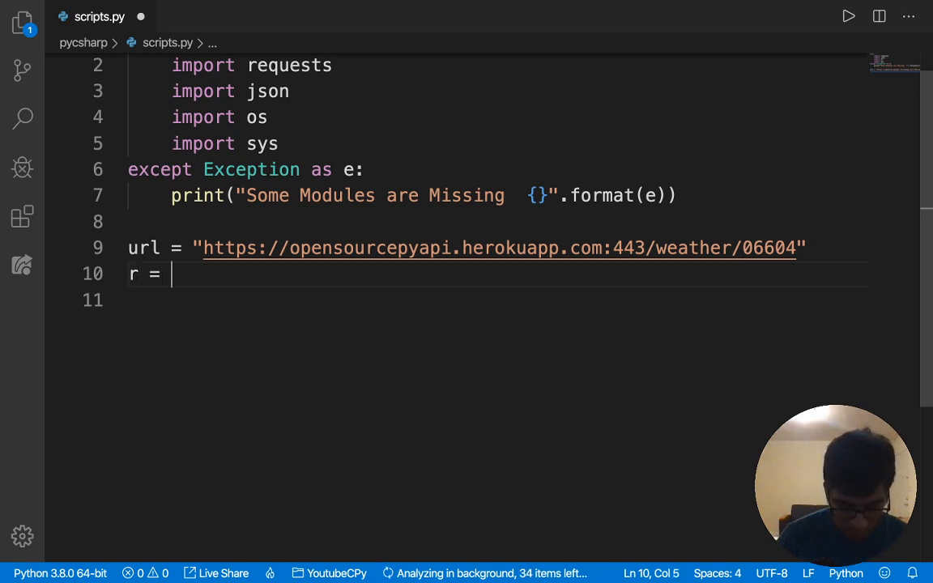
pyautogui.write('request.')
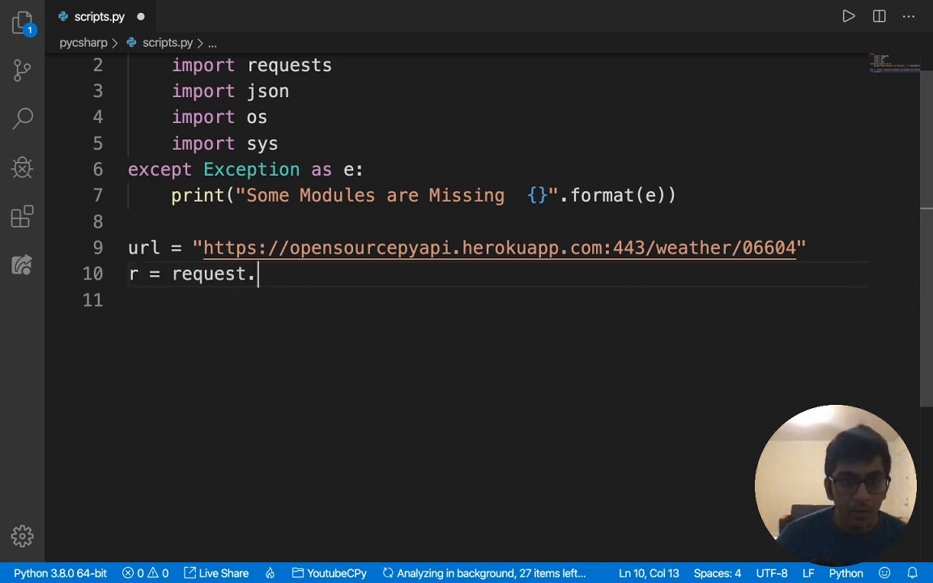
pyautogui.write('get')
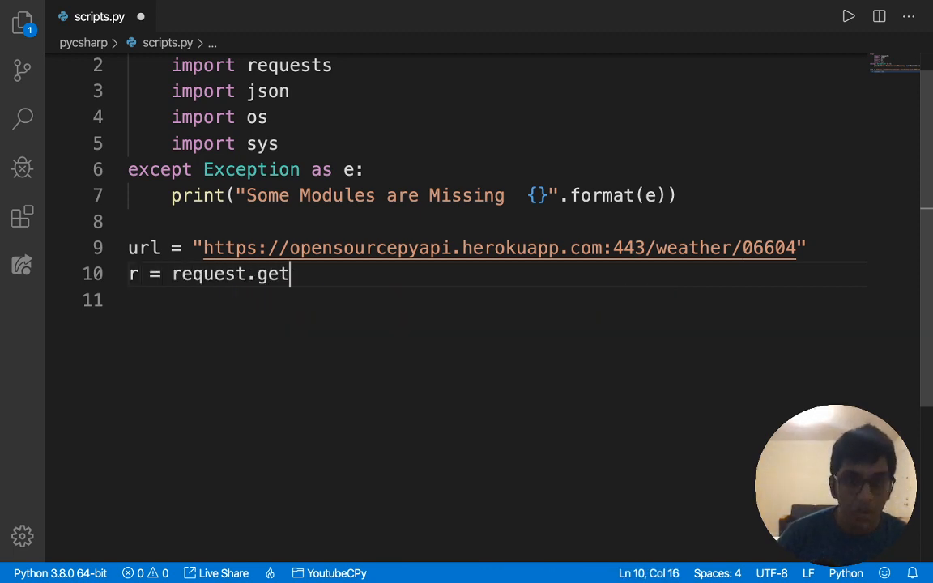
pyautogui.press('ctrl+s')
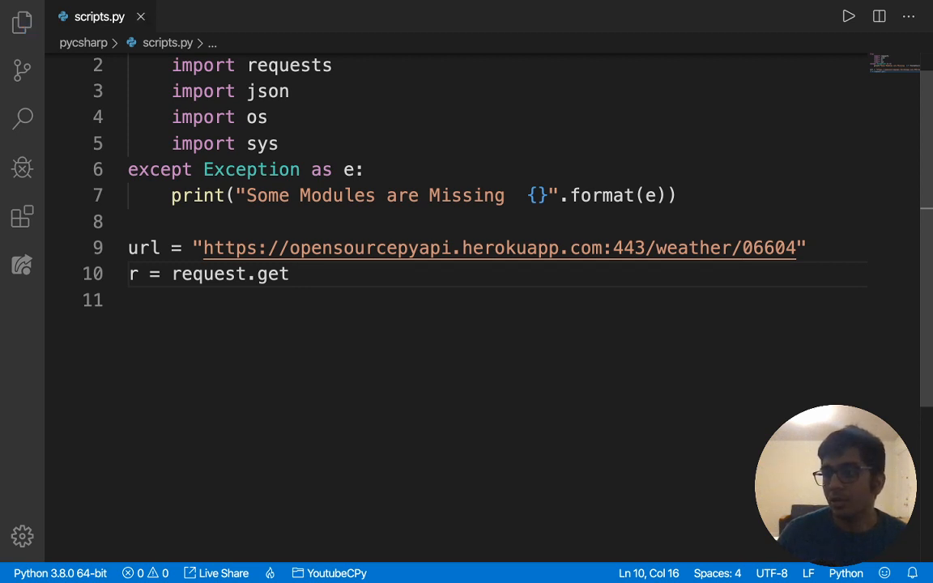
pyautogui.moveTo(463, 405)
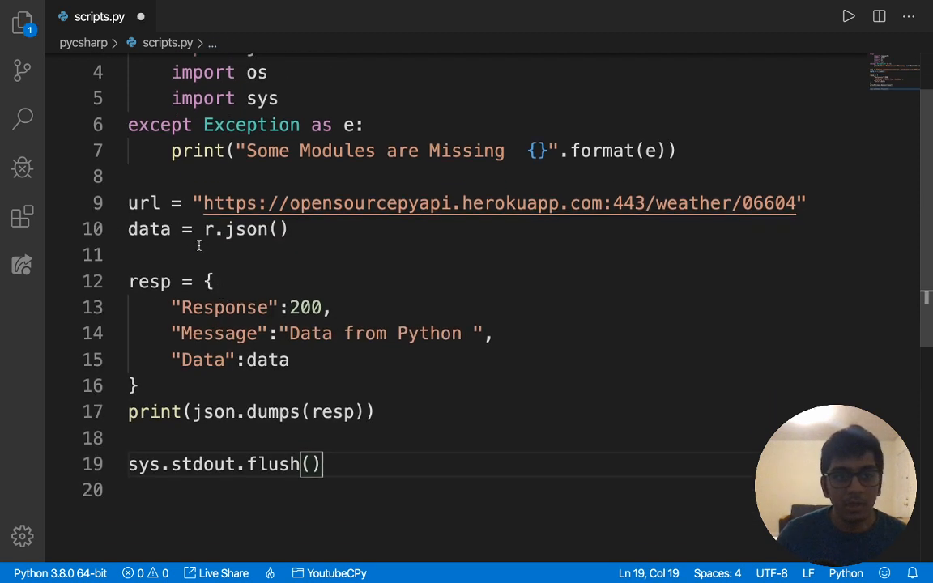
pyautogui.moveTo(236, 395)
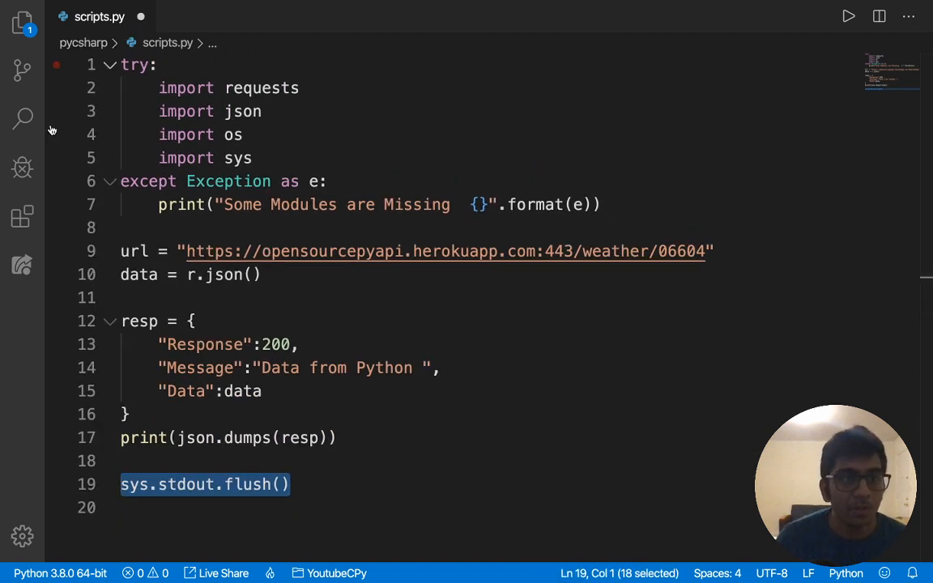
# Switch to Program.cs, hide the sidebar, and place the cursor on the empty line 2
pyautogui.click(22, 23)
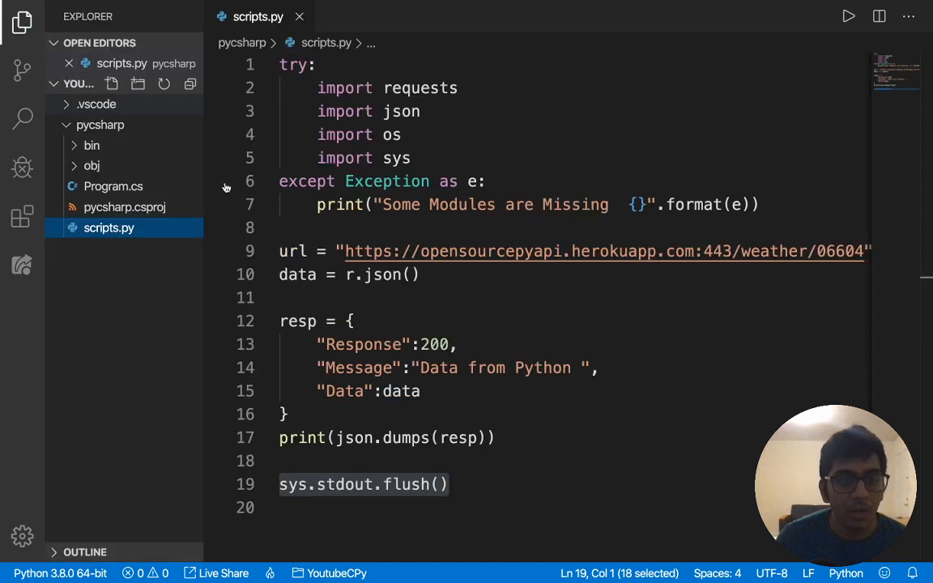
pyautogui.click(114, 186)
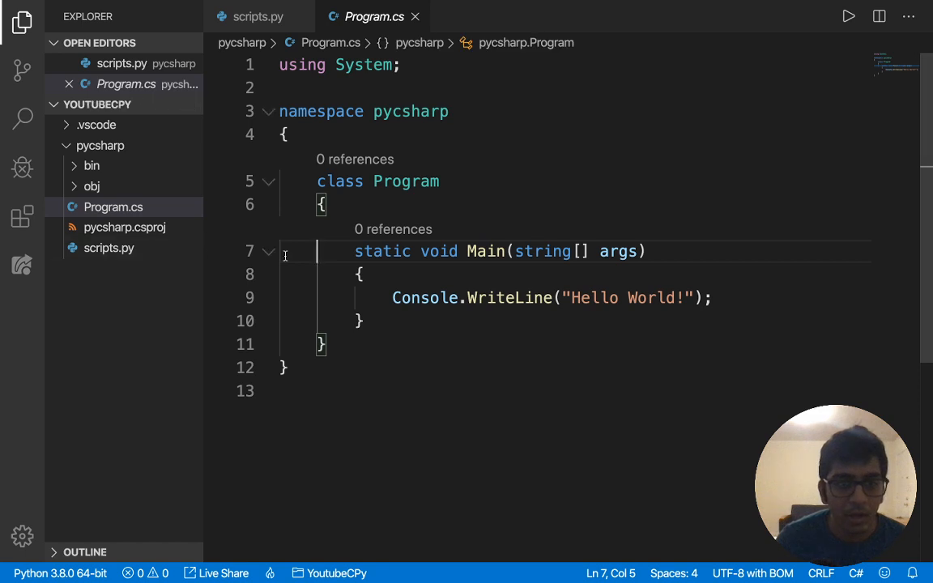
pyautogui.click(23, 22)
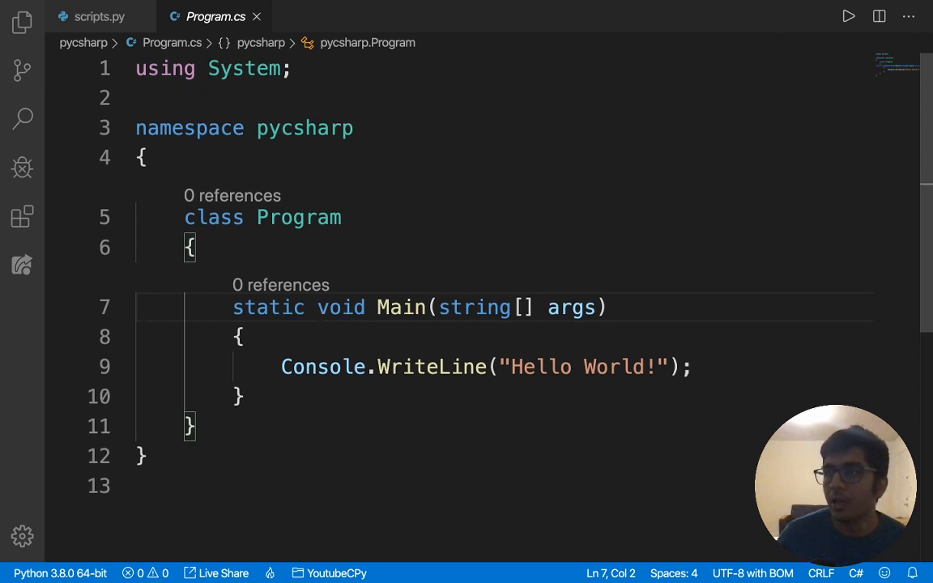
pyautogui.click(137, 98)
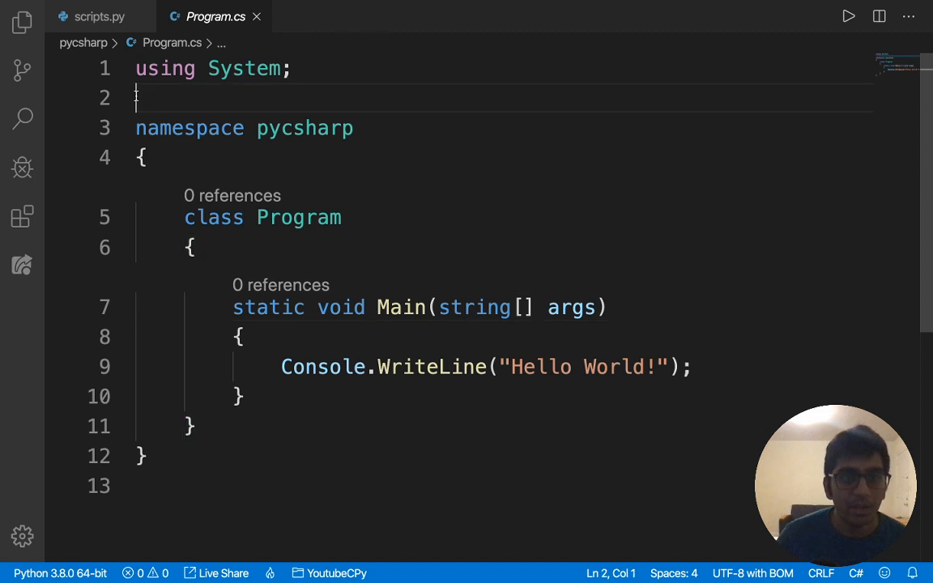
# Add using System.IO; and using System.Diagnostics; under using System;
pyautogui.write('using s')
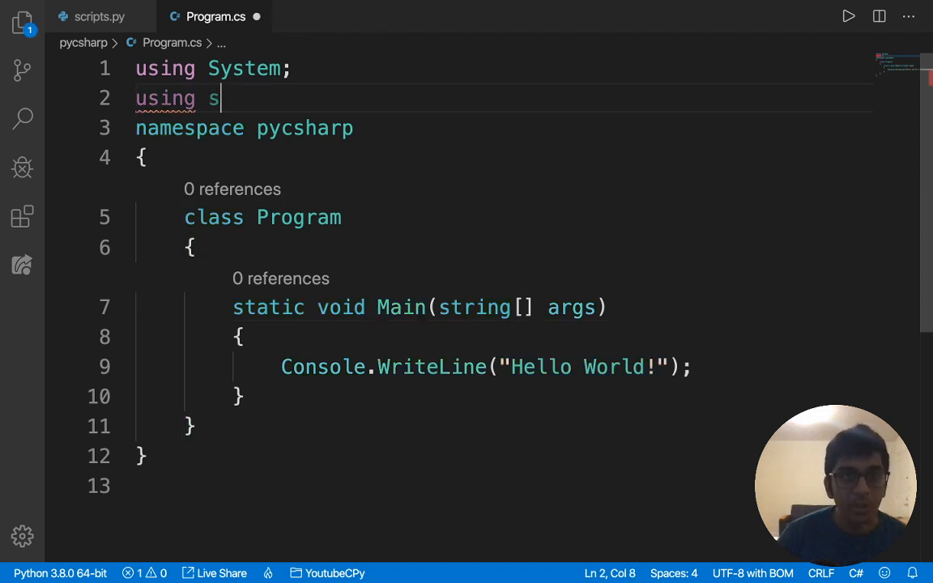
pyautogui.write('ys')
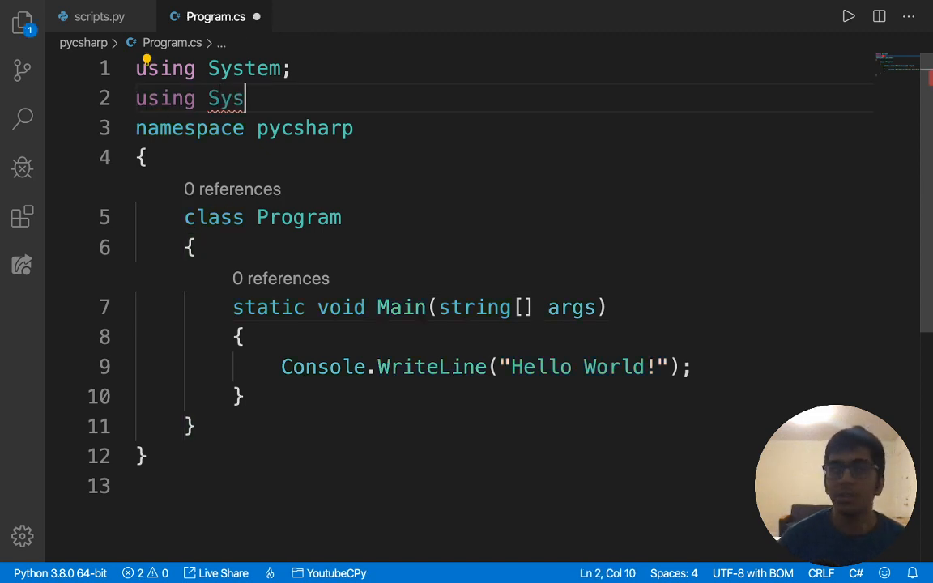
pyautogui.write('tem')
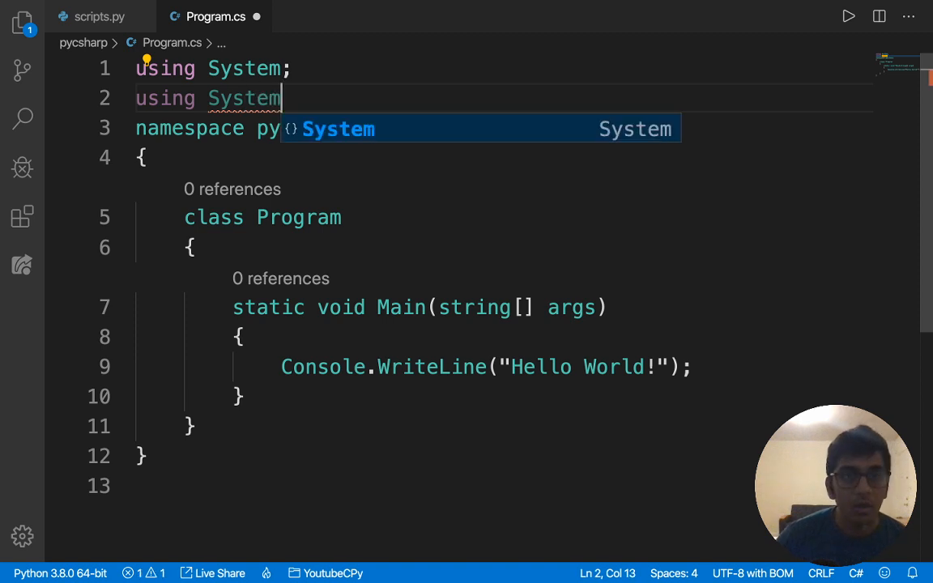
pyautogui.write('.IO;')
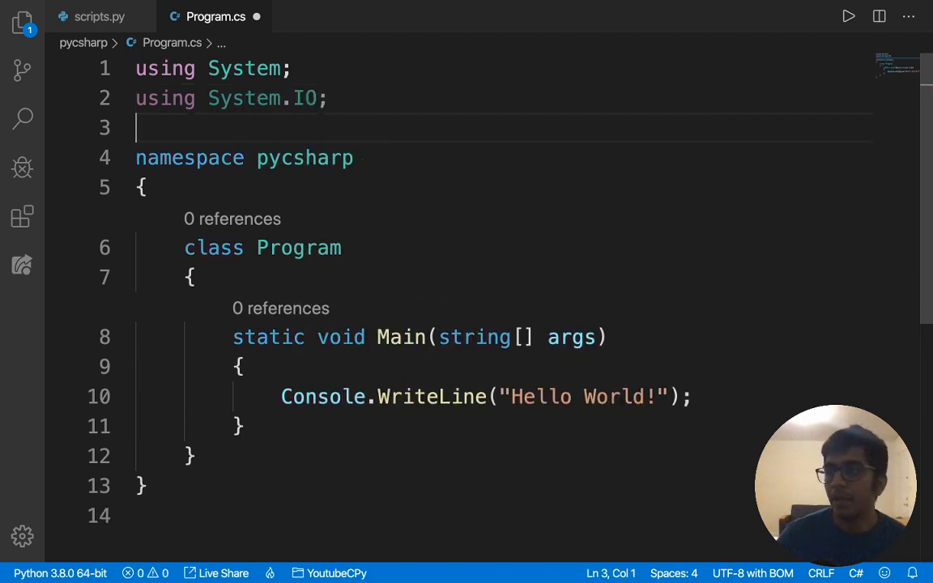
pyautogui.write('using')
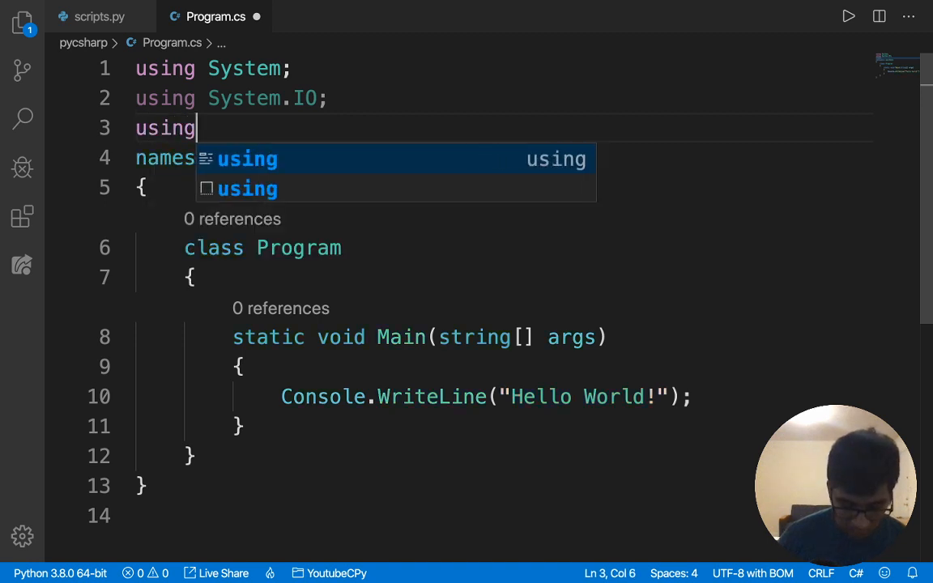
pyautogui.write('System.Diagnostics;')
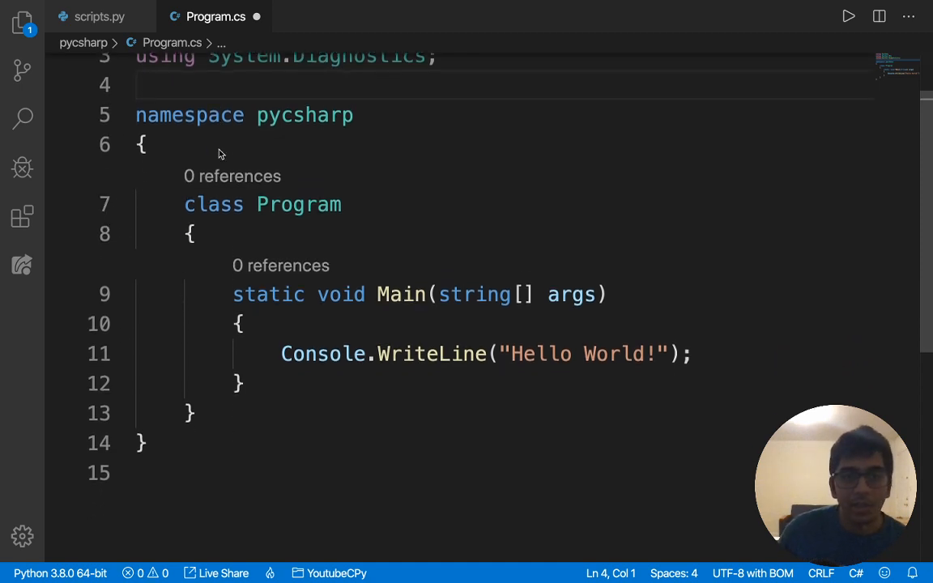
pyautogui.scroll(-3)
pyautogui.write('string')
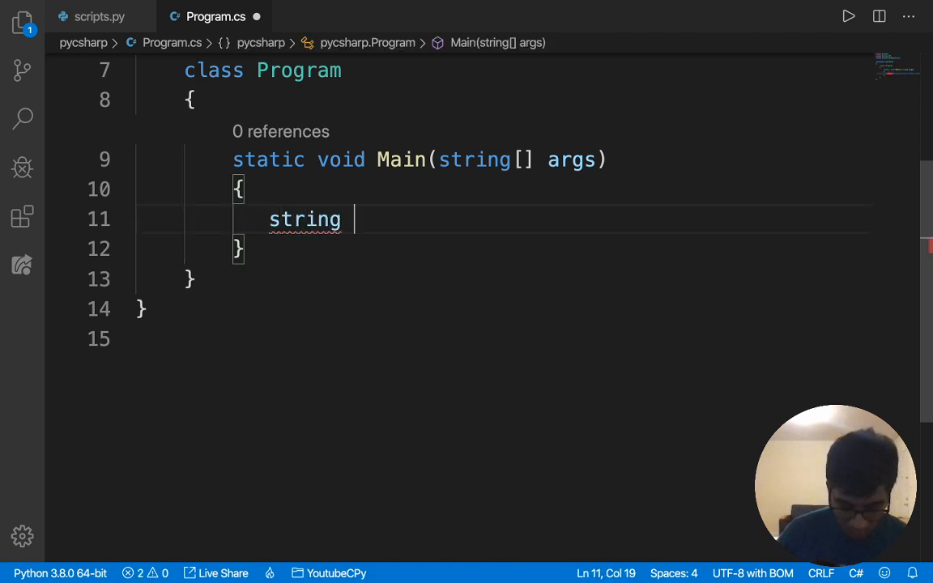
# Replace the Hello World line with String FileName = "scripts.py"; in Main
pyautogui.write('FileNam')
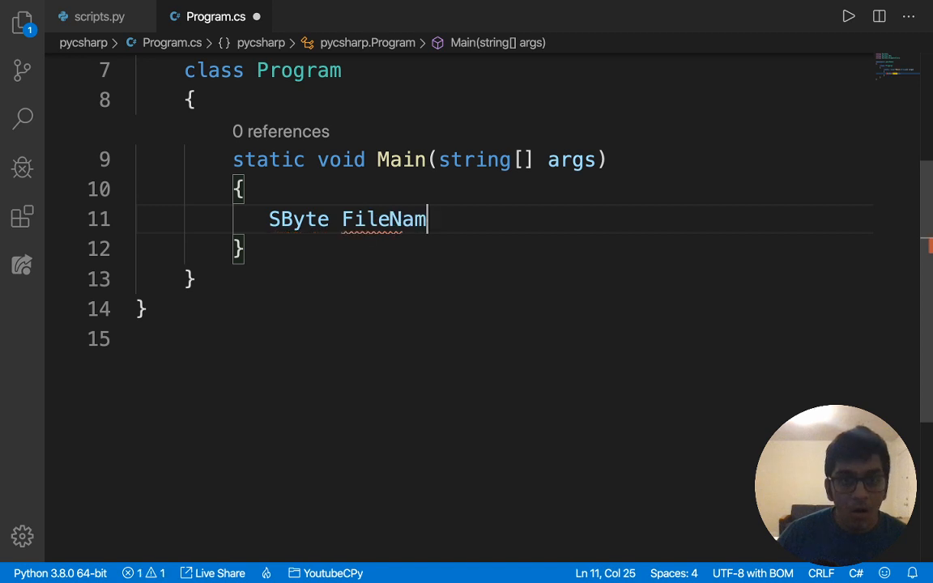
pyautogui.press('BackSpace')
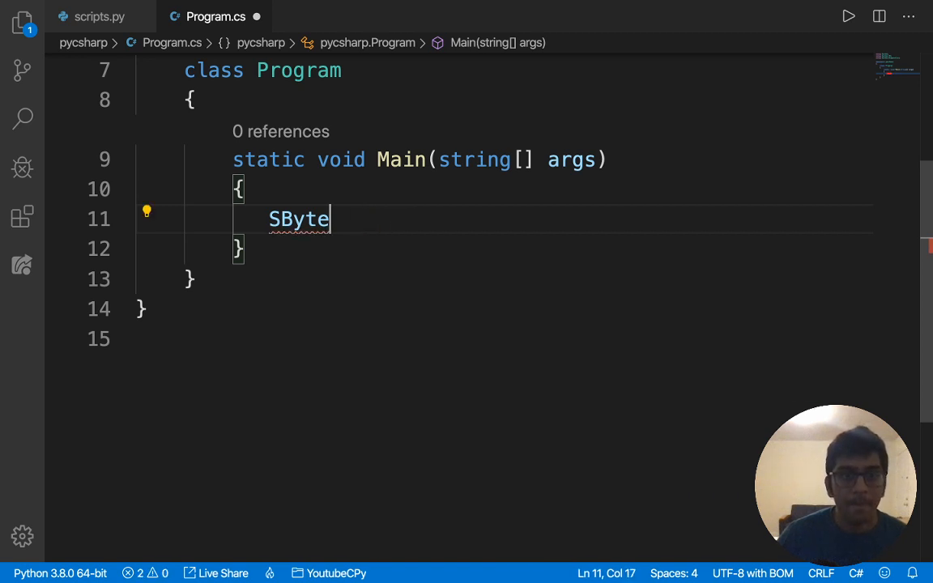
pyautogui.write('String Fil')
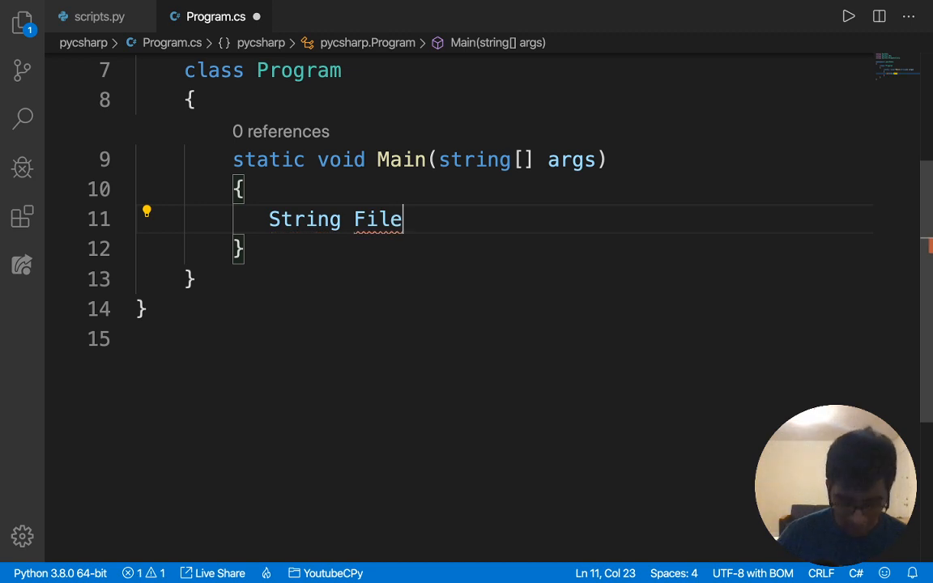
pyautogui.write('Name')
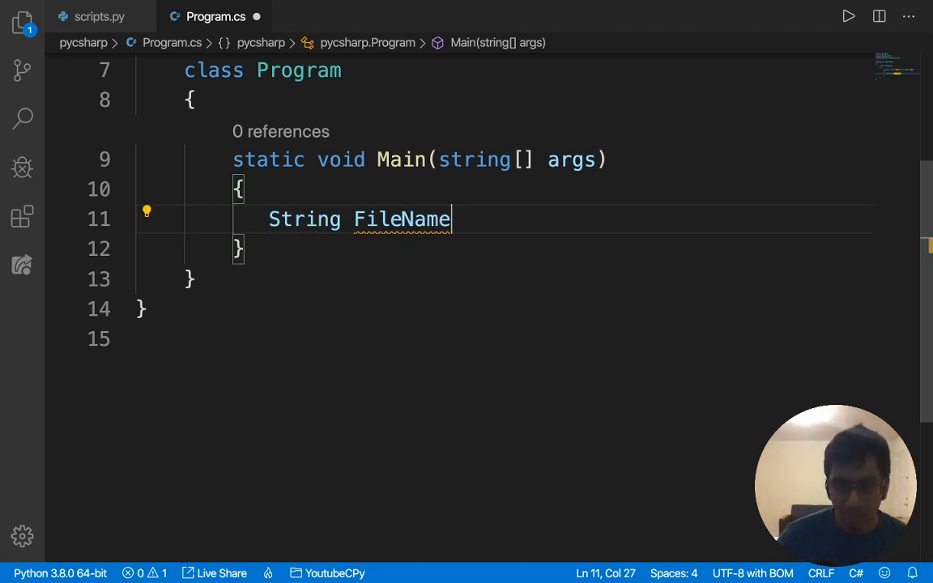
pyautogui.write('=')
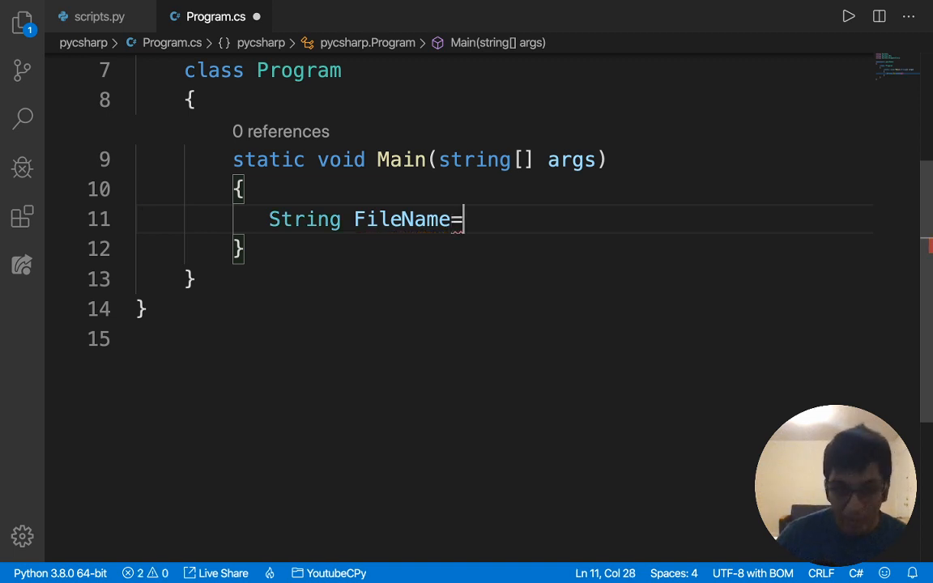
pyautogui.write('" "')
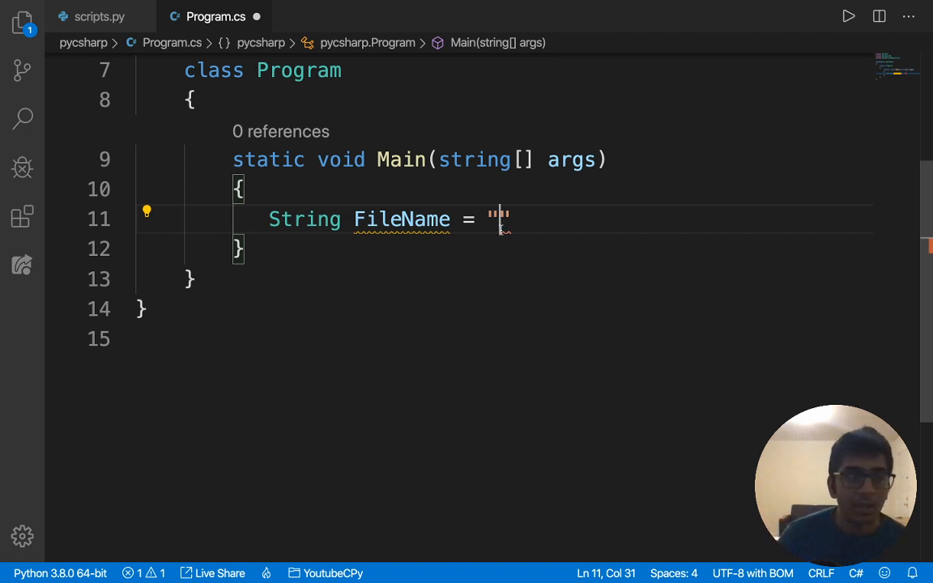
pyautogui.click(22, 23)
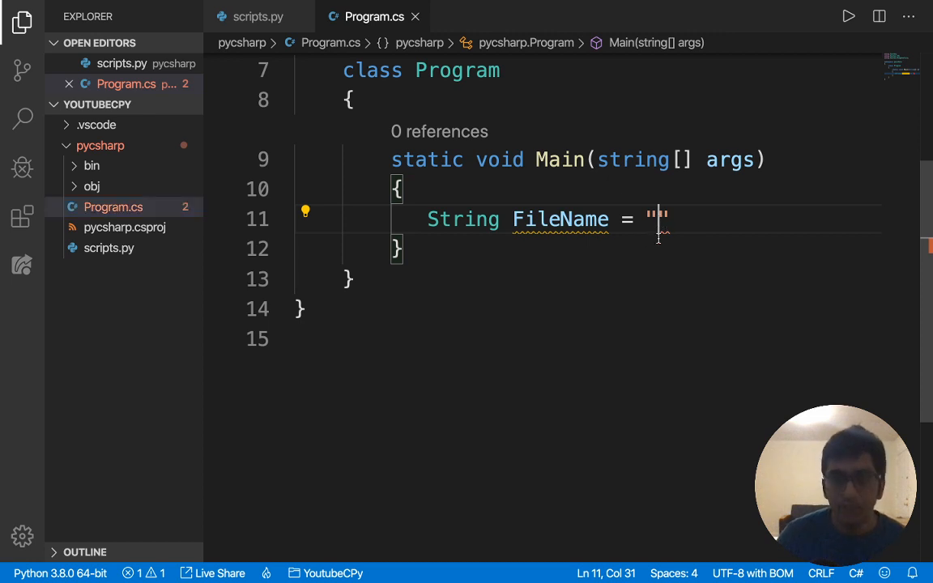
pyautogui.write('scripts.')
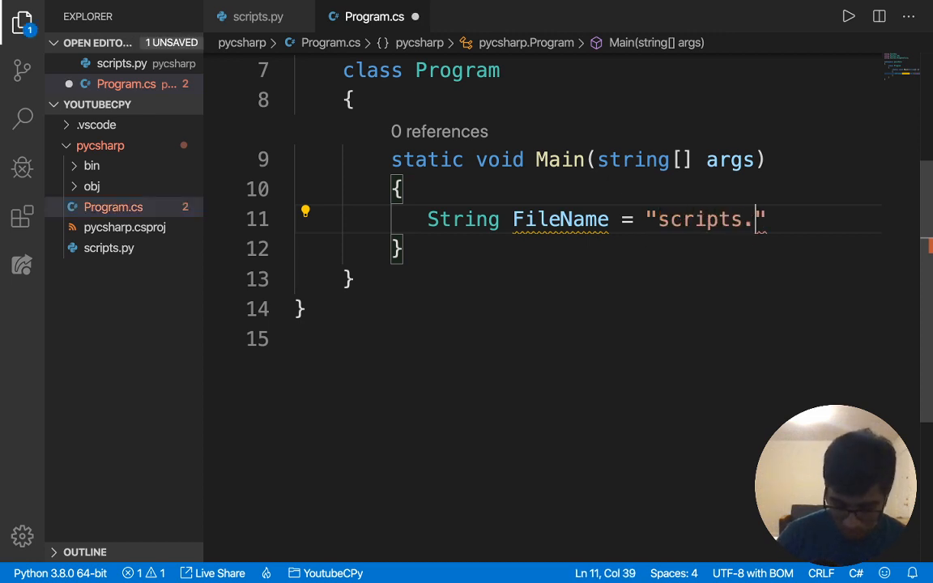
pyautogui.write('py')
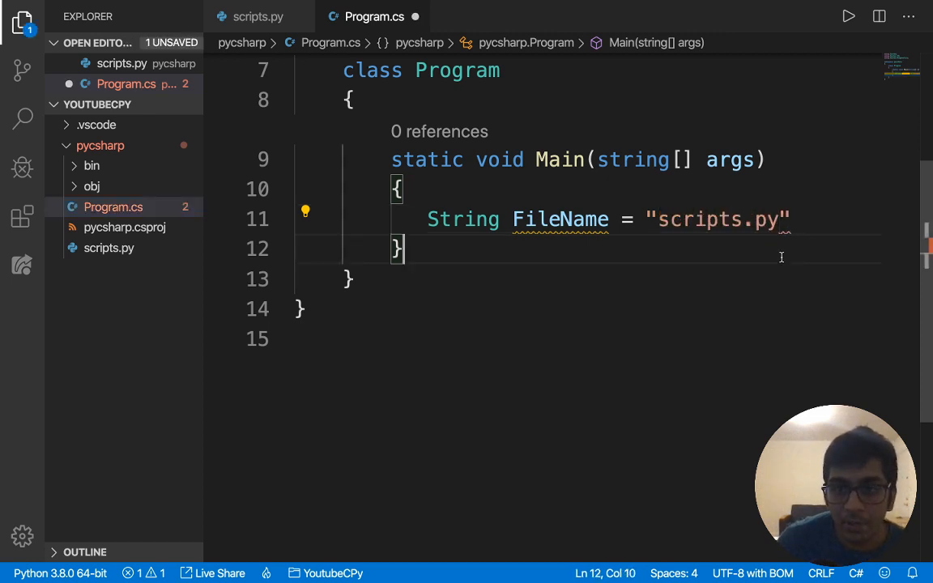
pyautogui.write(';')
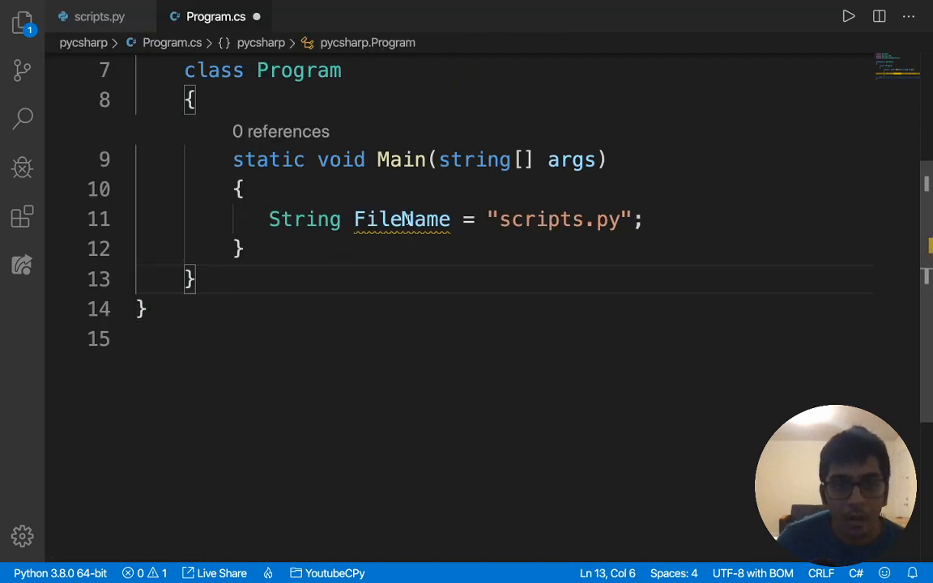
pyautogui.moveTo(402, 220)
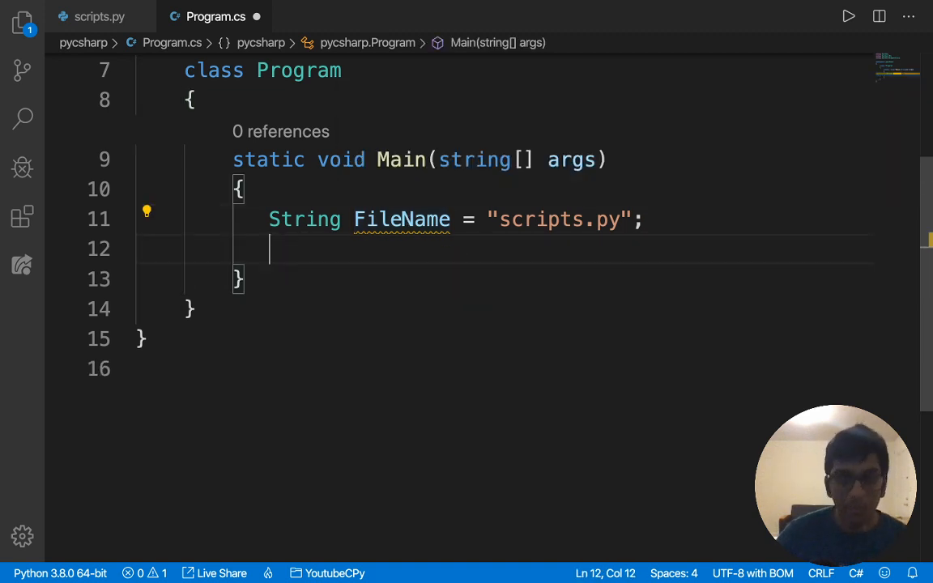
# Declare ProcessStartInfo ProcessInfo = new ProcessStartInfo("python3"); in Main
pyautogui.press('Enter')
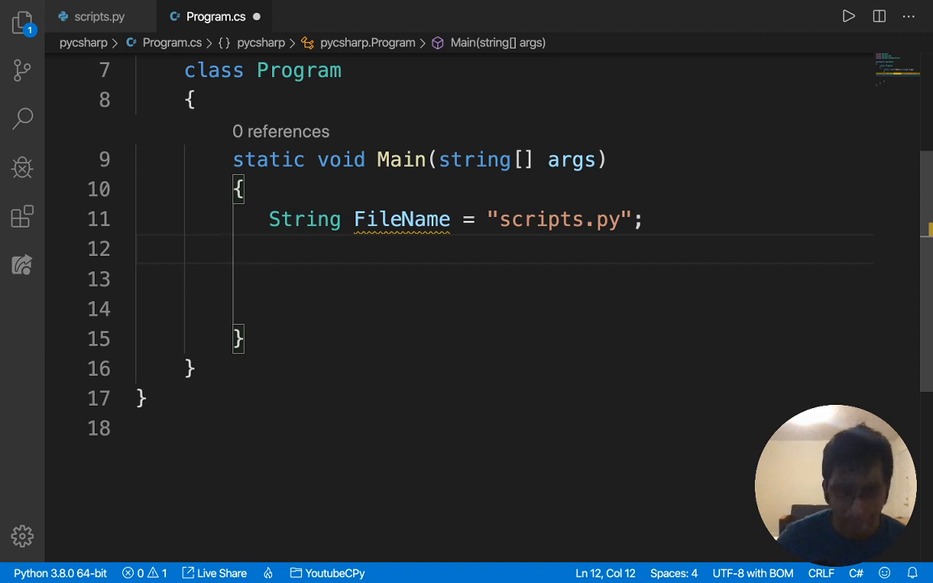
pyautogui.write('Proce')
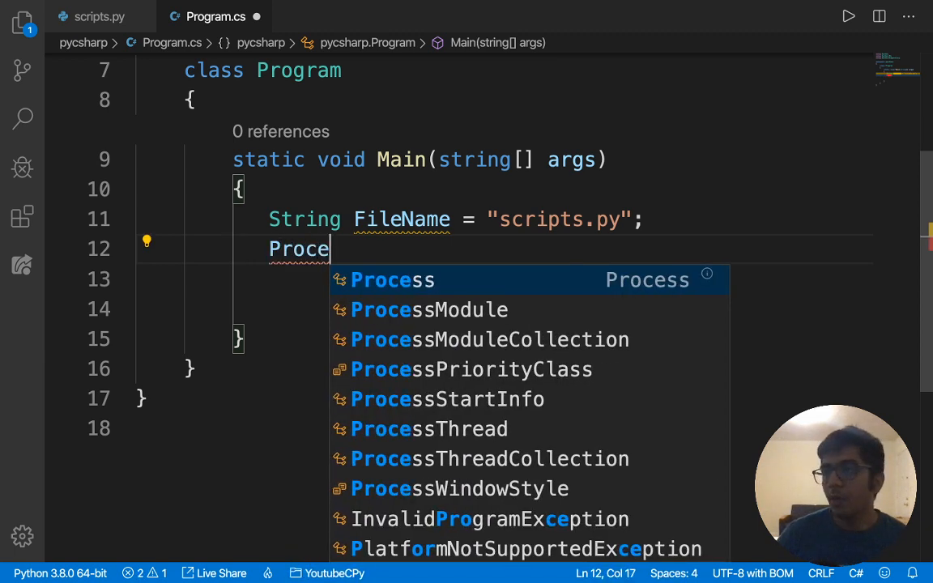
pyautogui.write('ssStartInfo')
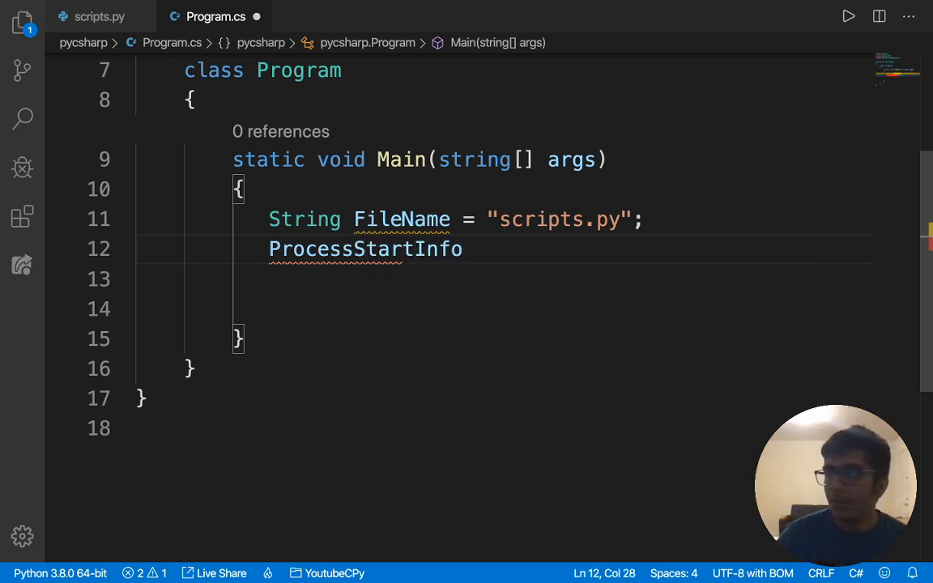
pyautogui.write('Proces')
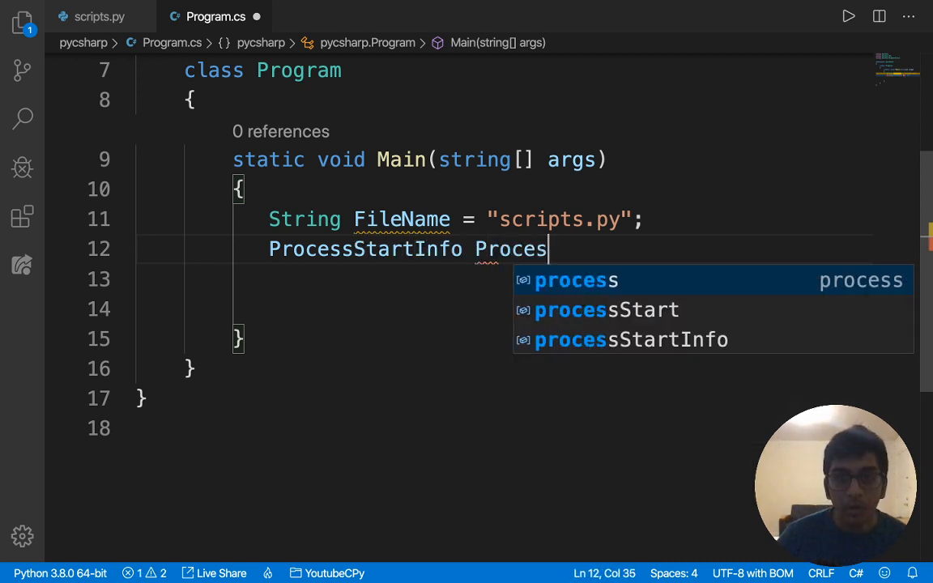
pyautogui.write('sInfo =')
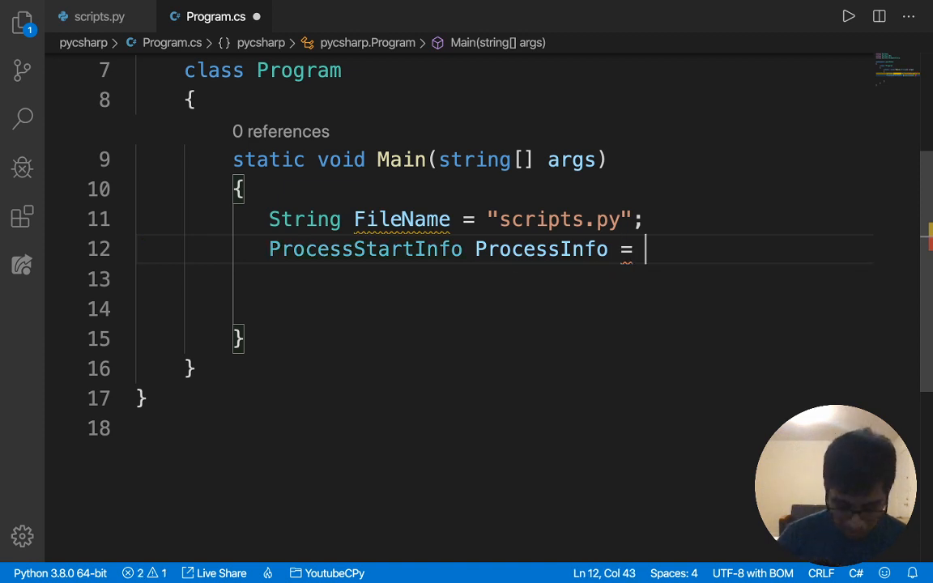
pyautogui.write('new')
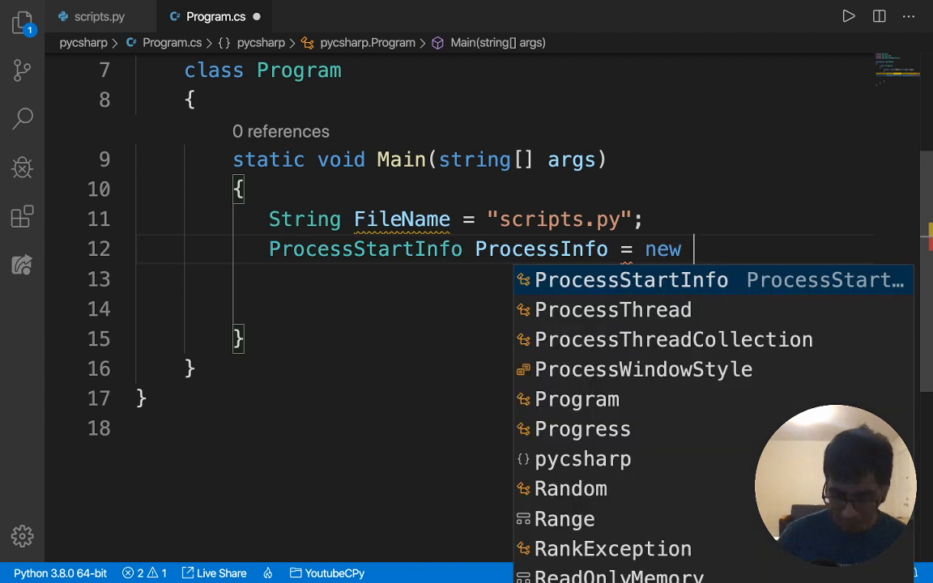
pyautogui.write('ProcessStartInfo(')
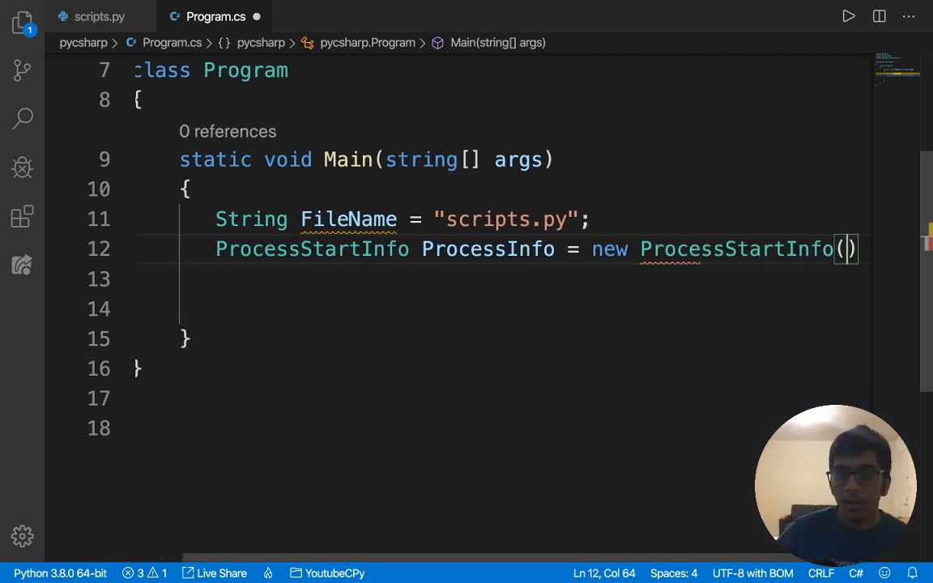
pyautogui.write('"')
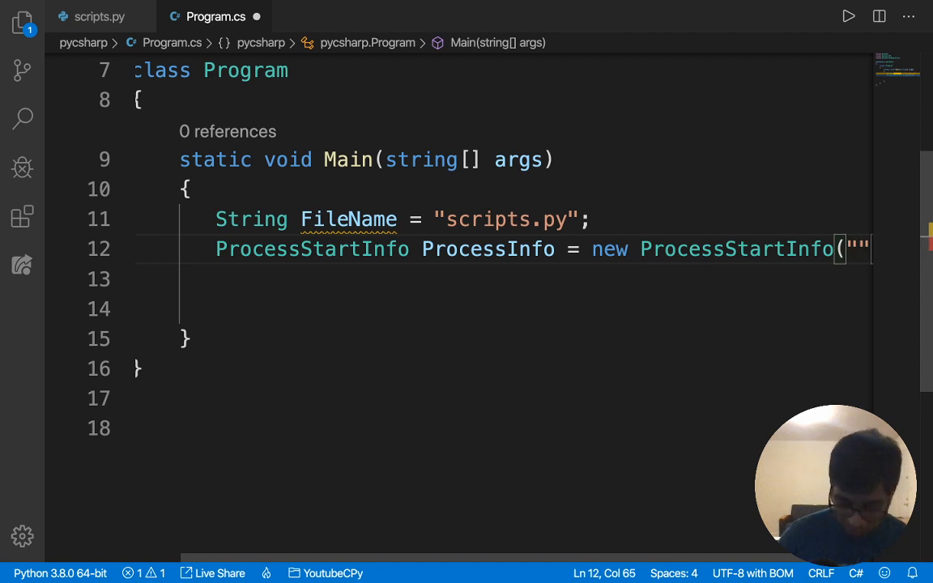
pyautogui.write('python3')
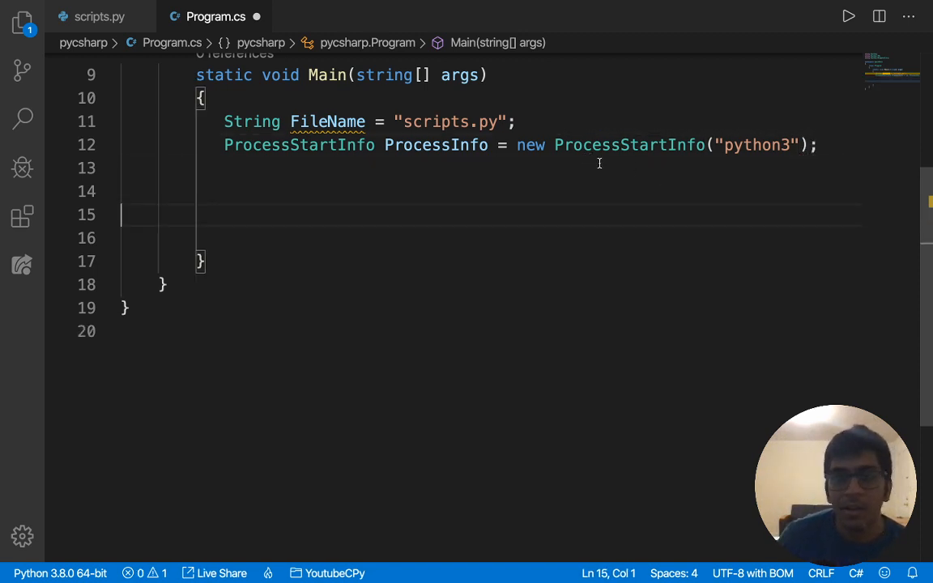
# Add a comment explaining settings are needed so we can read data from the outputs
pyautogui.click(600, 167)
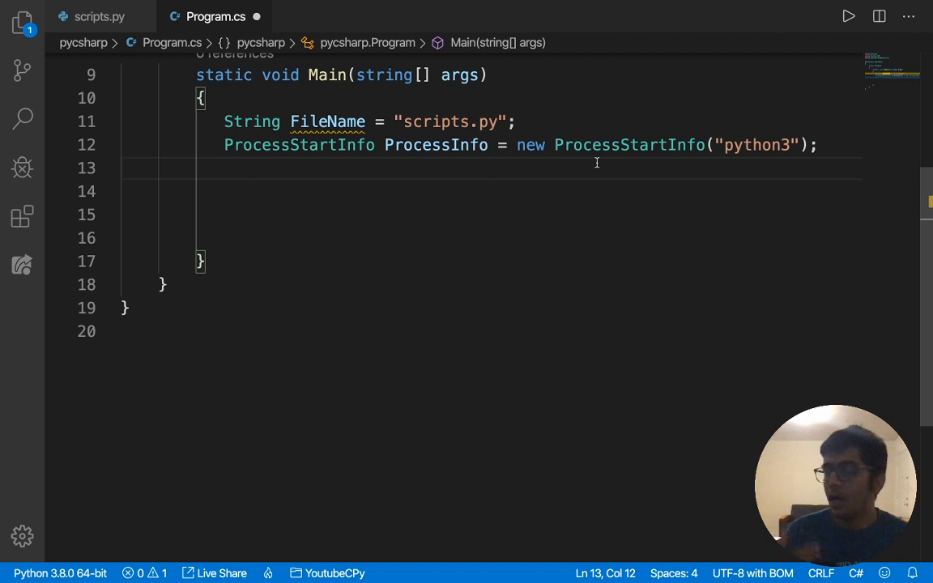
pyautogui.write('/')
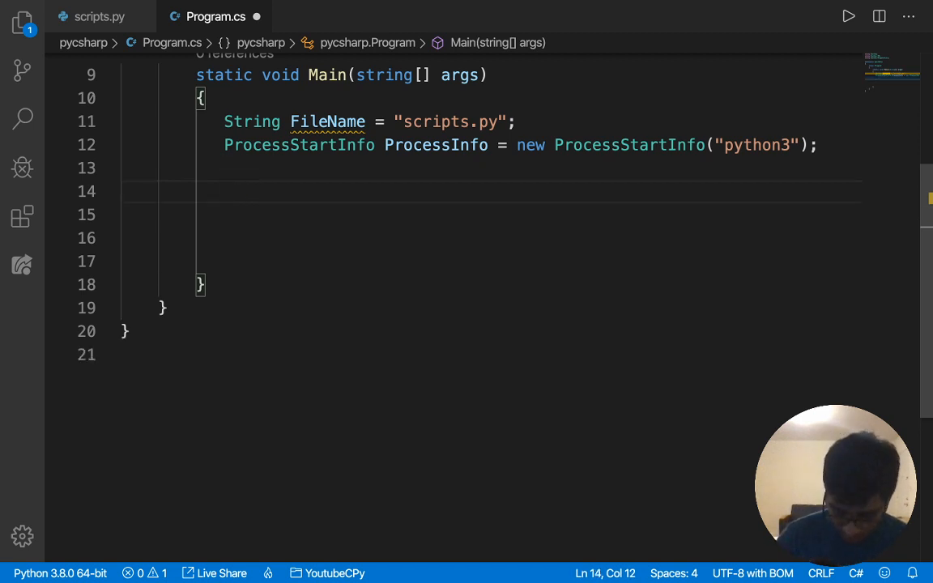
pyautogui.write('// We need to make sure that')
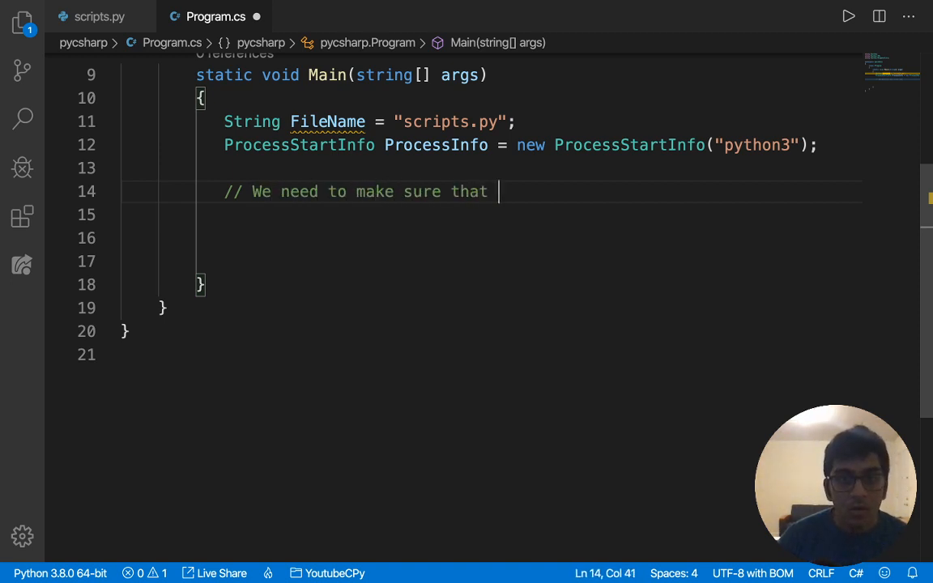
pyautogui.write('we can read the data from')
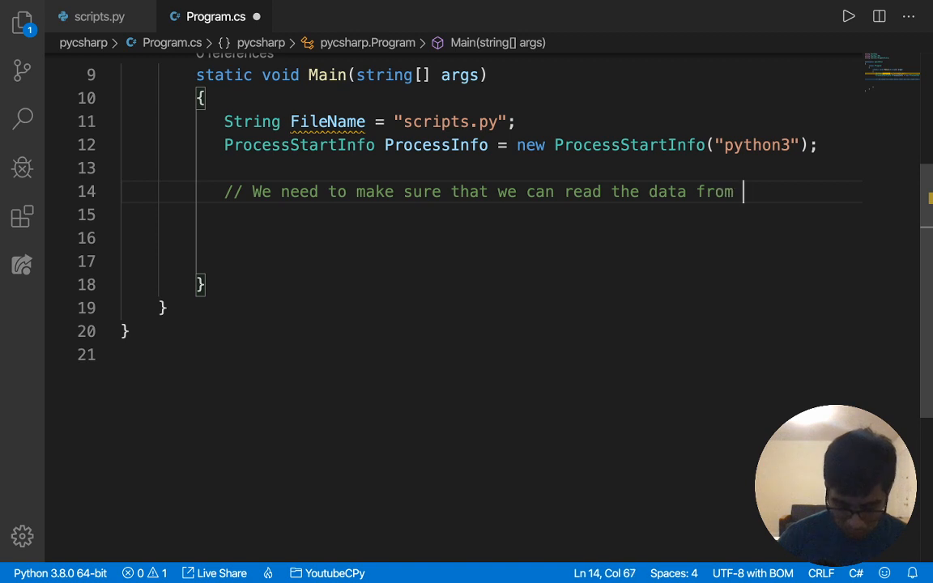
pyautogui.write('Outputs')
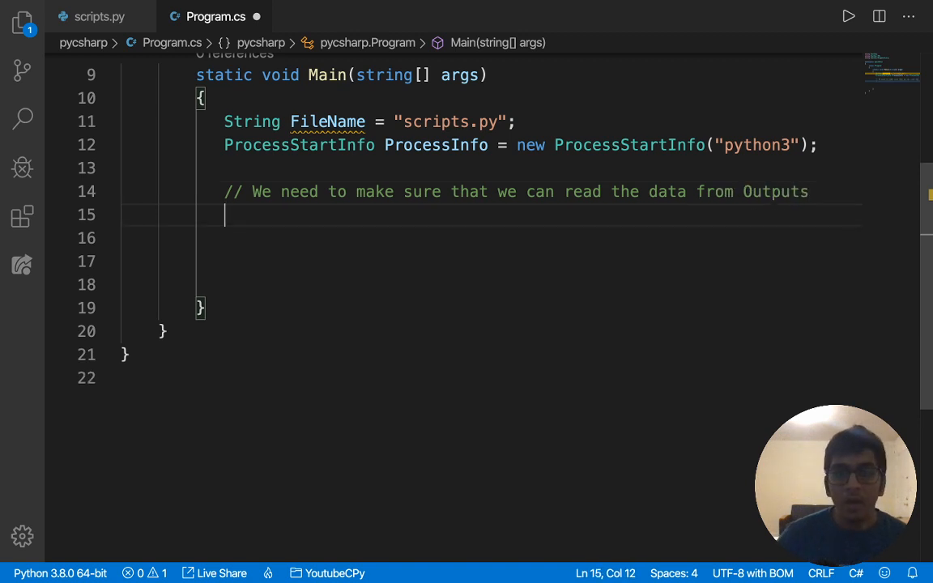
pyautogui.moveTo(560, 222)
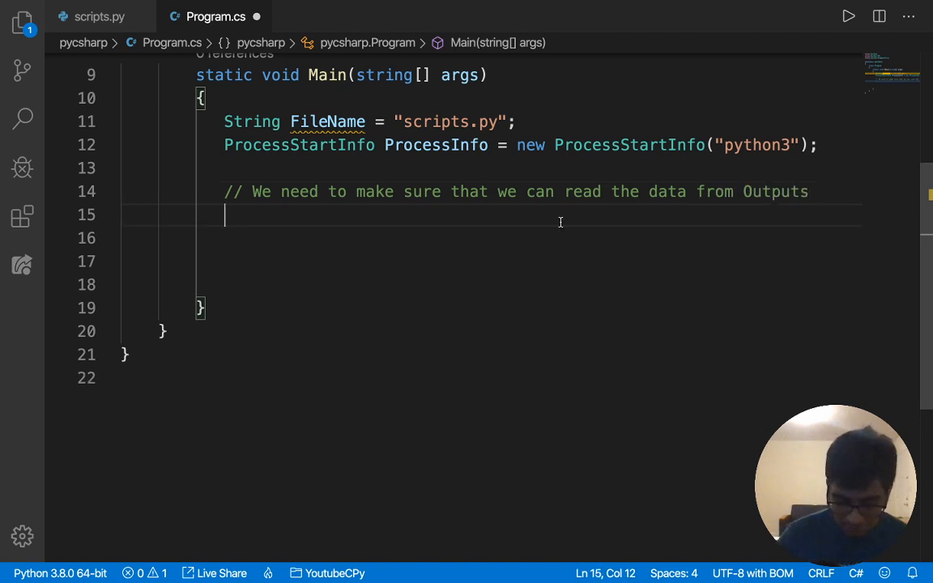
# Set ProcessInfo.UseShellExecute = false;
pyautogui.write('Porc')
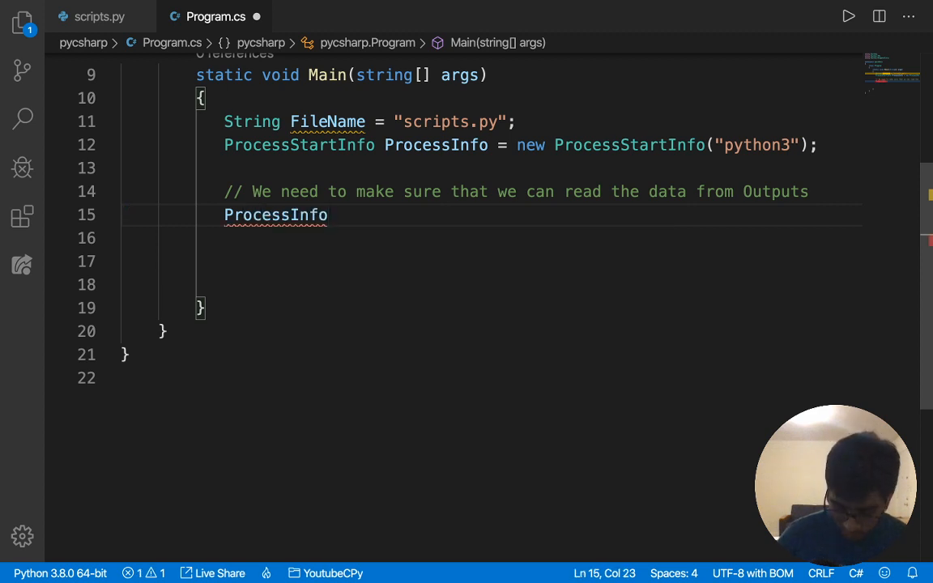
pyautogui.write('.USe')
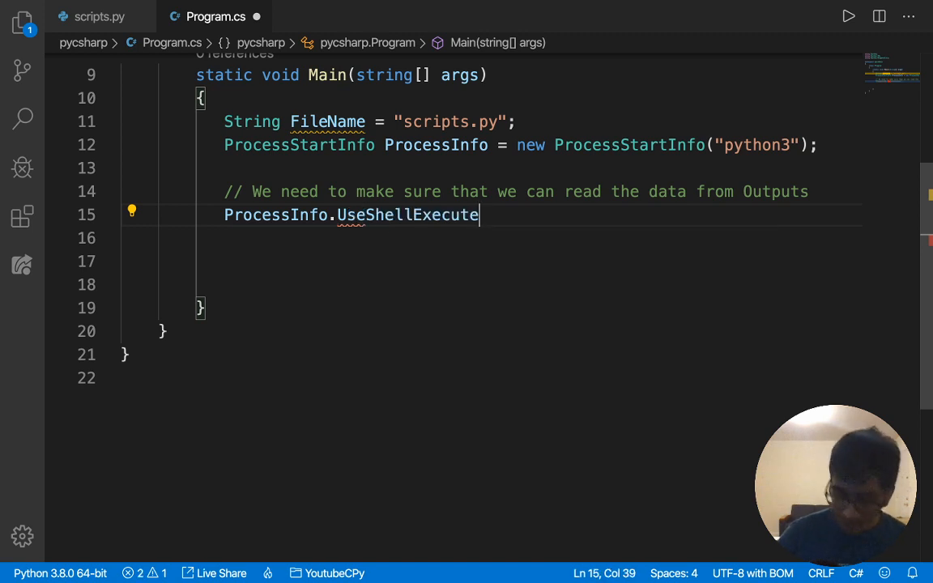
pyautogui.write('= false;')
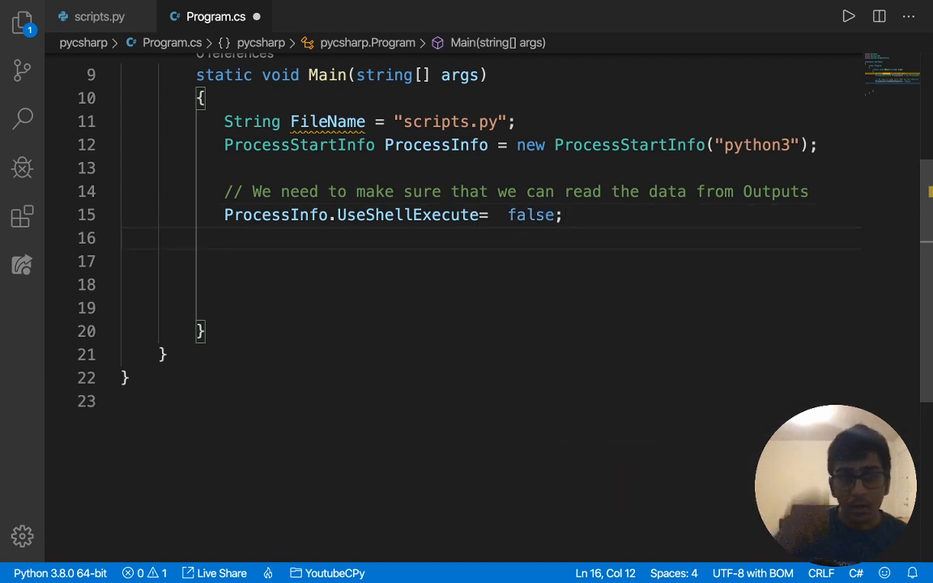
# Begin the ProcessInfo.RedirectStandardOutput line using IntelliSense
pyautogui.write('Pr')
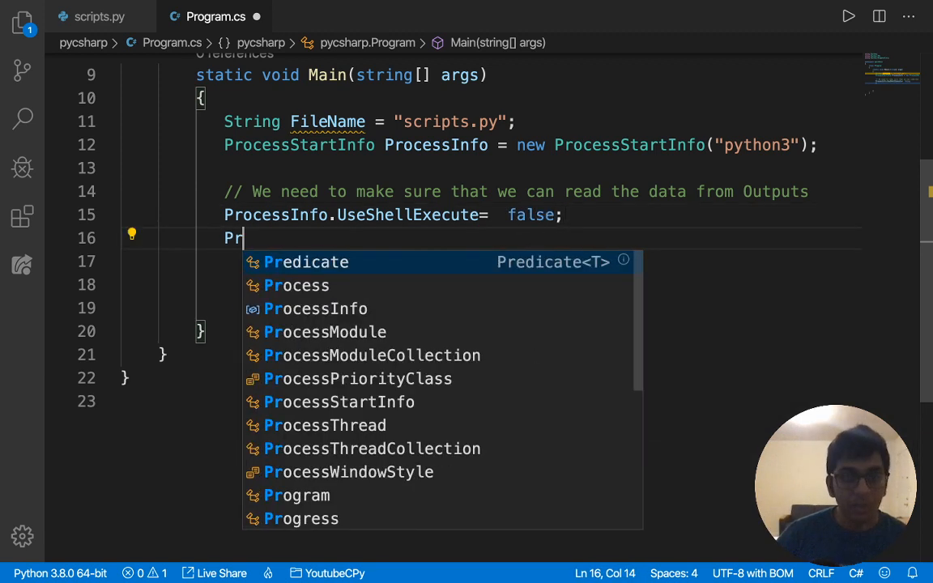
pyautogui.write('ocessInfo')
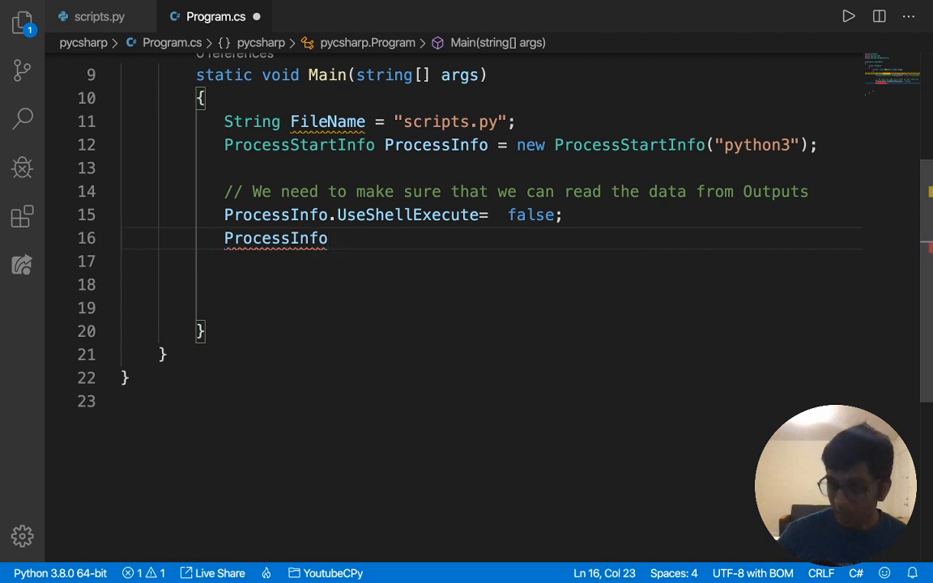
pyautogui.write('.')
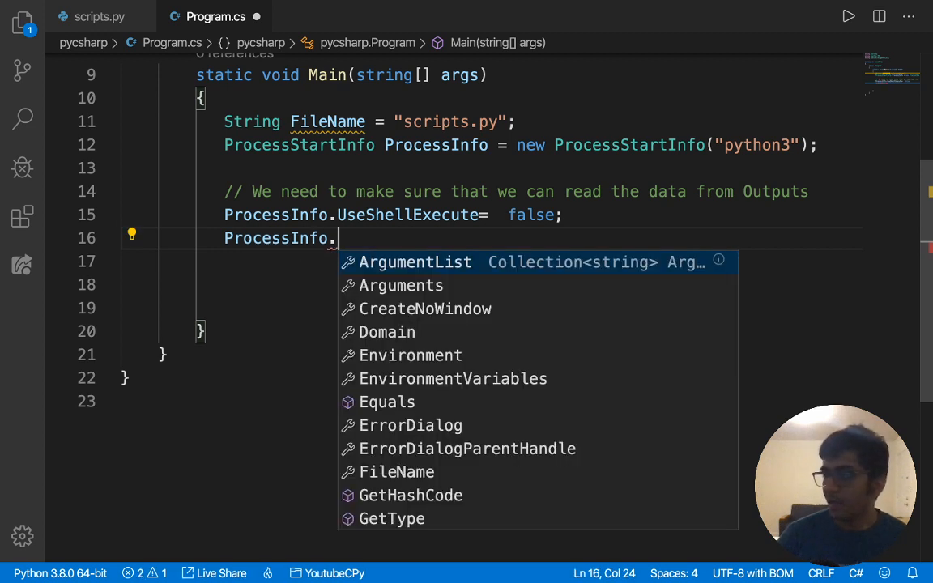
pyautogui.write('Red')
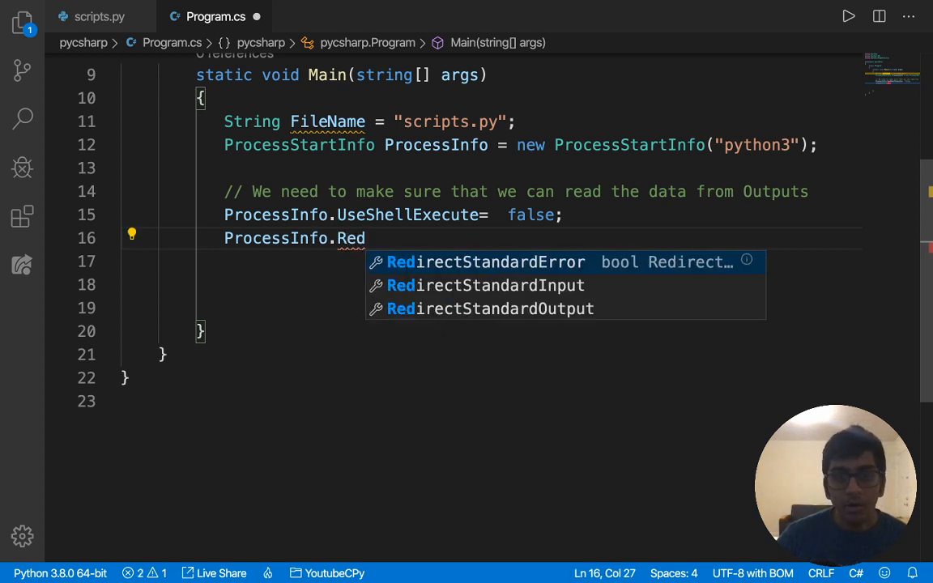
pyautogui.press('Escape')
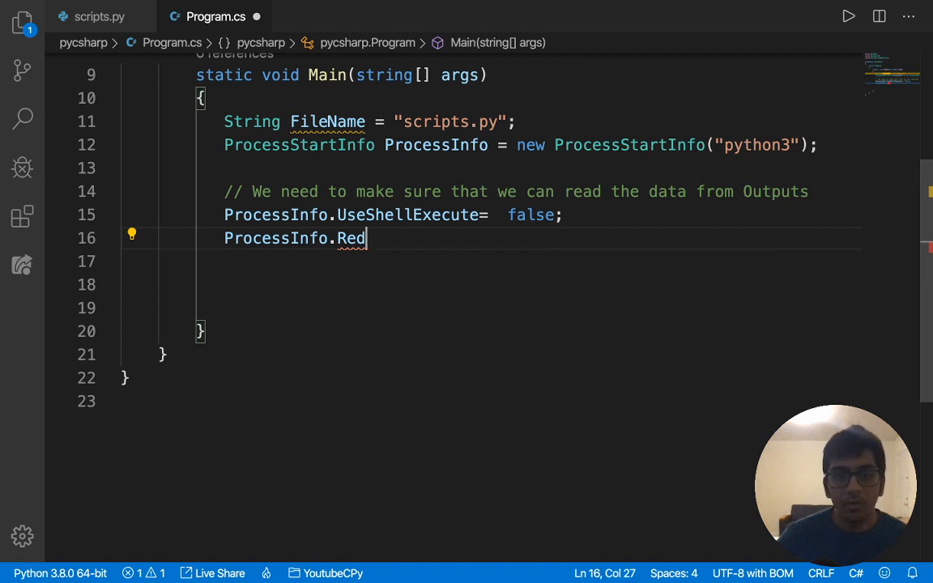
pyautogui.press('BackSpace')
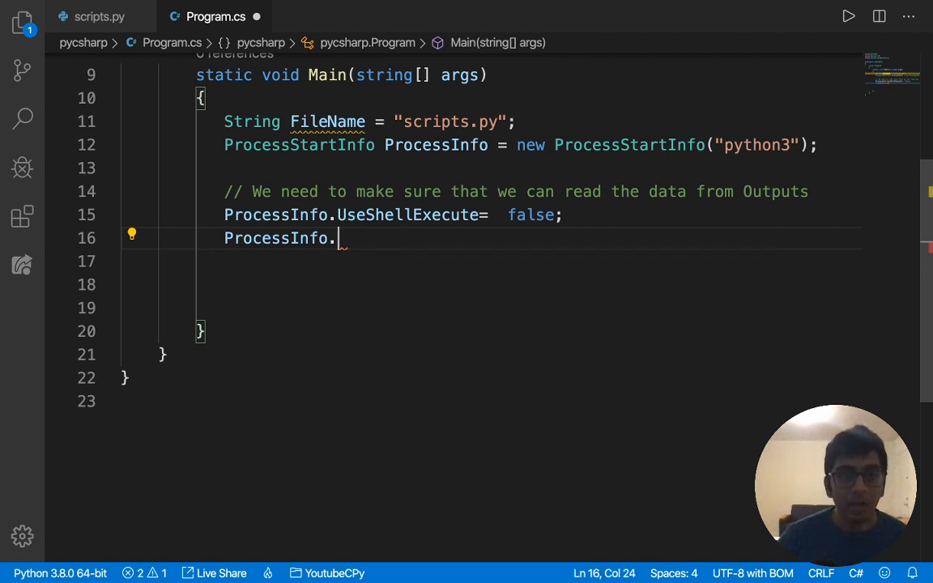
pyautogui.write('RedirectStandardOutput')
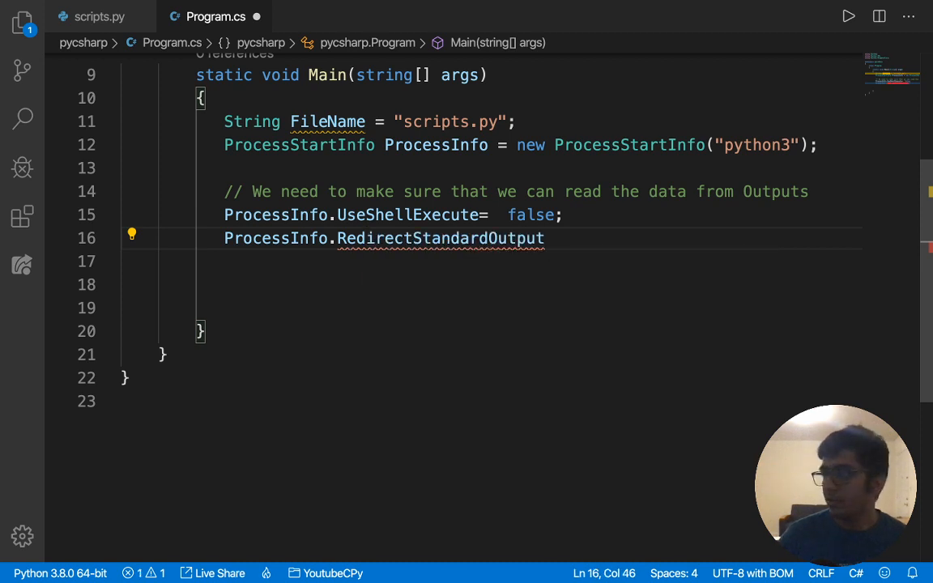
# Set RedirectStandardOutput = true; and ProcessInfo.Arguments = FileName;
pyautogui.write('= true;')
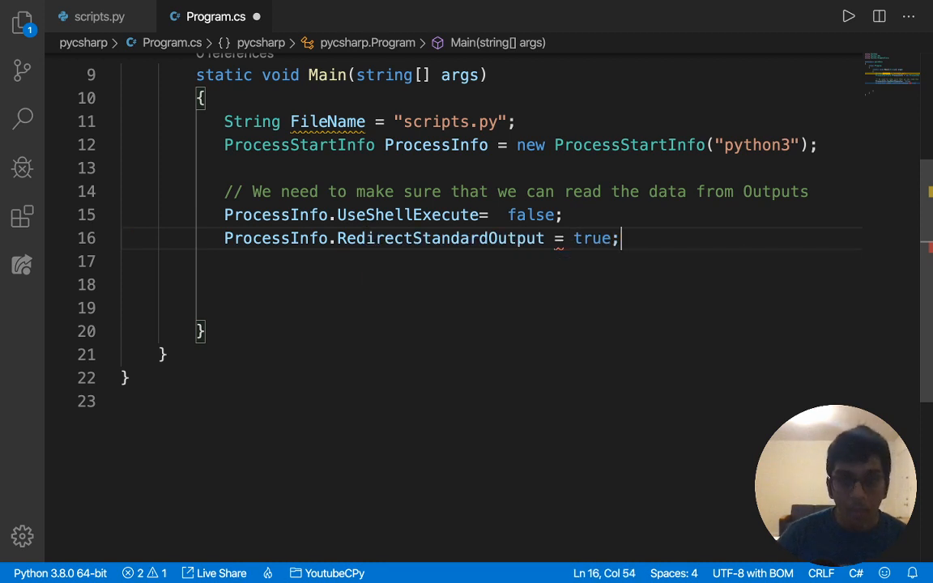
pyautogui.press('Enter')
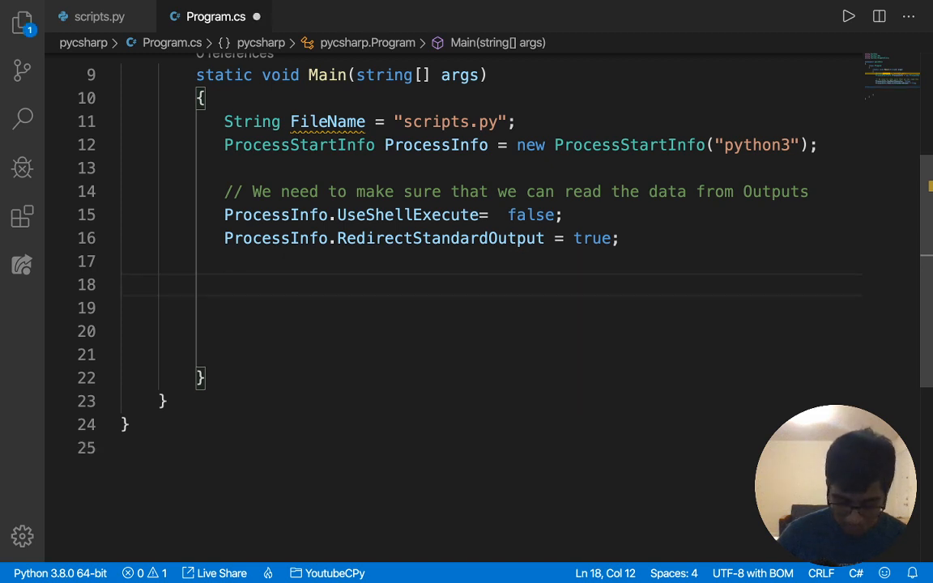
pyautogui.write('ProcessInfo')
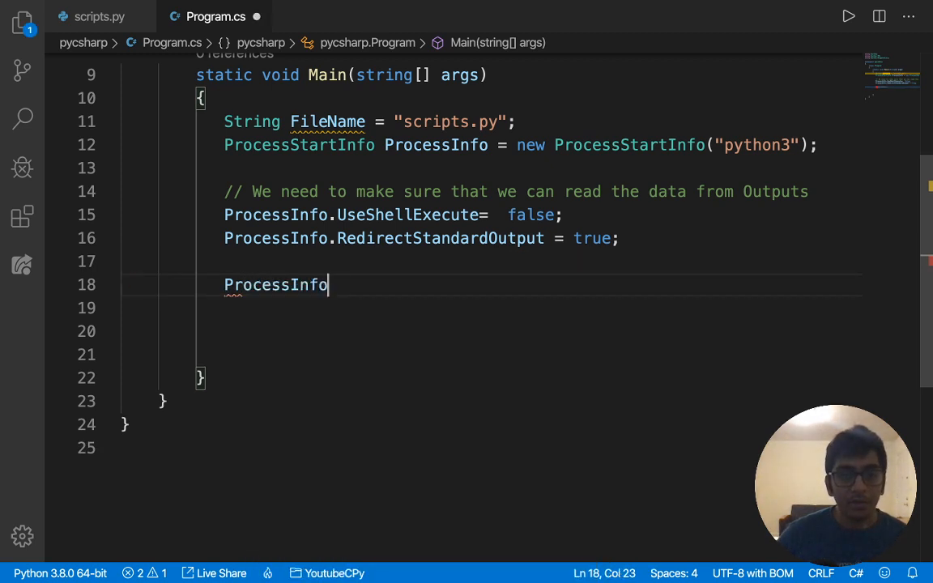
pyautogui.write('.Arguments = File')
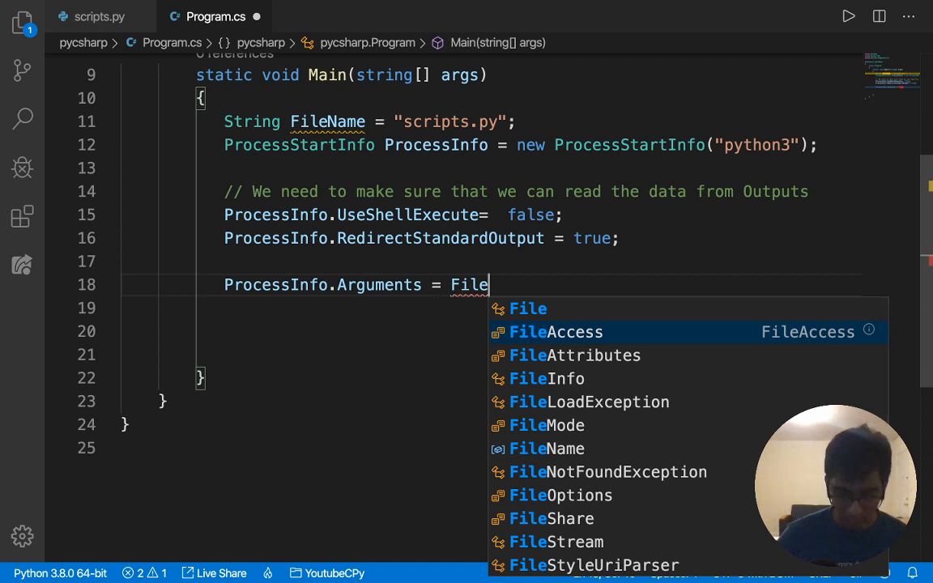
pyautogui.write('Name;')
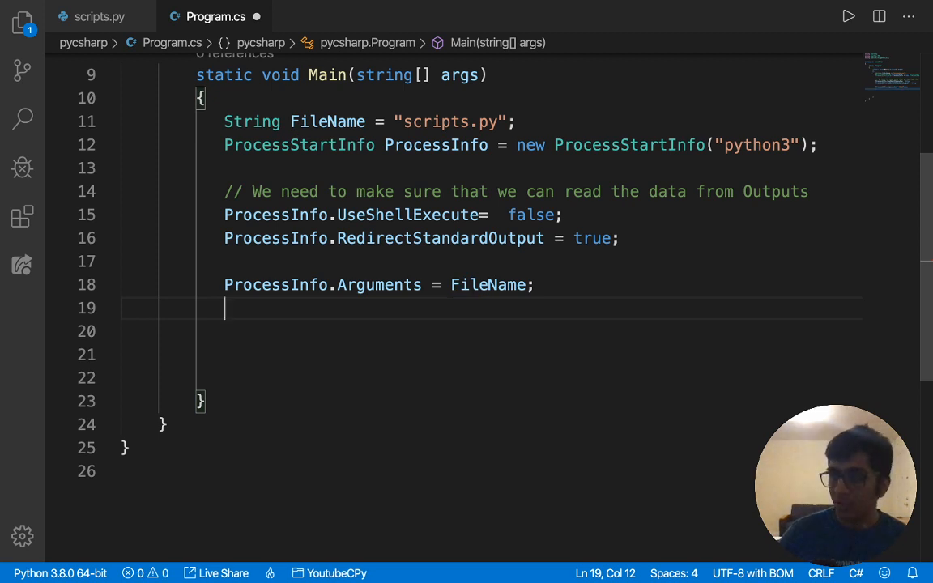
# Declare Process myprocess = new Process(); in Program.cs
pyautogui.write('Pr')
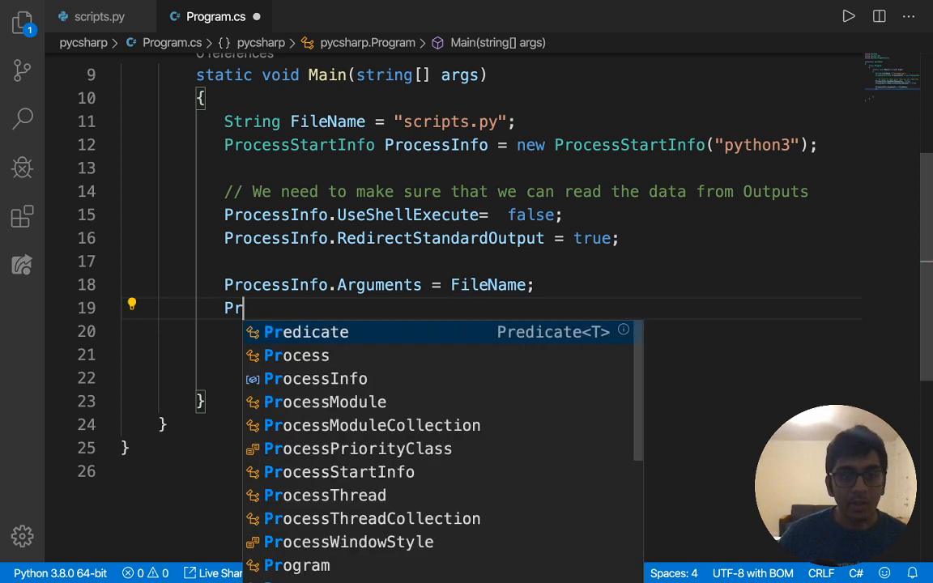
pyautogui.write('ocess')
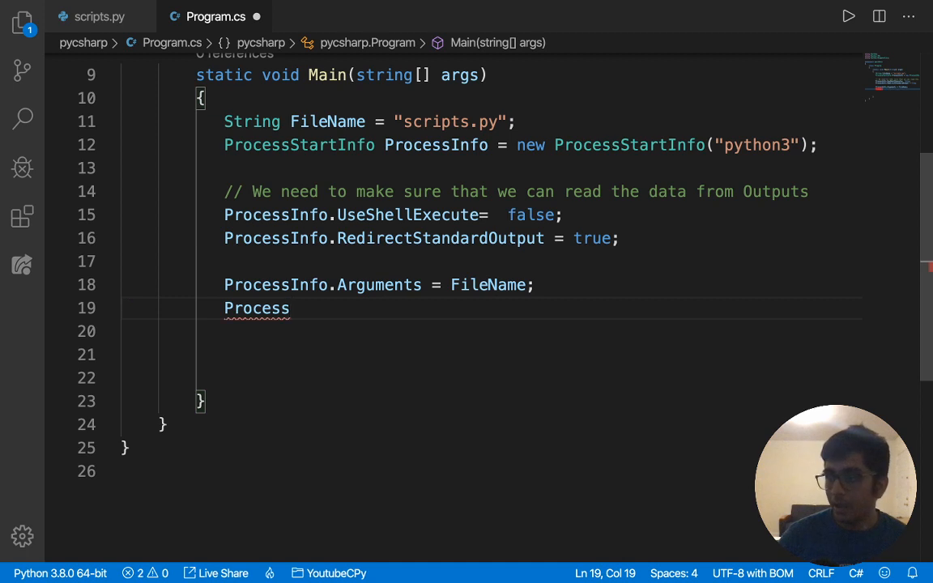
pyautogui.write('myproces')
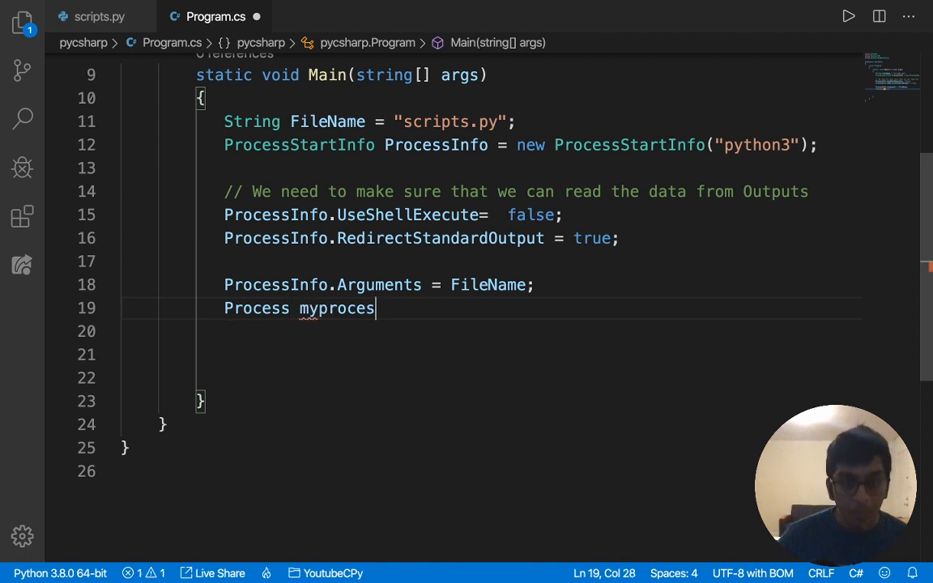
pyautogui.write('s =')
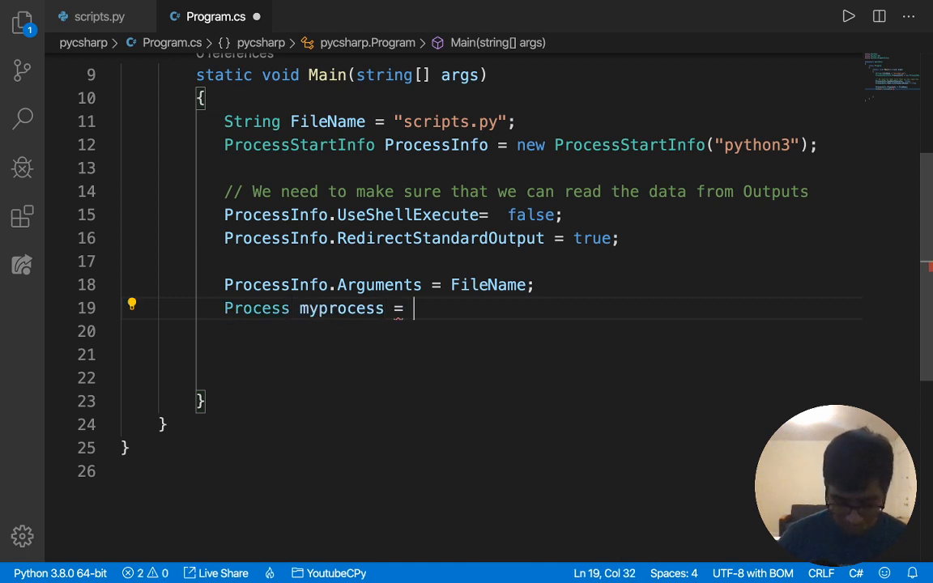
pyautogui.write('new Process')
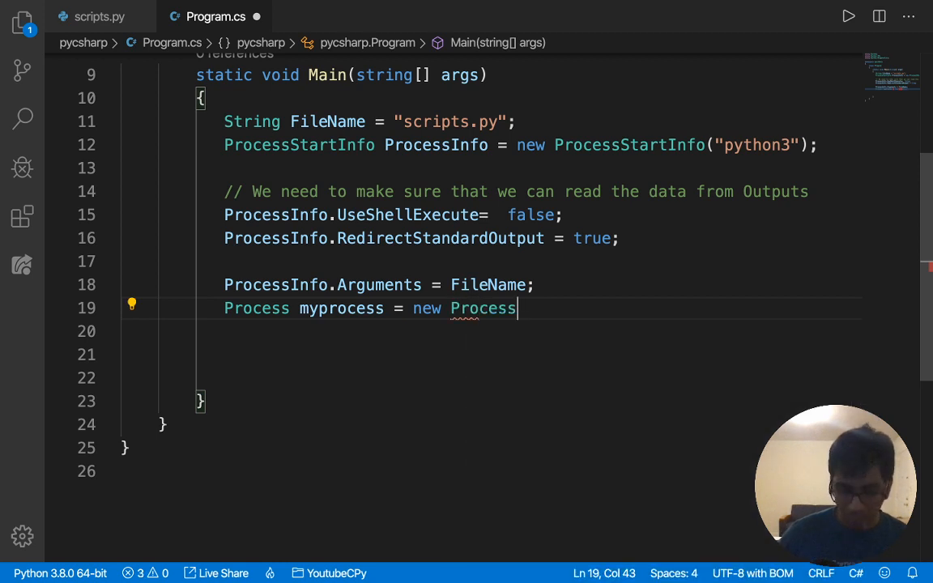
pyautogui.write('();')
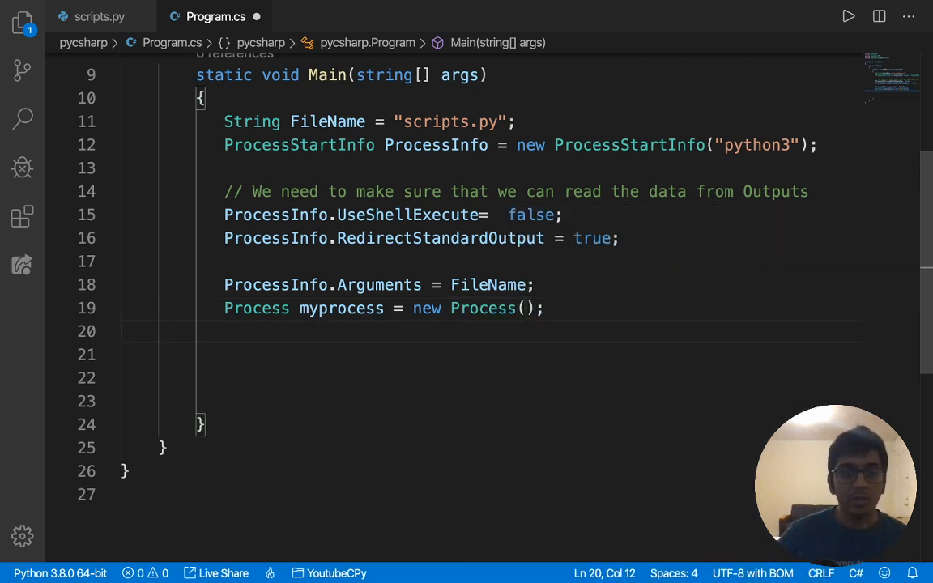
# Add the comment "// Created a object of Process" above the Process line
pyautogui.press('Enter')
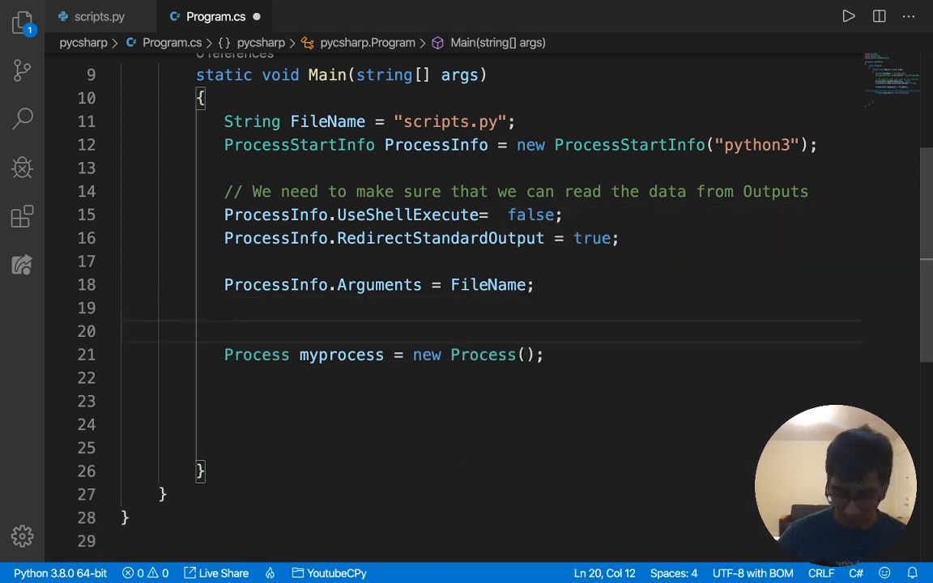
pyautogui.write('// Created a')
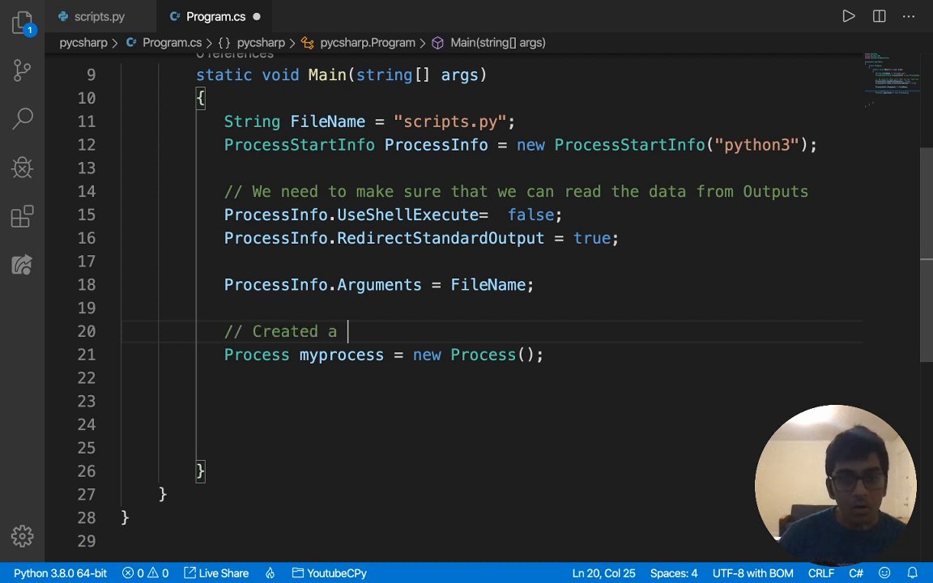
pyautogui.write('object of')
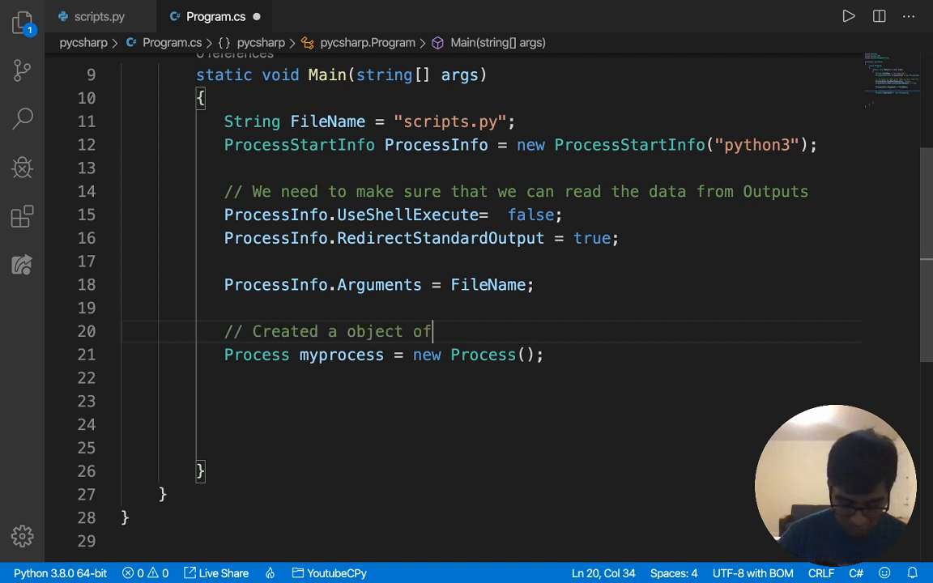
pyautogui.write('Processs')
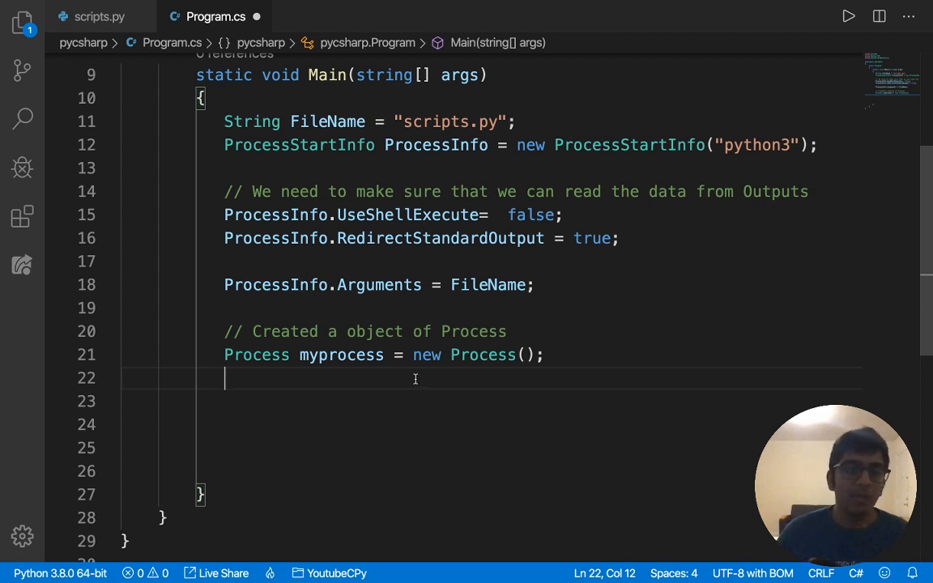
# Begin the "// Assign the information to process" comment on the next line
pyautogui.press('enter')
pyautogui.write('//')
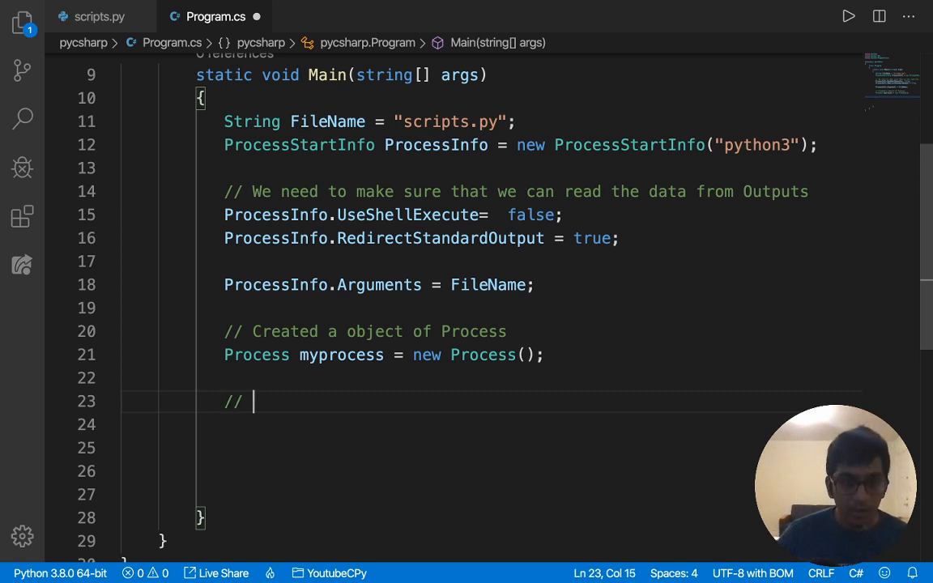
pyautogui.write('Asss')
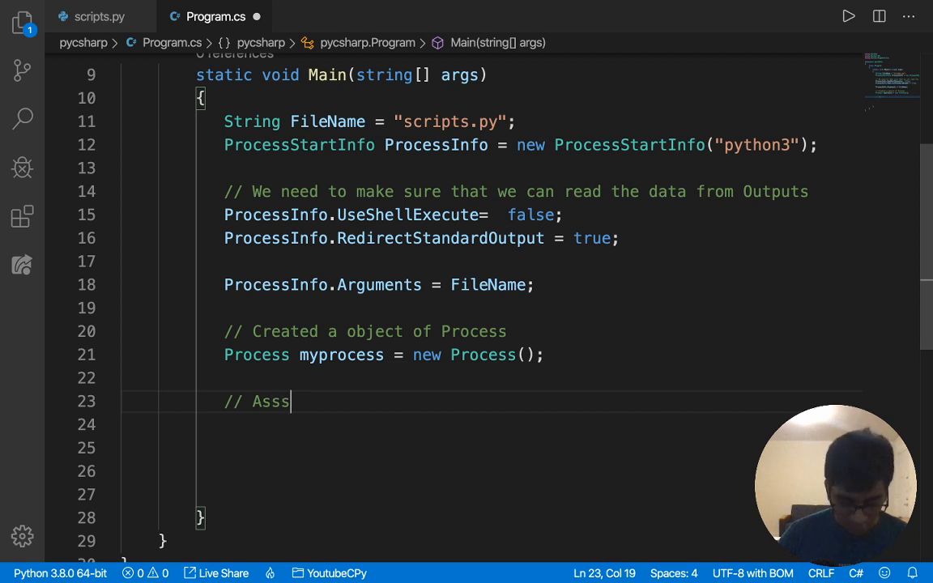
pyautogui.write('ign the information to process')
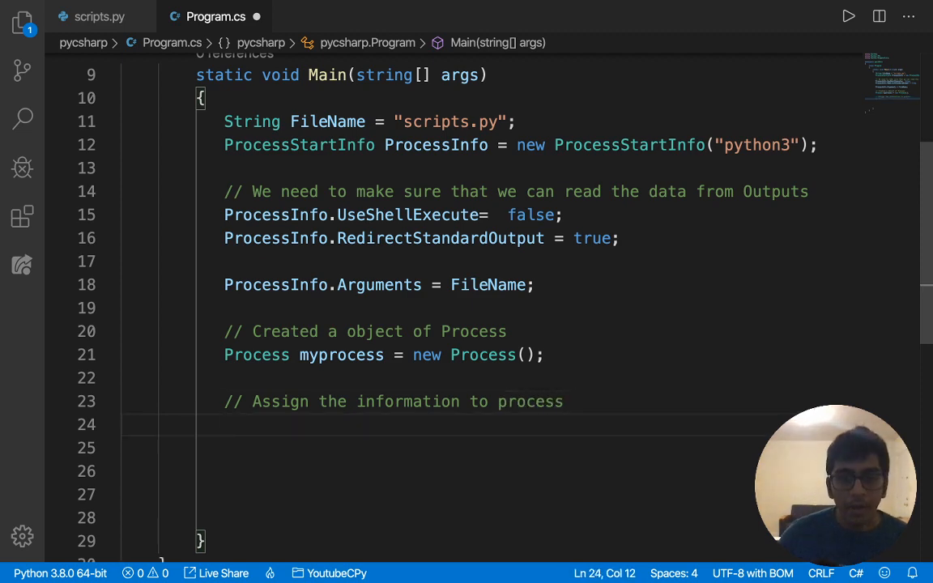
# Assign myprocess.StartInfo = ProcessInfo; using IntelliSense completion
pyautogui.write('m')
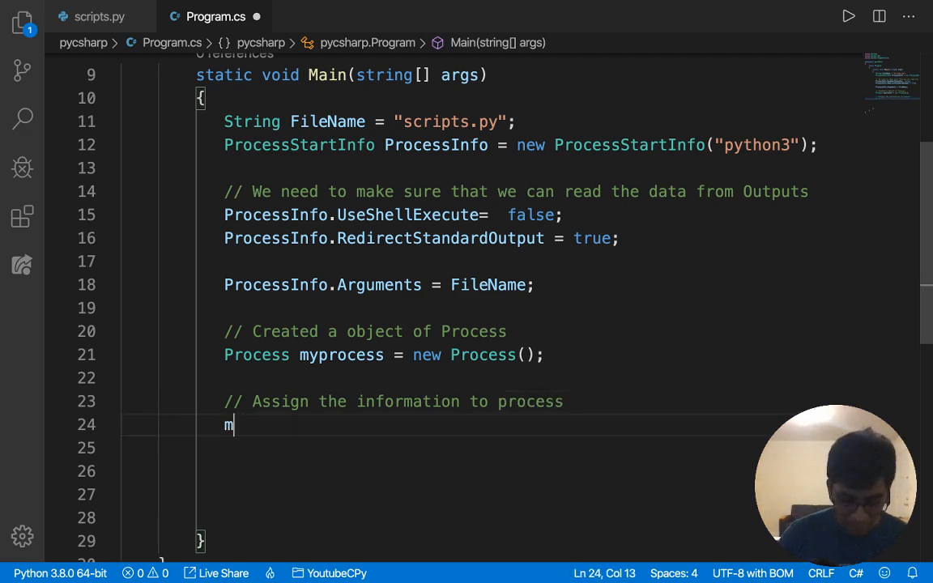
pyautogui.write('yprocess/')
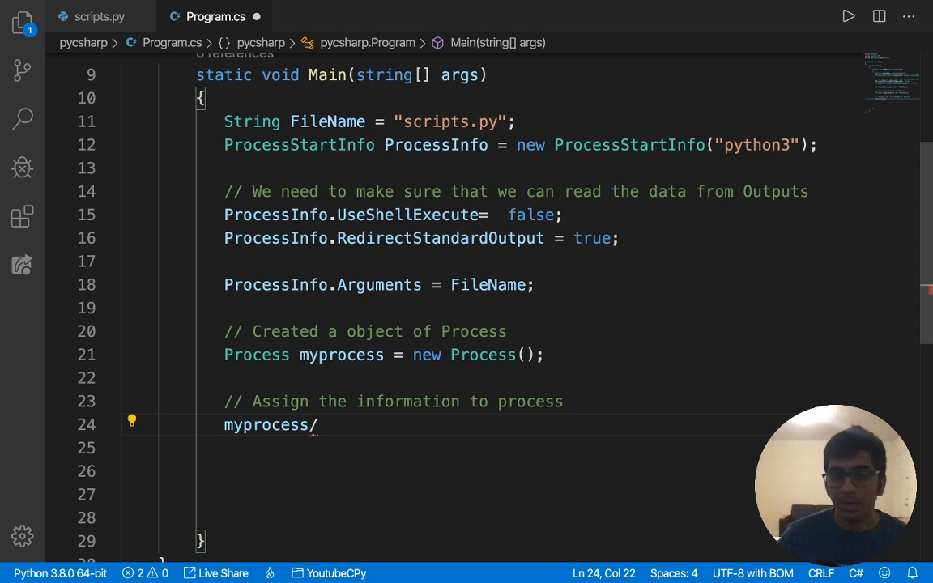
pyautogui.write('.')
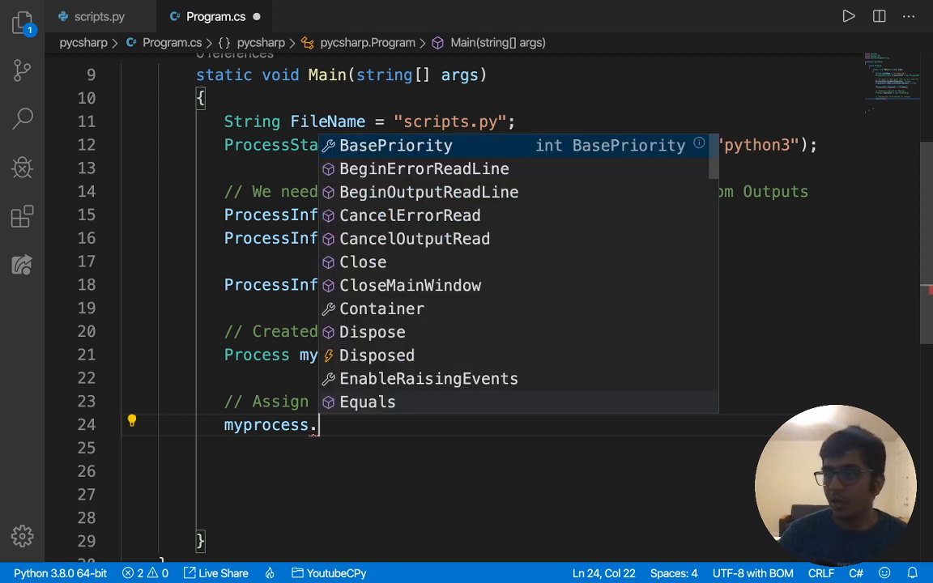
pyautogui.write('Stat')
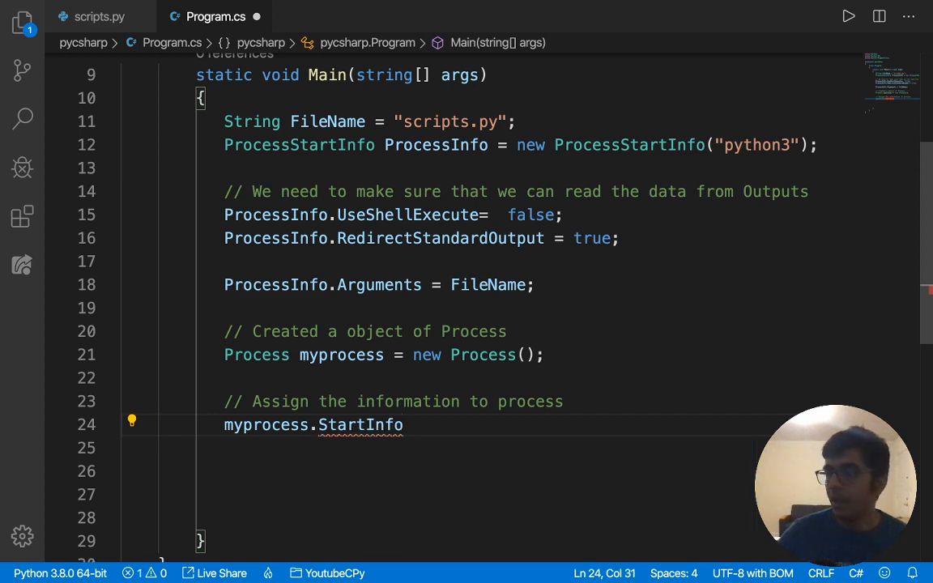
pyautogui.write('= ProcessInfo;')
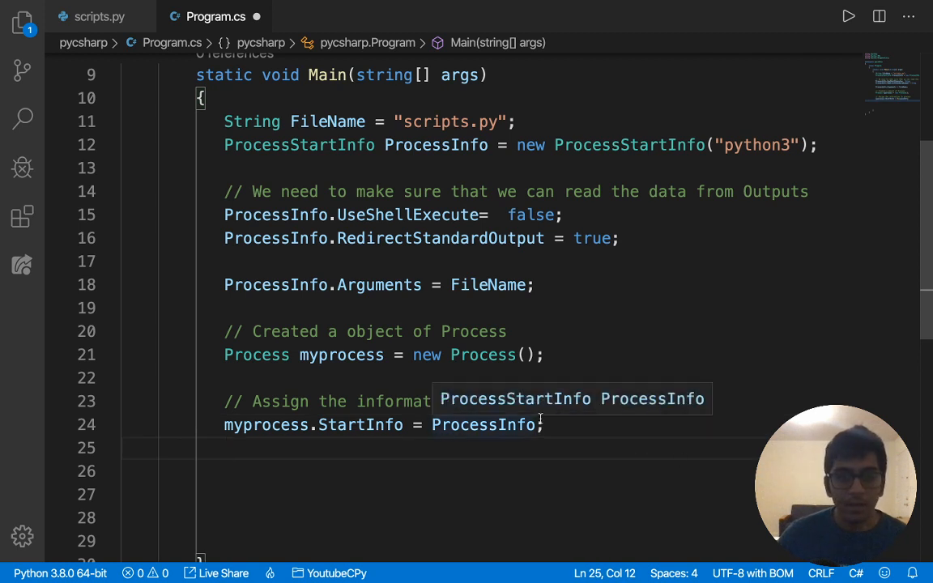
# Add the "// Start the Process" comment followed by myprocess.Start();
pyautogui.write('// Star')
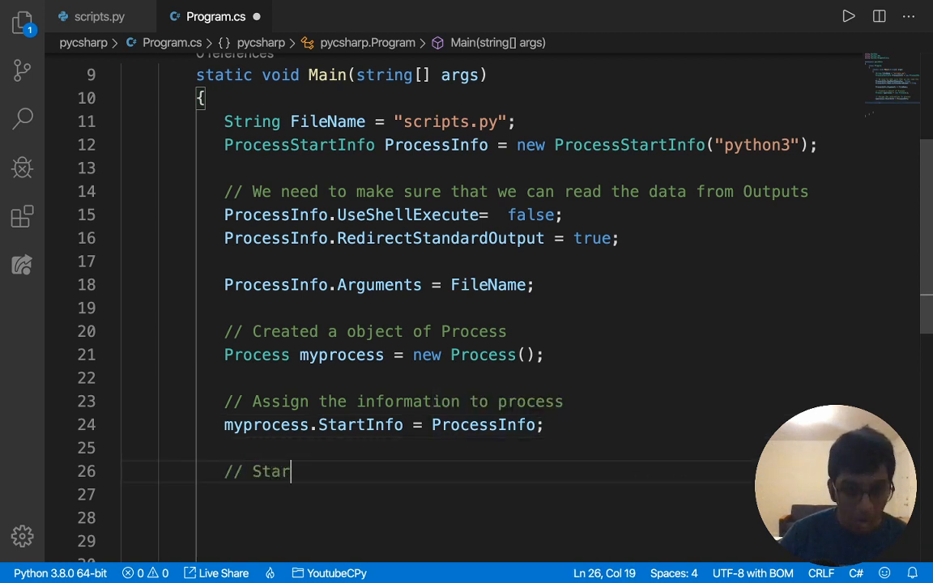
pyautogui.write('t the Process')
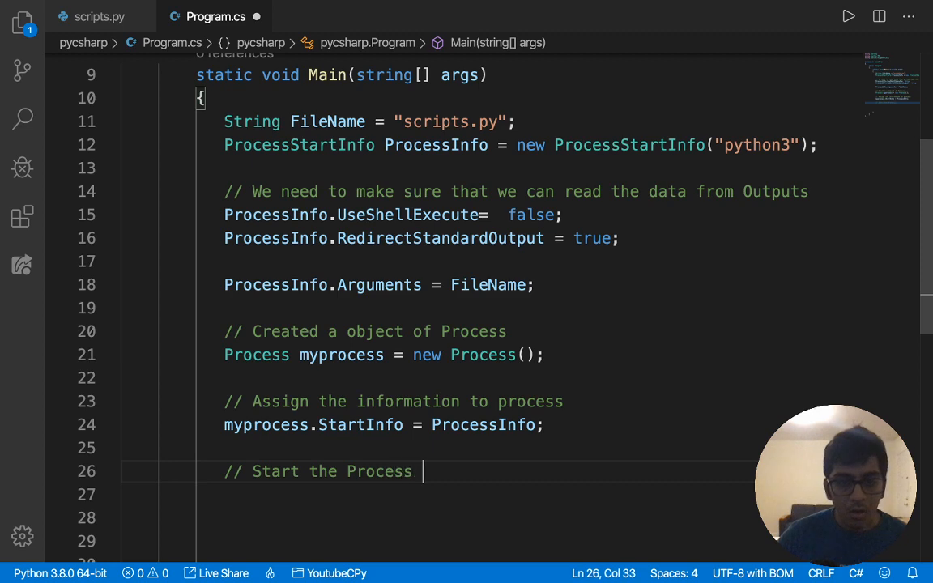
pyautogui.write('myprocess.Start(')
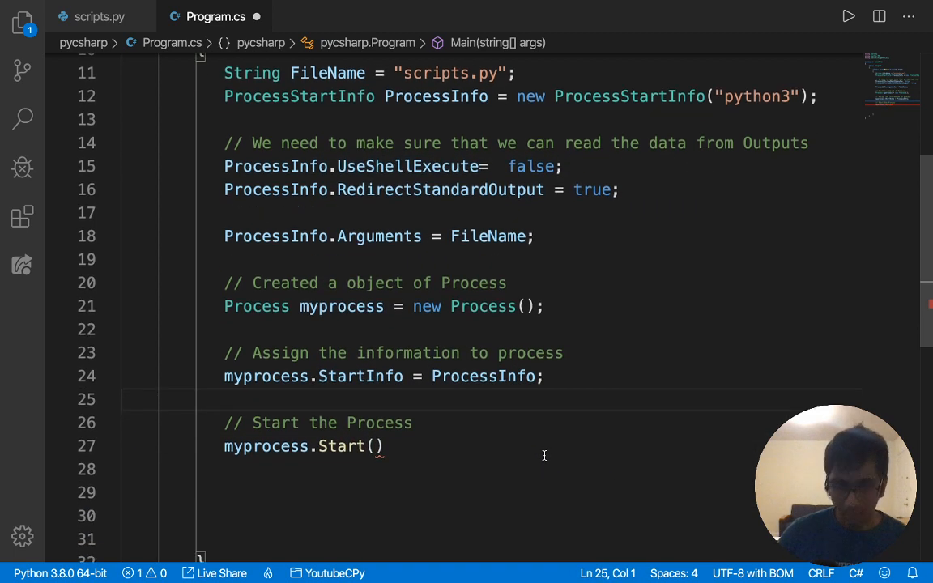
pyautogui.write(';')
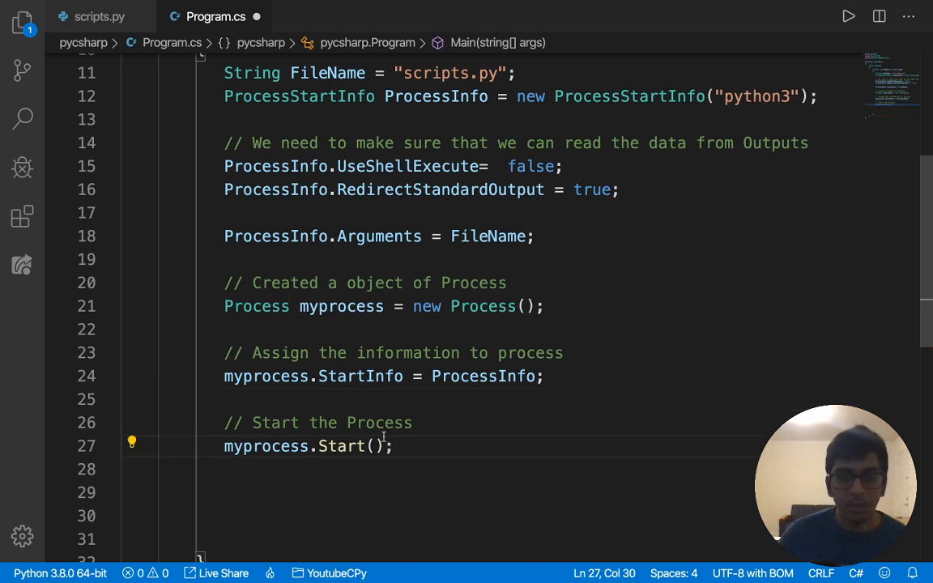
# Make room after myprocess.Start() and paste the output-reading block there
pyautogui.scroll(-3)
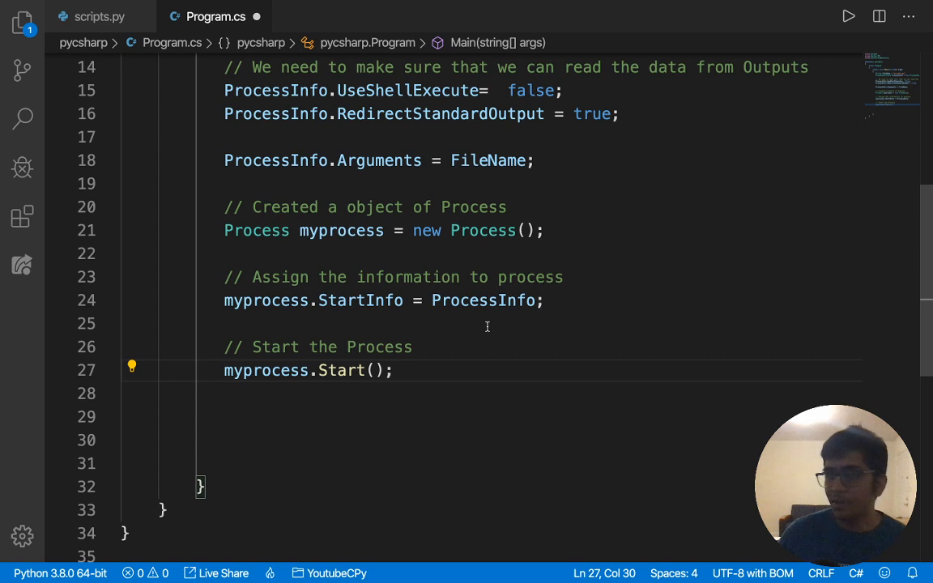
pyautogui.scroll(-3)
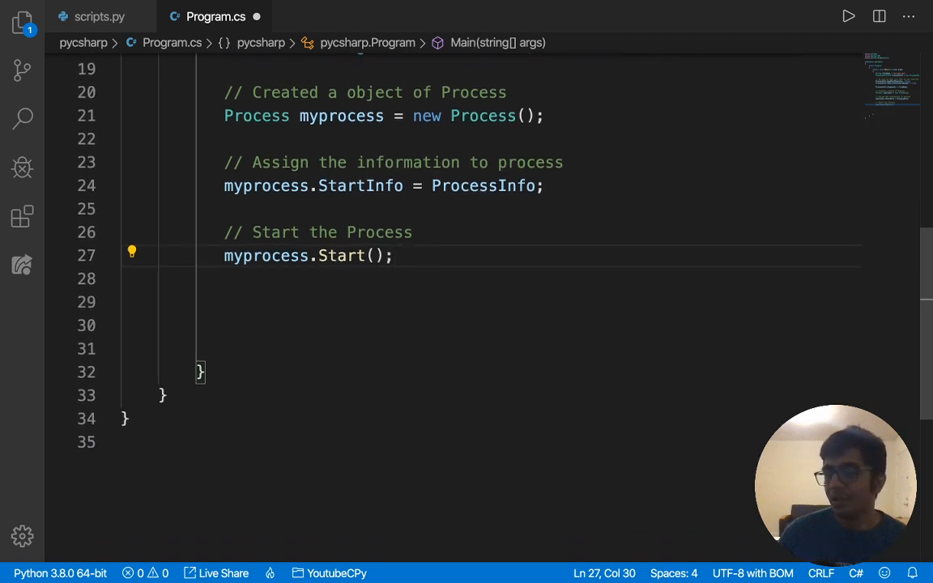
pyautogui.moveTo(571, 299)
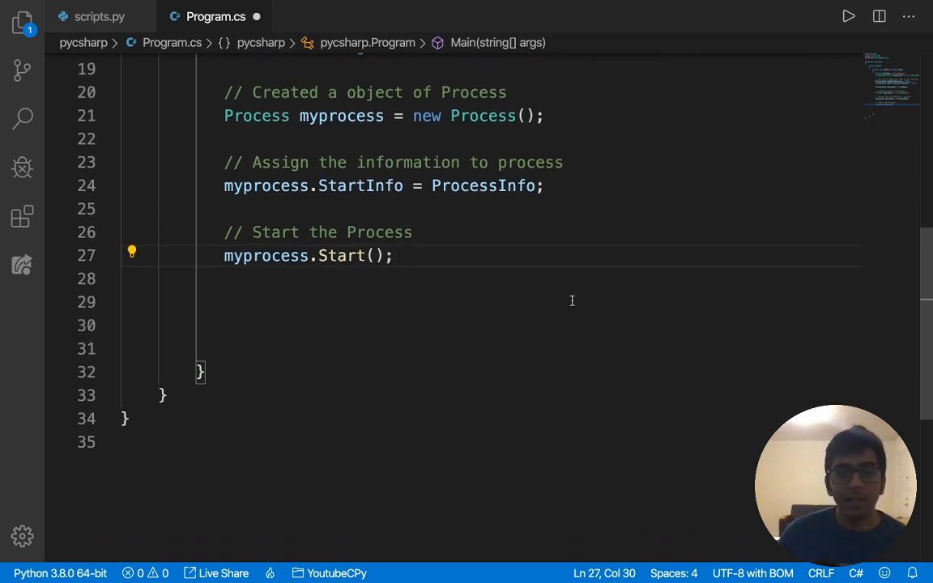
pyautogui.press('Enter')
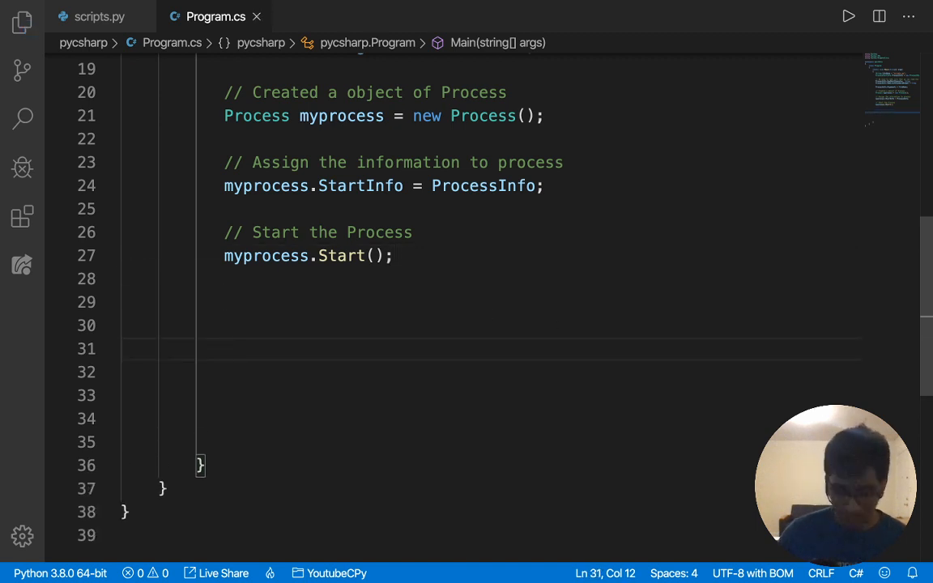
pyautogui.click(395, 256)
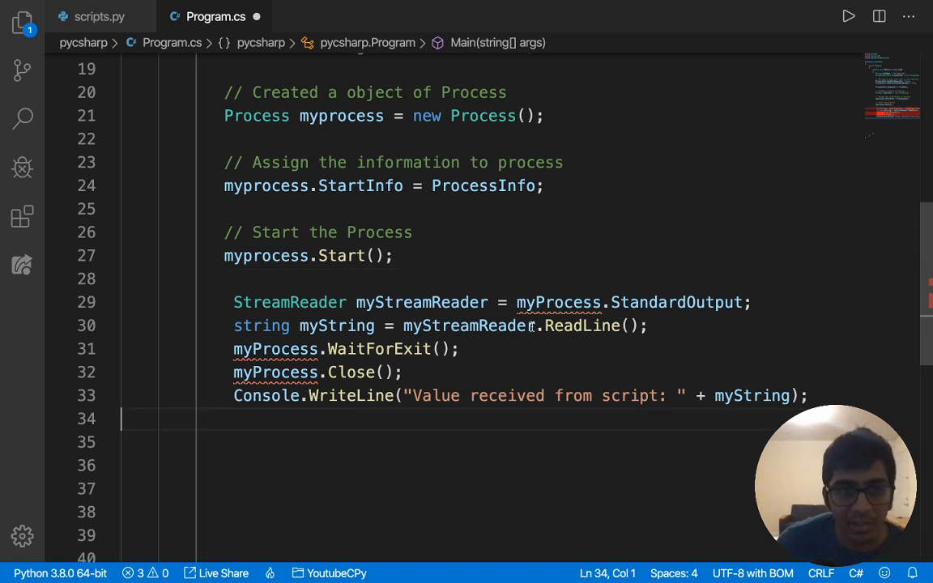
# Rename the pasted myProcess references to myprocess in the ReadLine and Close lines
pyautogui.doubleClick(265, 256)
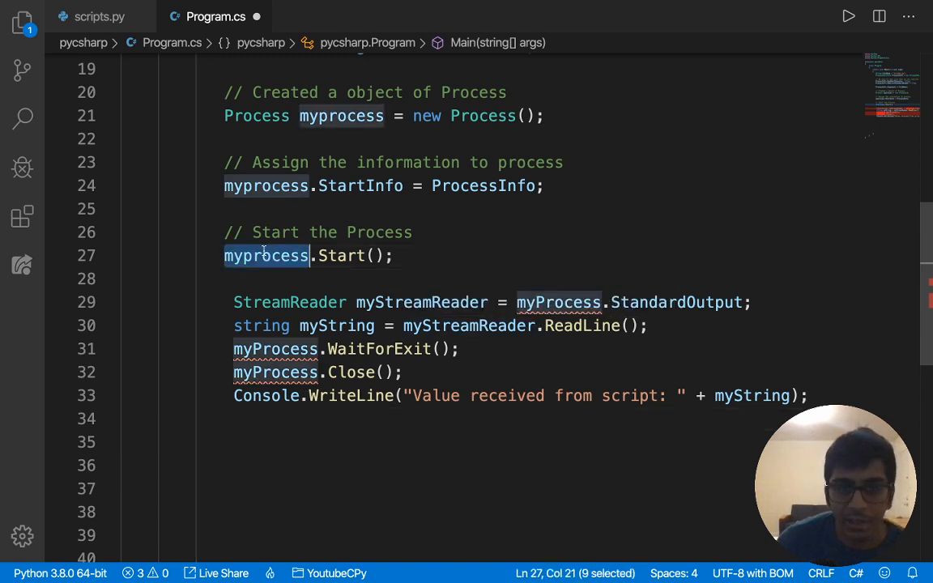
pyautogui.doubleClick(557, 303)
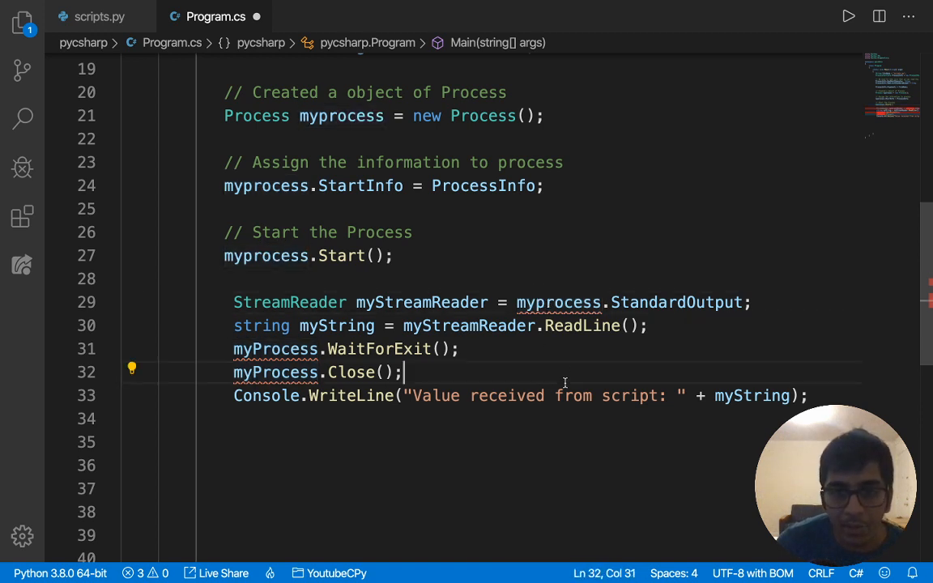
pyautogui.doubleClick(275, 371)
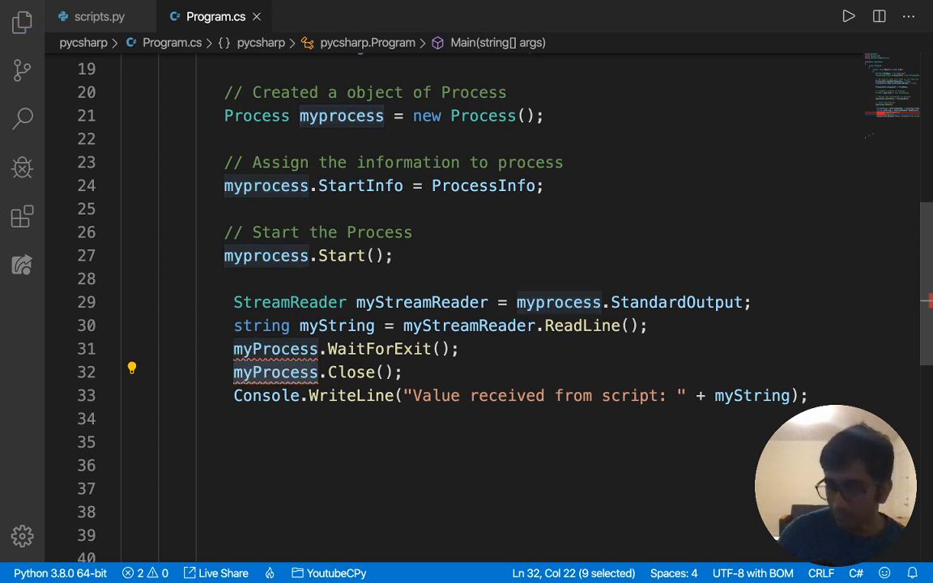
pyautogui.click(401, 370)
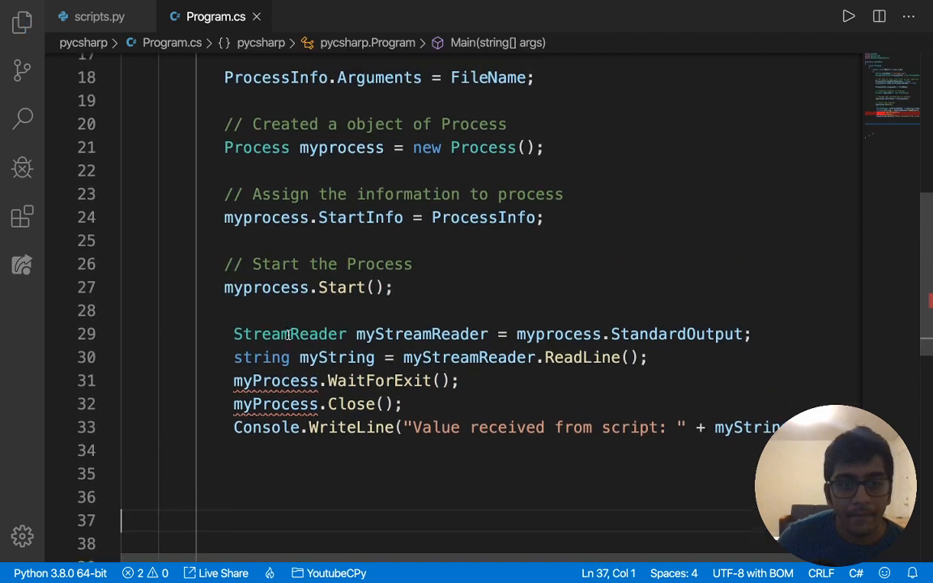
# Write StreamReader mystreamreader = myprocess.StandardOutput; after the Start call
pyautogui.scroll(-3)
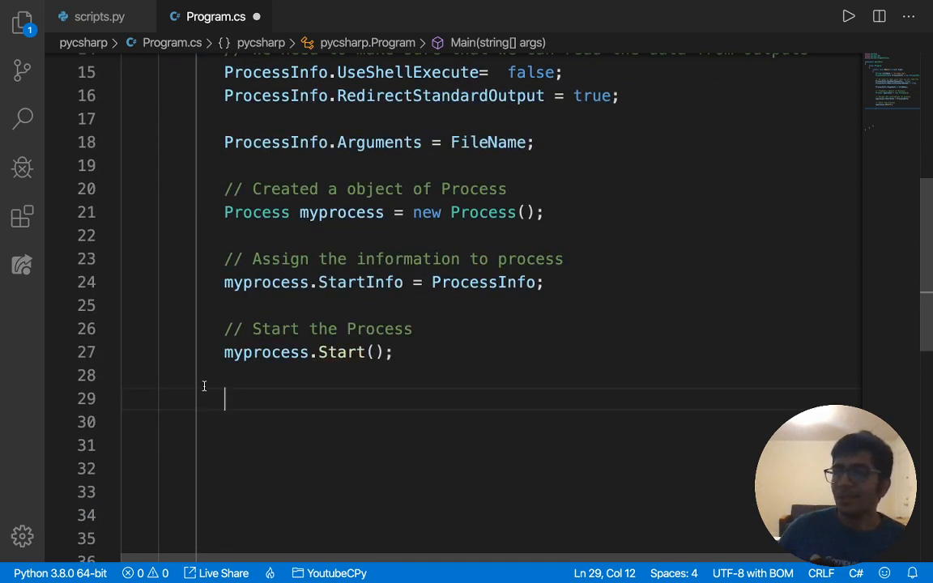
pyautogui.write('StreamReader')
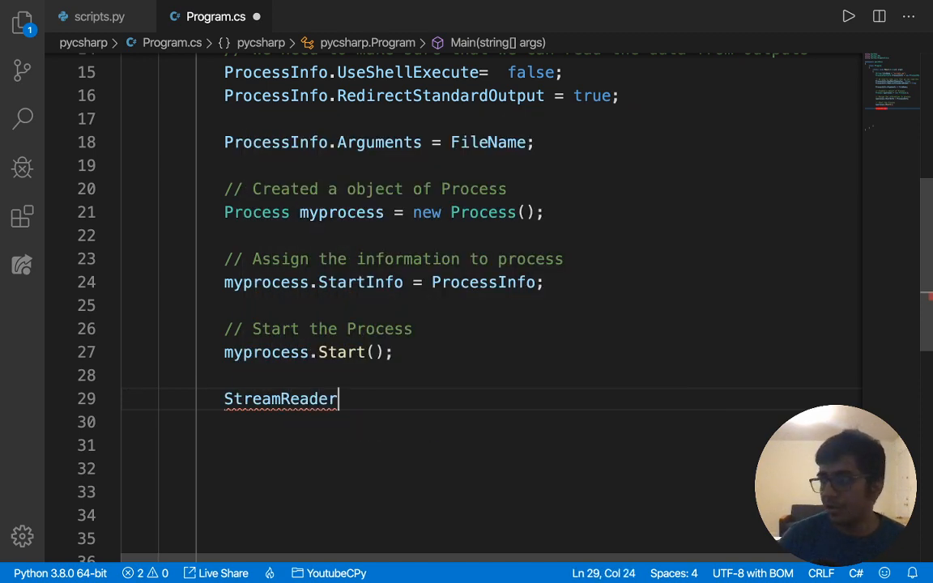
pyautogui.write('mystr')
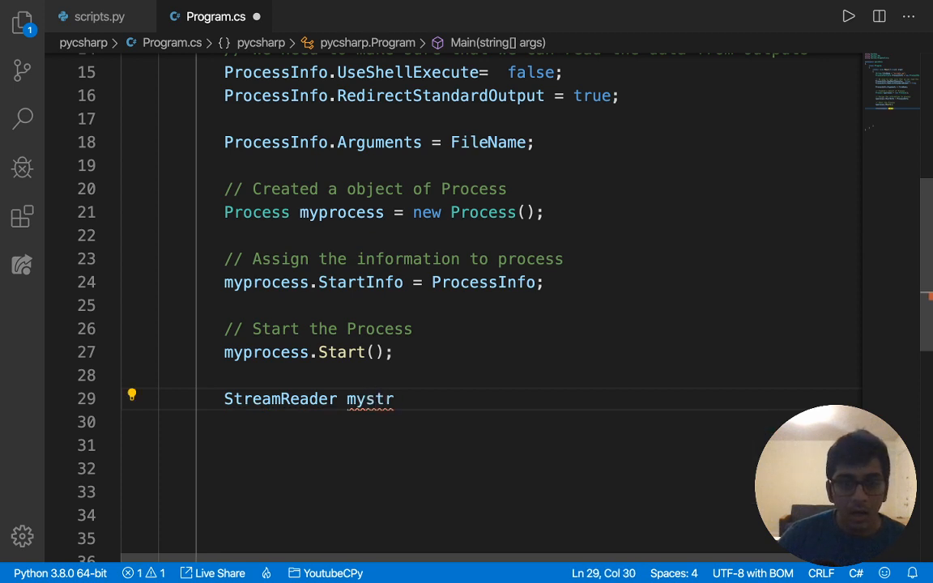
pyautogui.write('e')
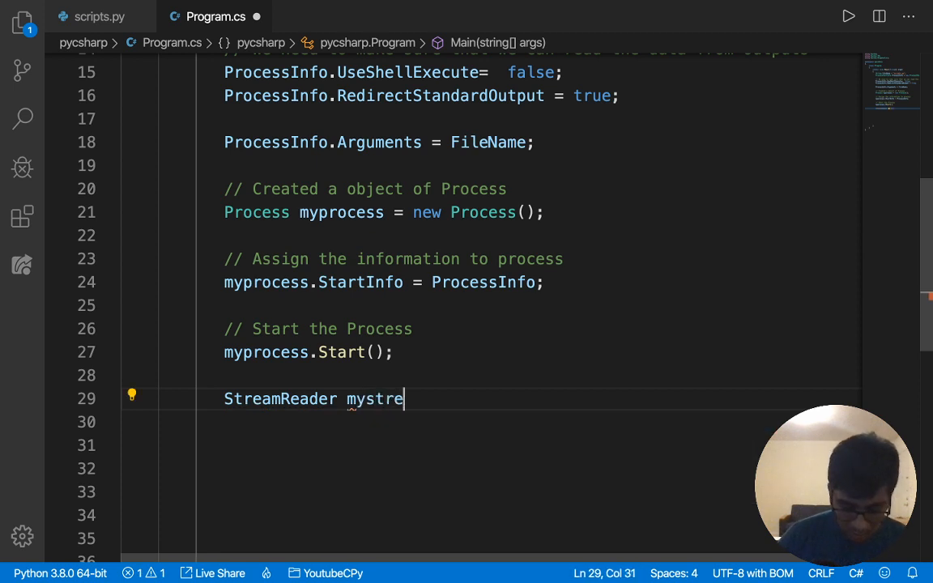
pyautogui.write('am')
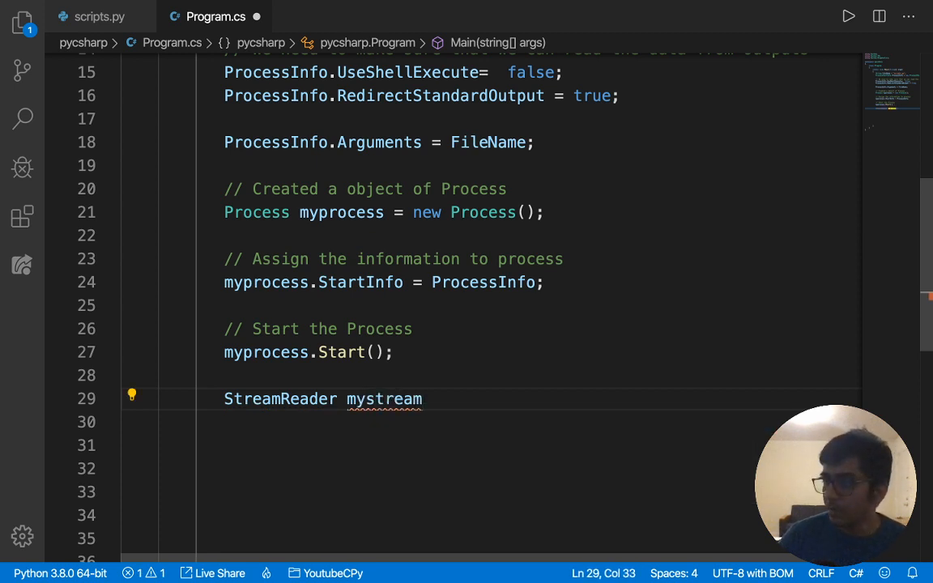
pyautogui.write('reader')
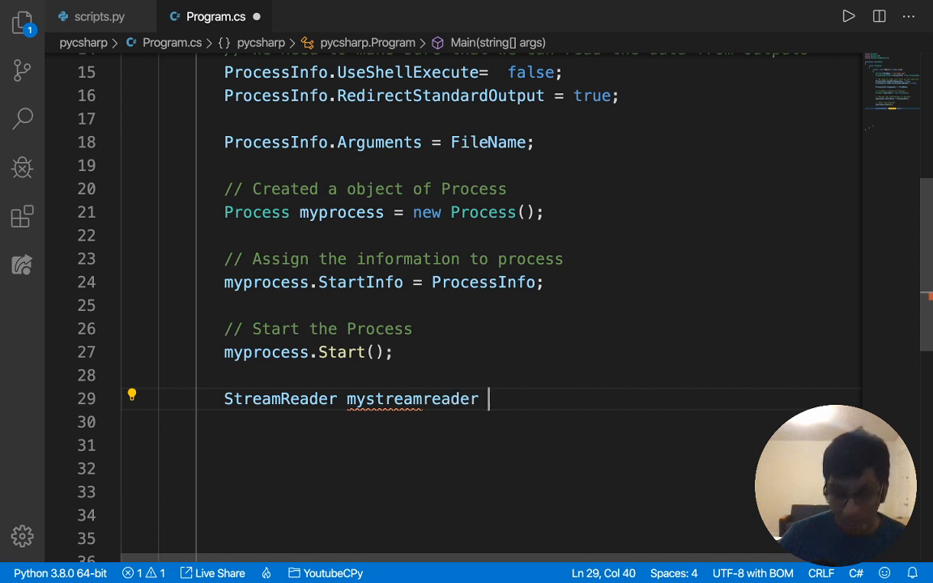
pyautogui.write('=')
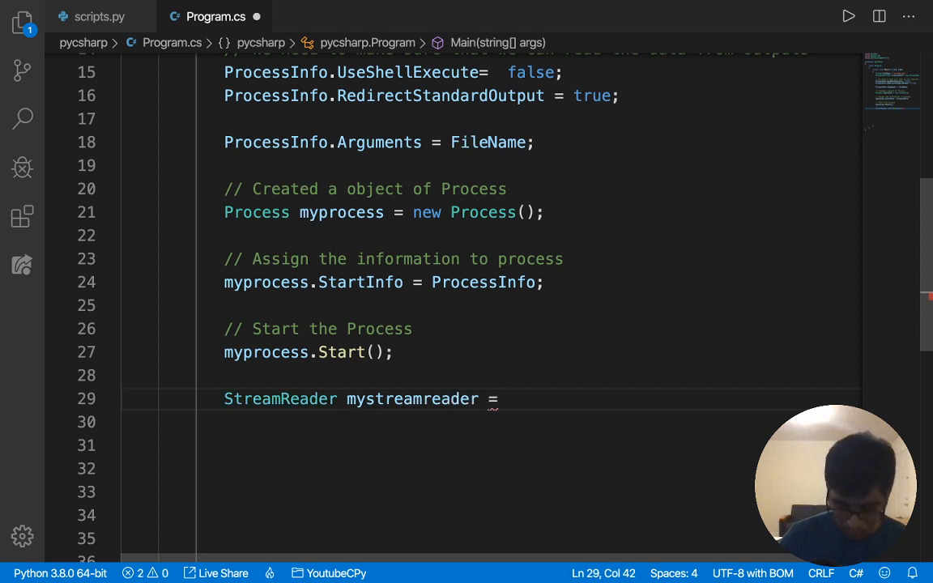
pyautogui.write('my')
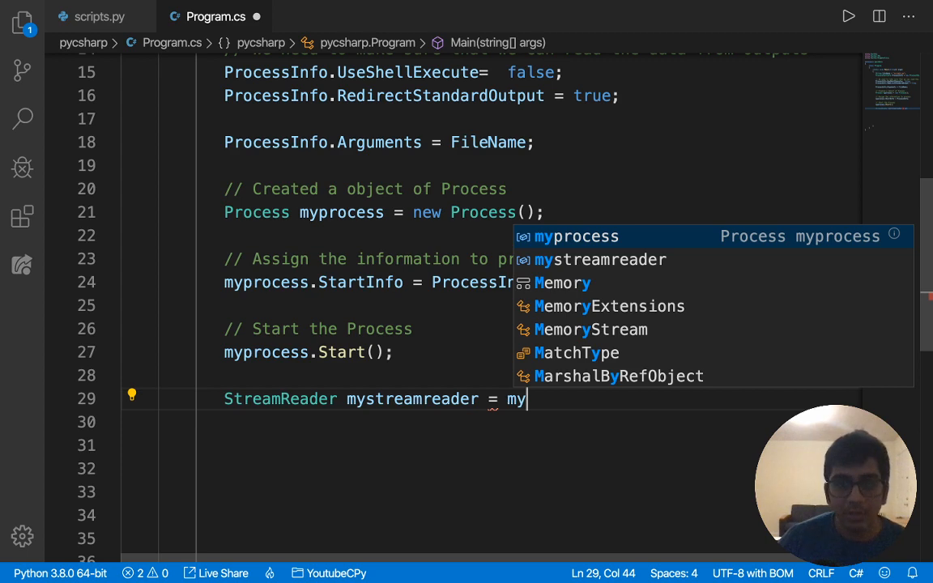
pyautogui.write('process.')
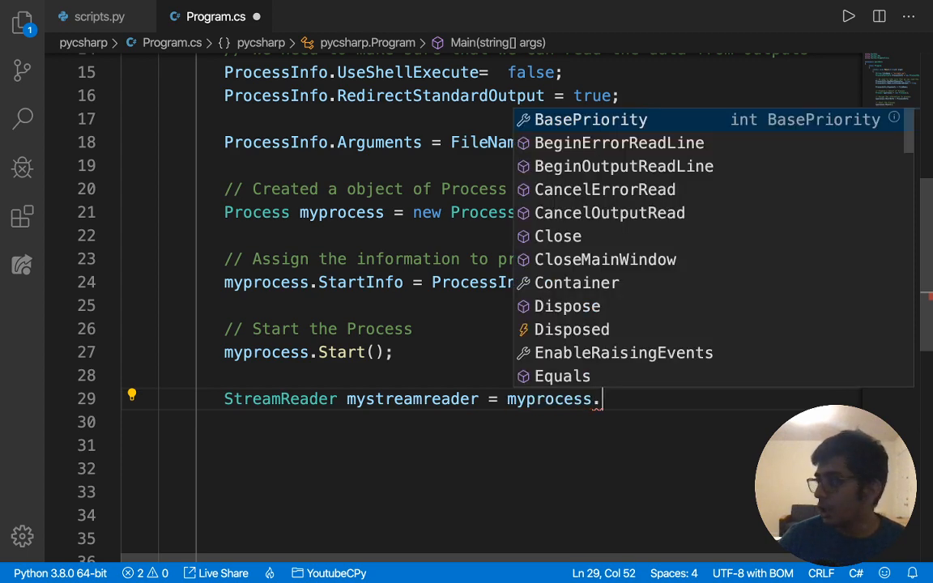
pyautogui.write('Stat')
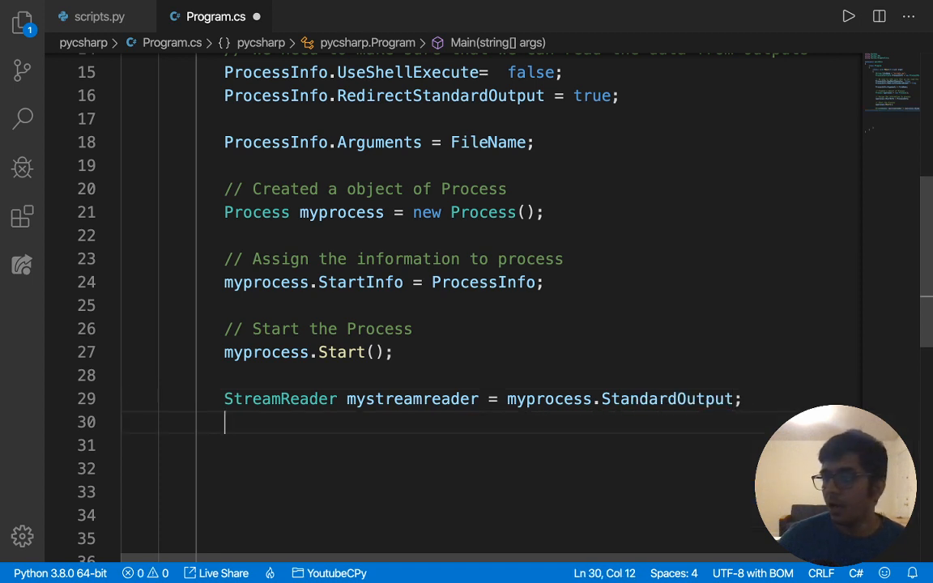
# Add String mystring = mystreamreader.ReadLine(); to capture the script's output line
pyautogui.write('strin')
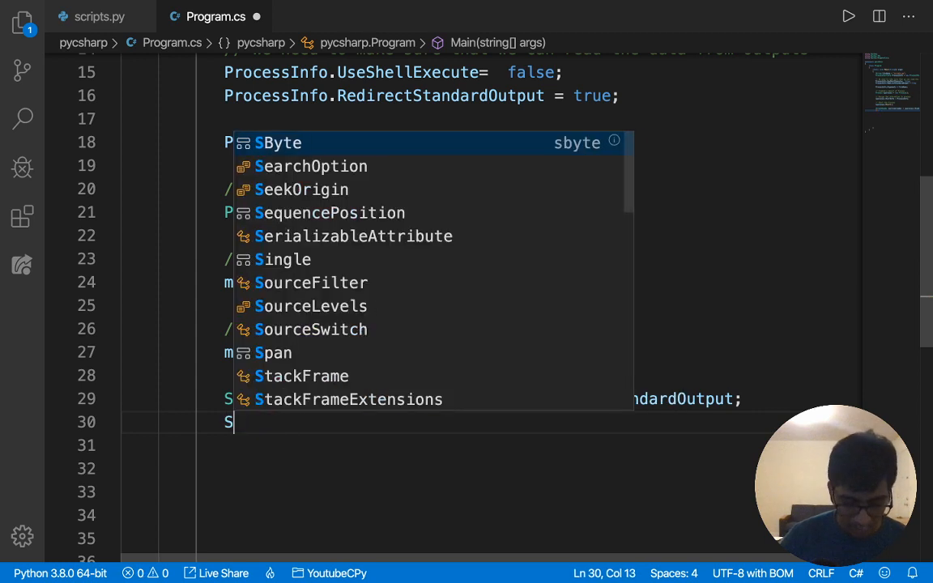
pyautogui.write('String')
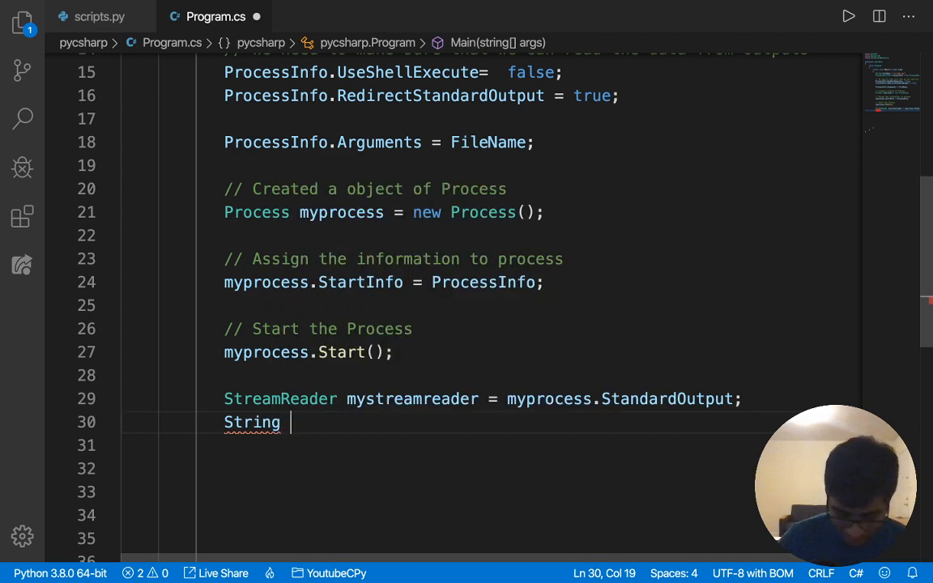
pyautogui.write('my')
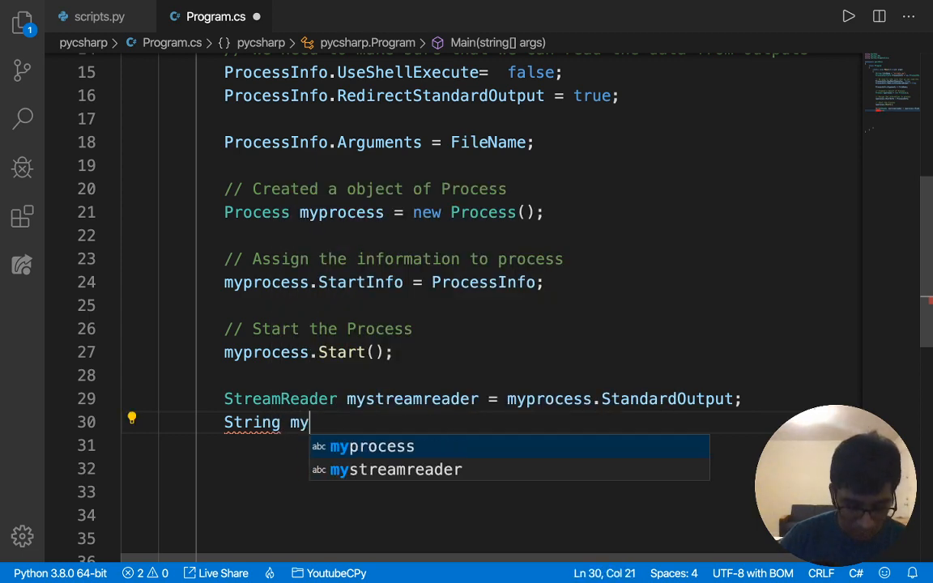
pyautogui.write('string')
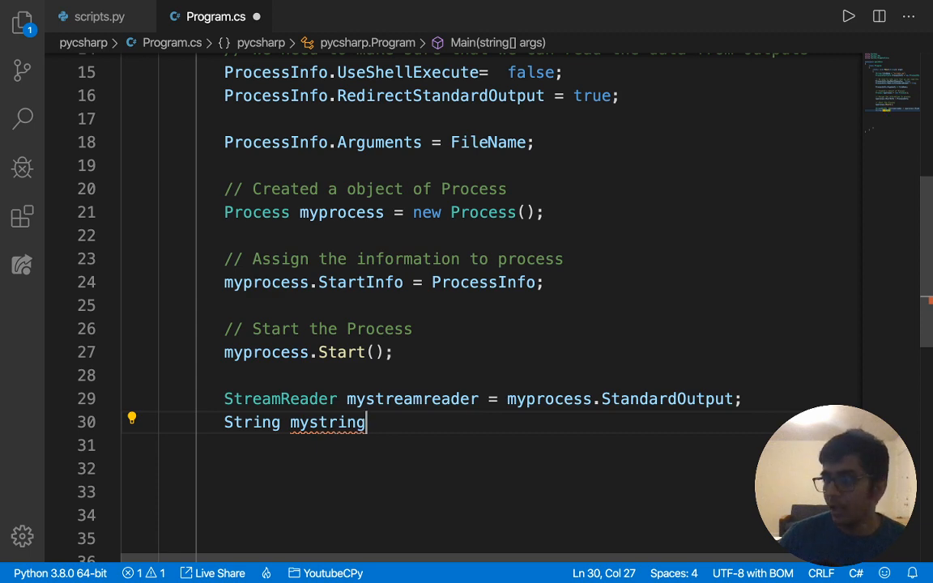
pyautogui.write('=')
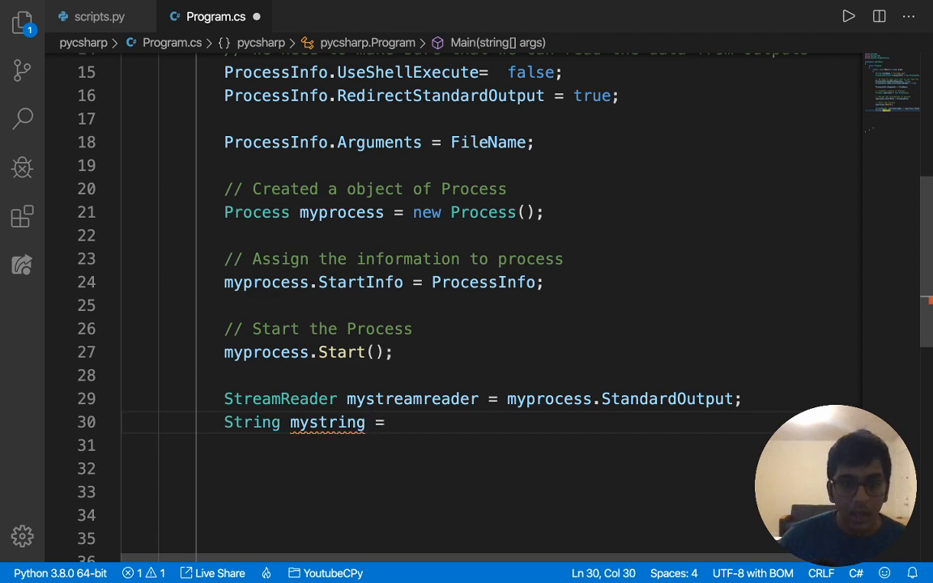
pyautogui.write('myst')
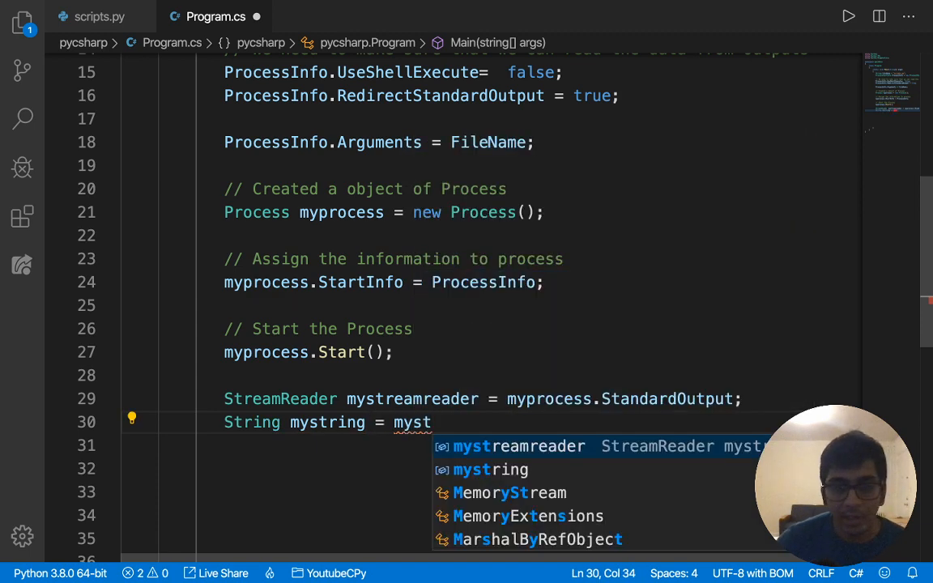
pyautogui.press('Tab')
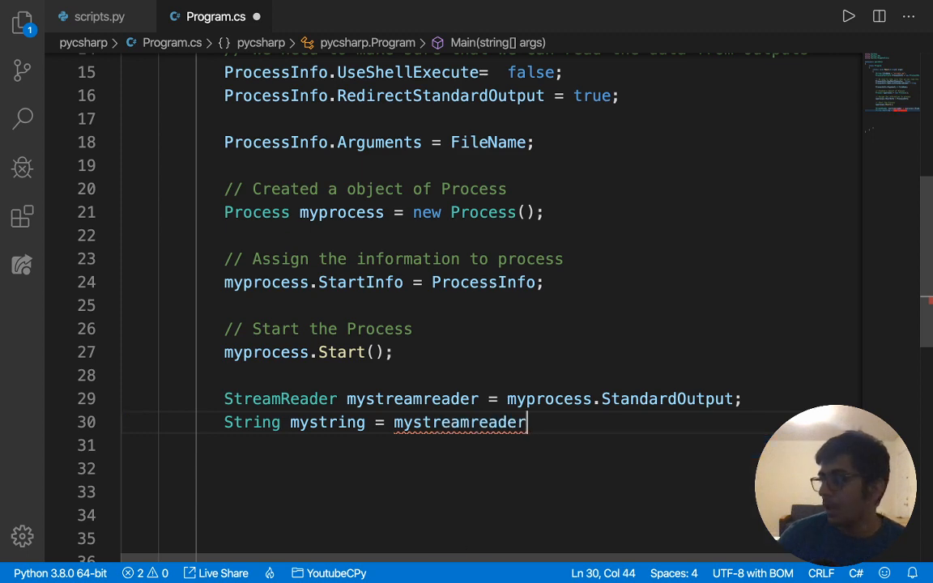
pyautogui.write('.ReadLine')
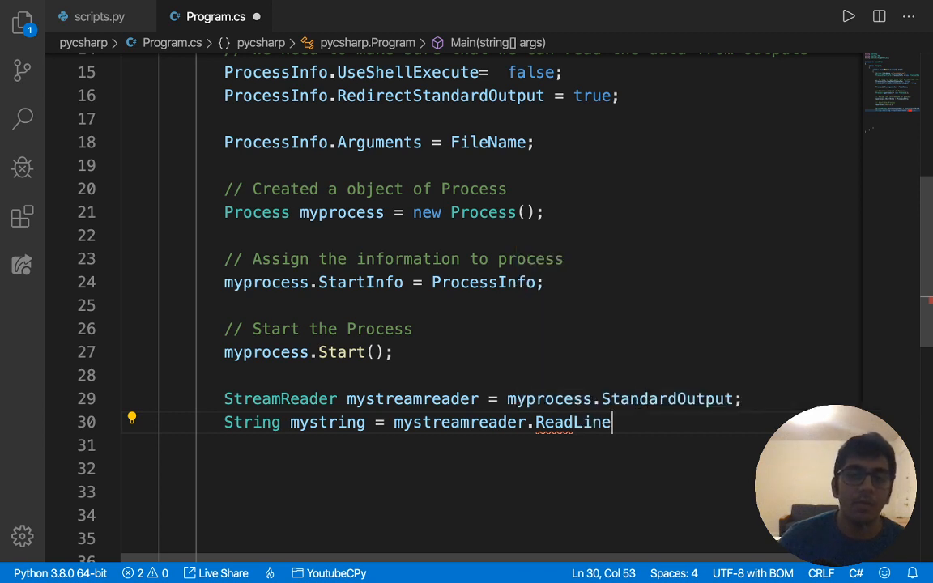
pyautogui.write('();')
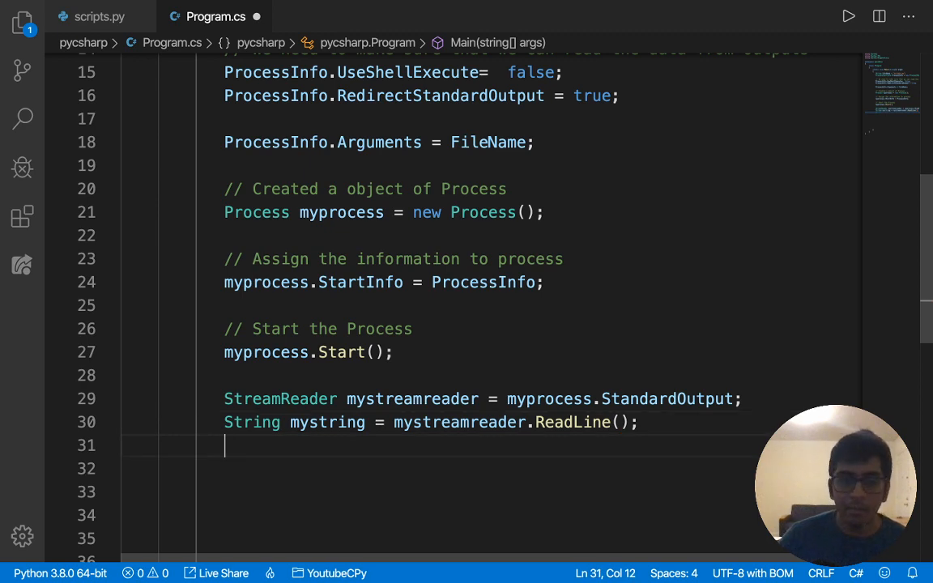
# Call myprocess.WaitForExit(); and myprocess.Close(); after reading
pyautogui.write('myprocess')
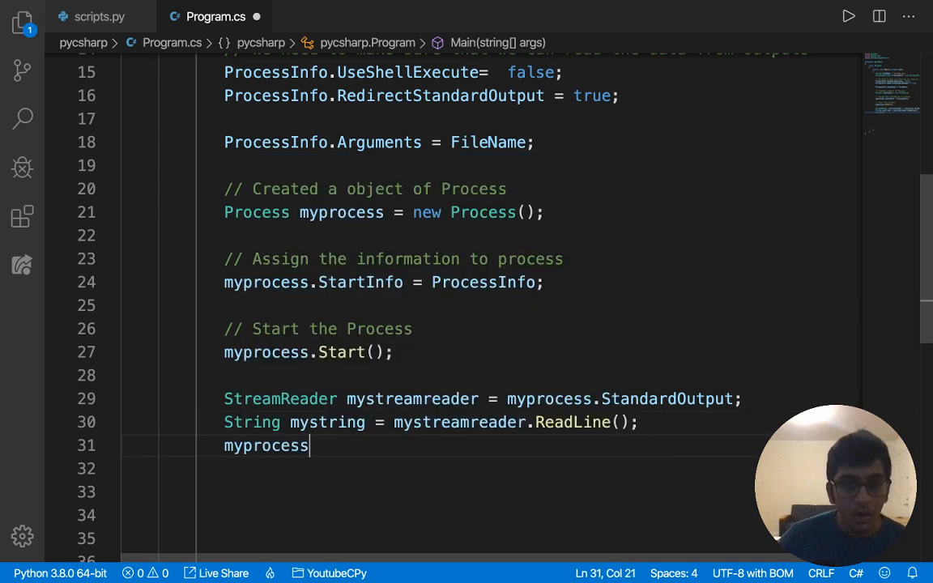
pyautogui.write('.')
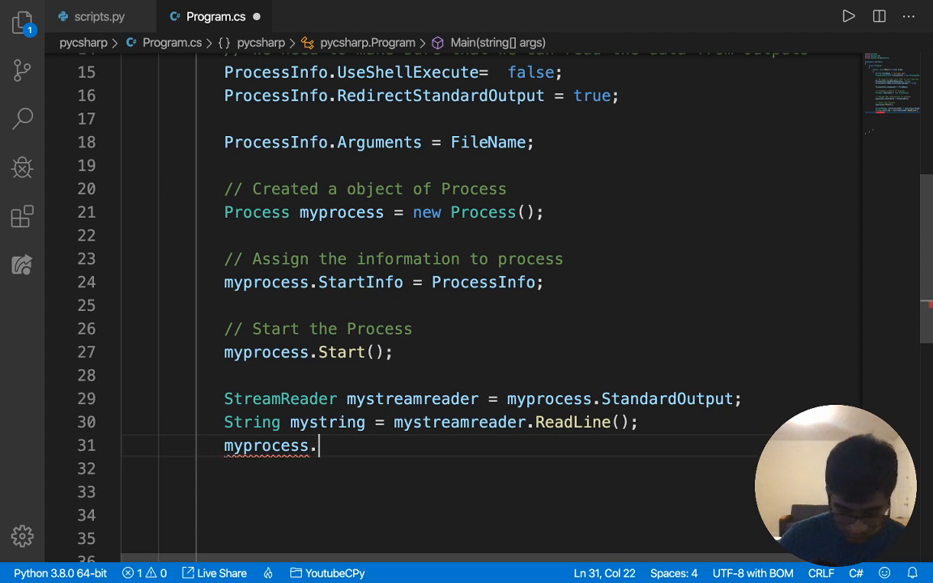
pyautogui.write('WaitForExit')
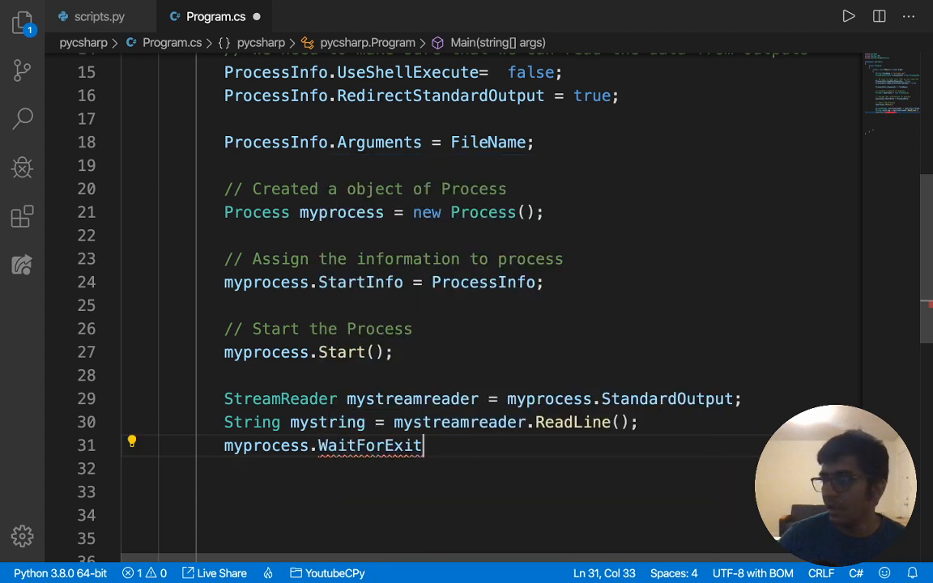
pyautogui.write('();')
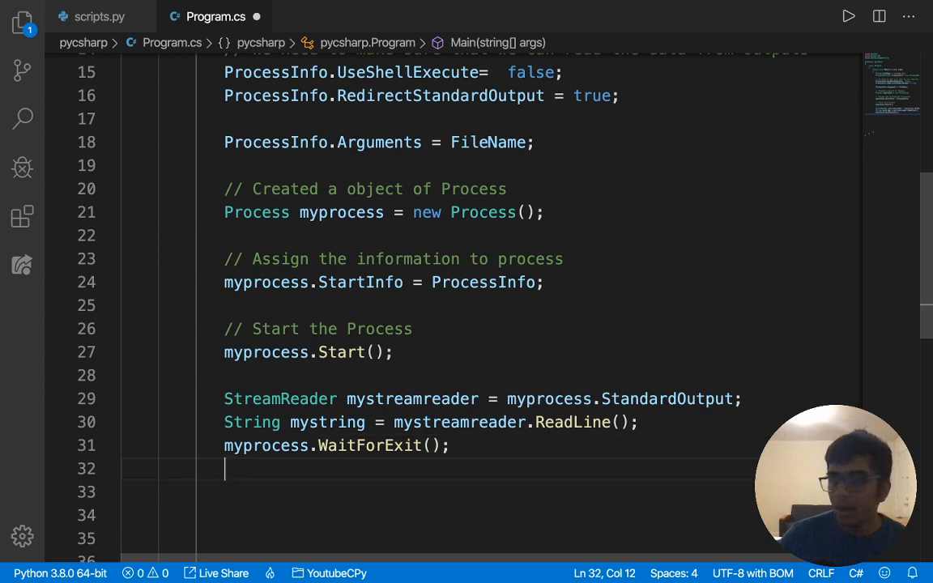
pyautogui.write('myprocess.Close')
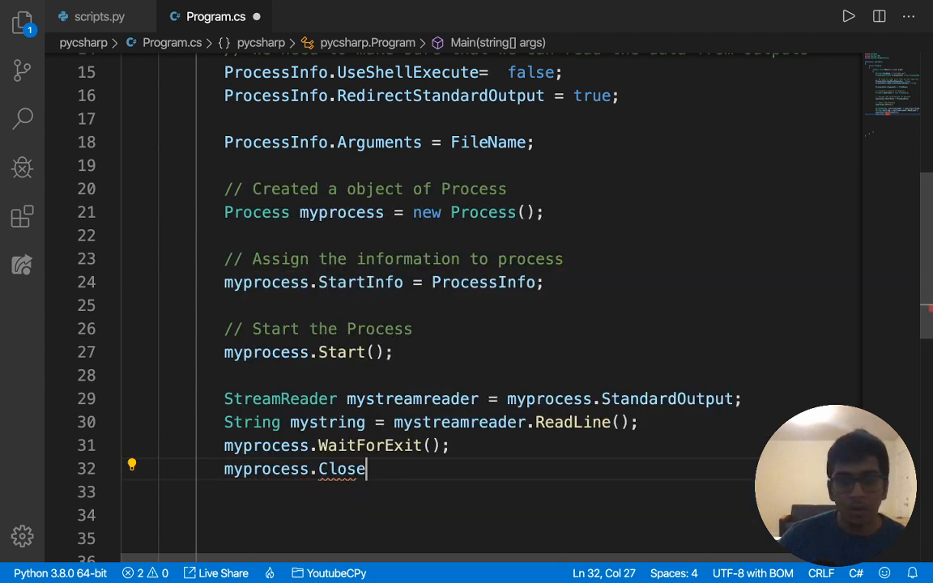
pyautogui.write('();')
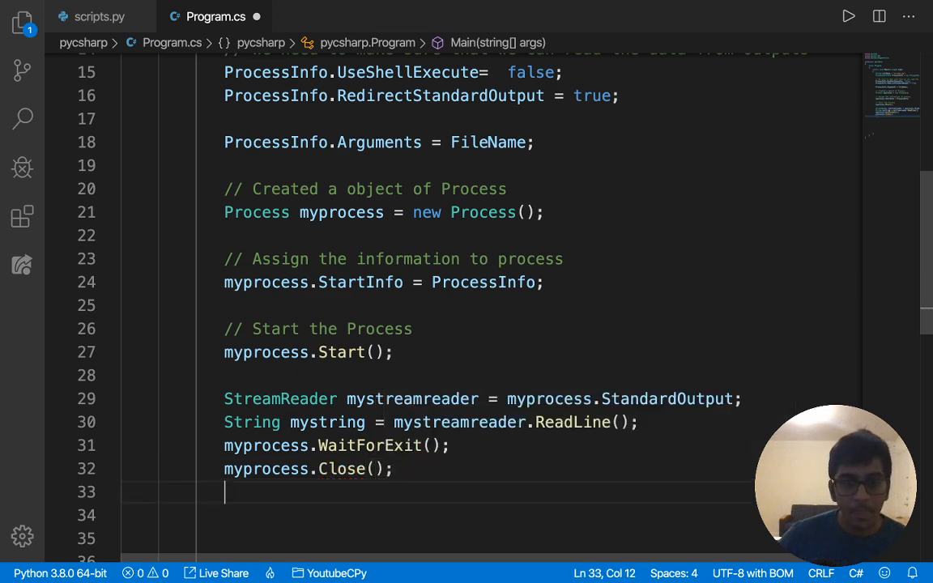
# Start System.Console.WriteLine(...) to print the received mystring value
pyautogui.write('System.Console.WriteLine();')
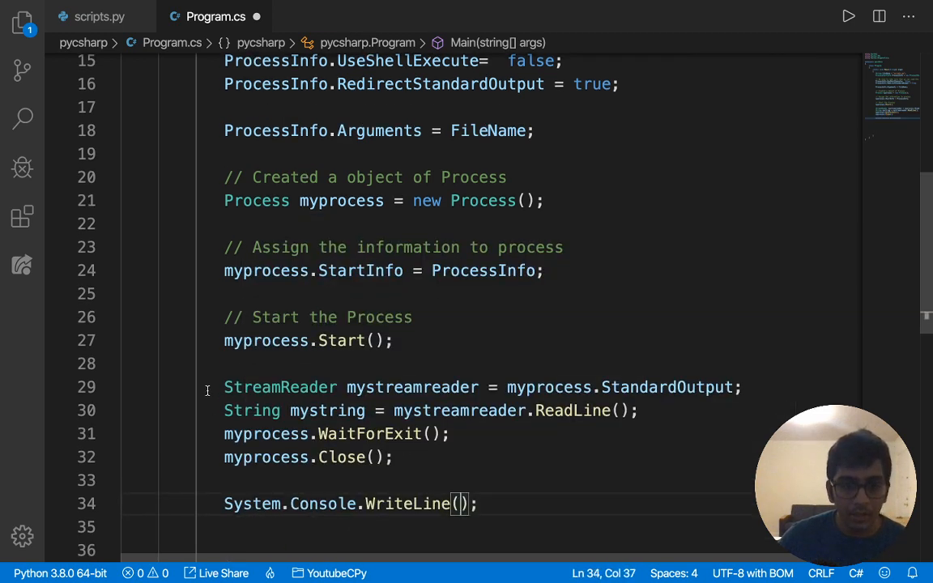
pyautogui.write('my')
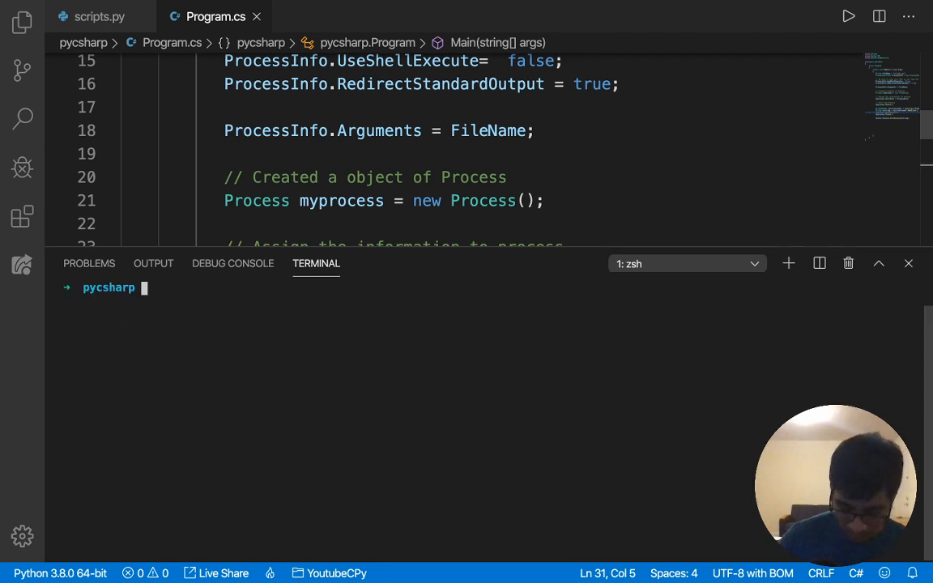
# Run ls and dotnet run in the terminal, hitting a NameError from scripts.py line 10
pyautogui.write('ls')
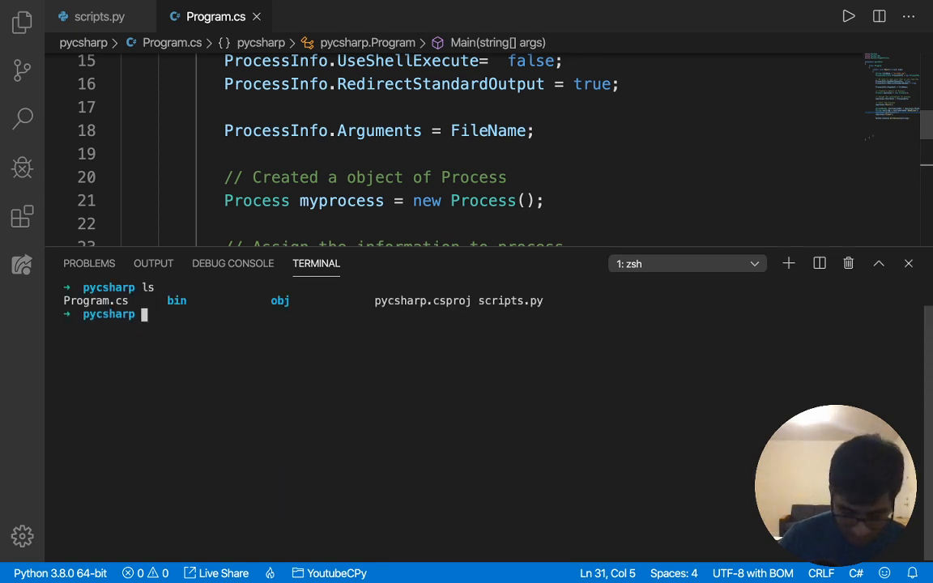
pyautogui.write('dotnet run')
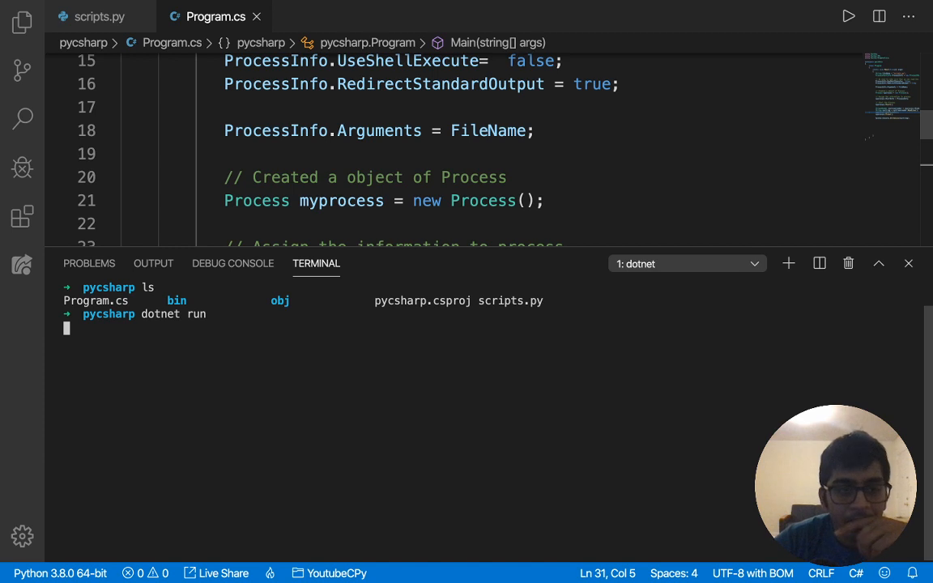
pyautogui.press('Enter')
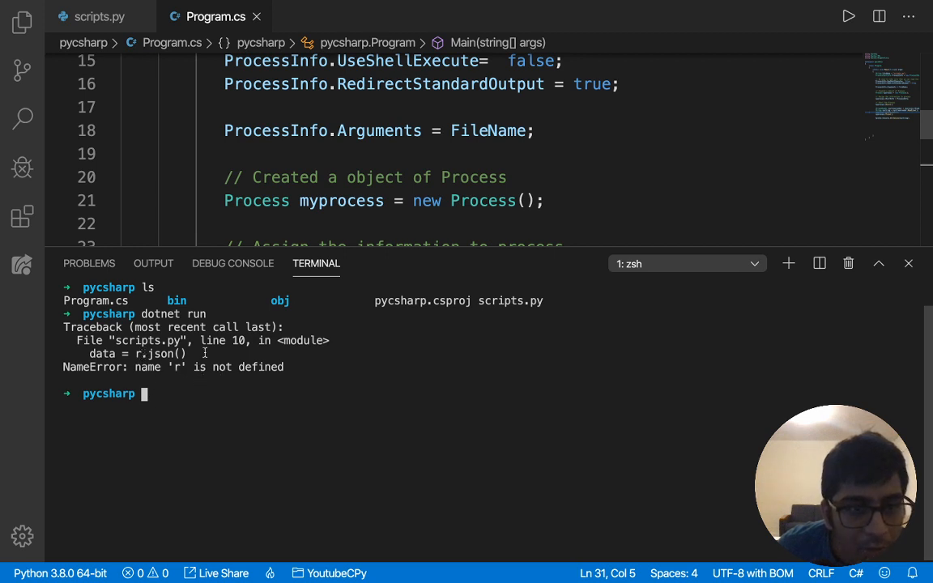
pyautogui.click(100, 16)
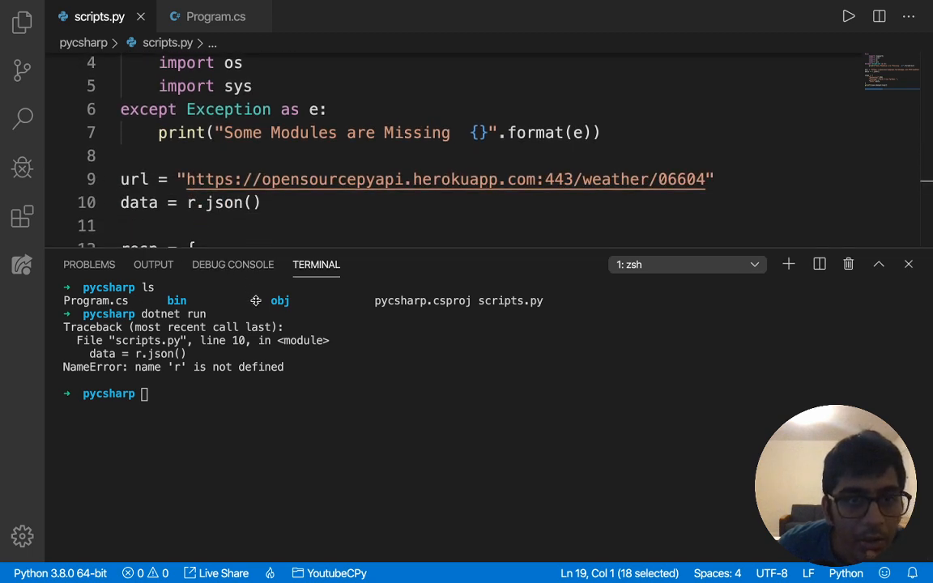
# Fix scripts.py to use data = requests.get(url) then data.json(), and queue dotnet run
pyautogui.scroll(-3)
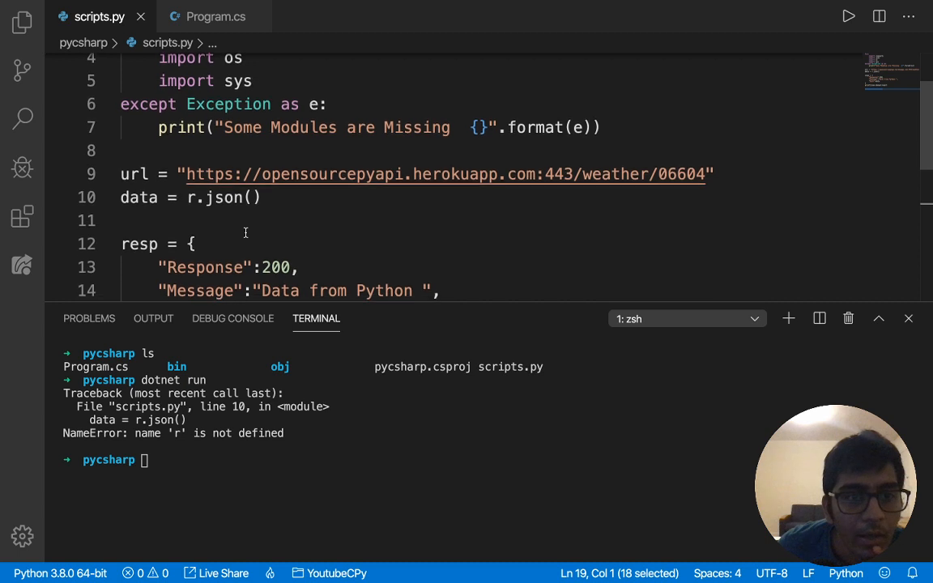
pyautogui.scroll(-3)
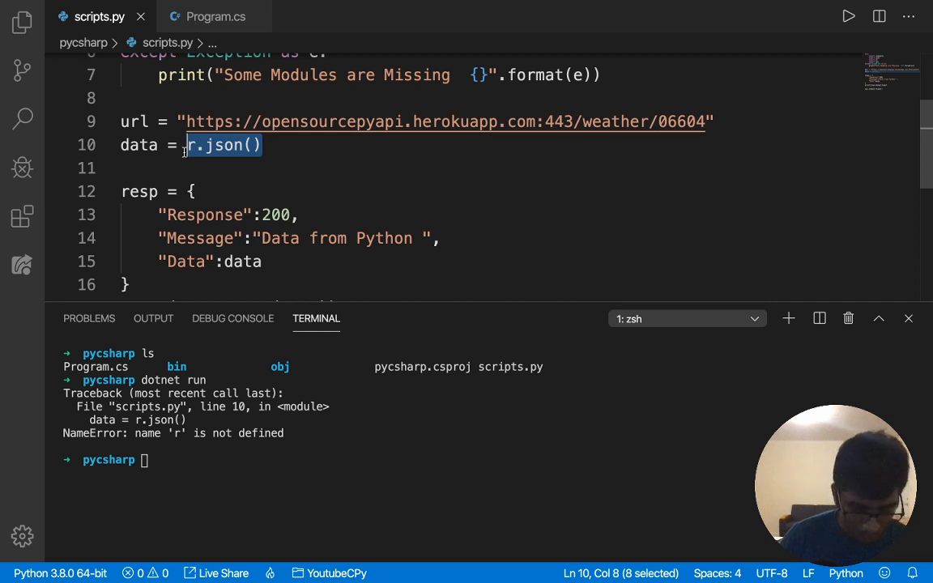
pyautogui.write('requests')
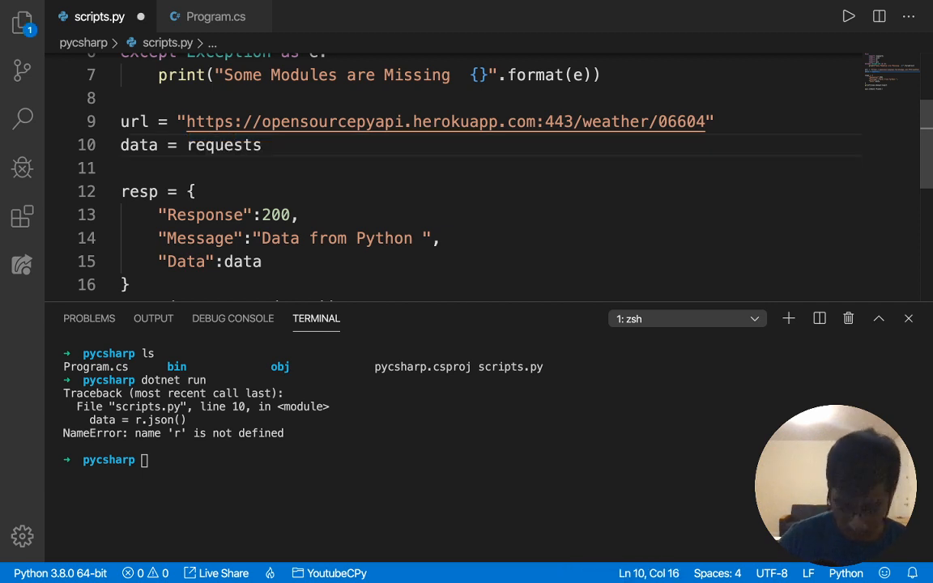
pyautogui.write('.get()')
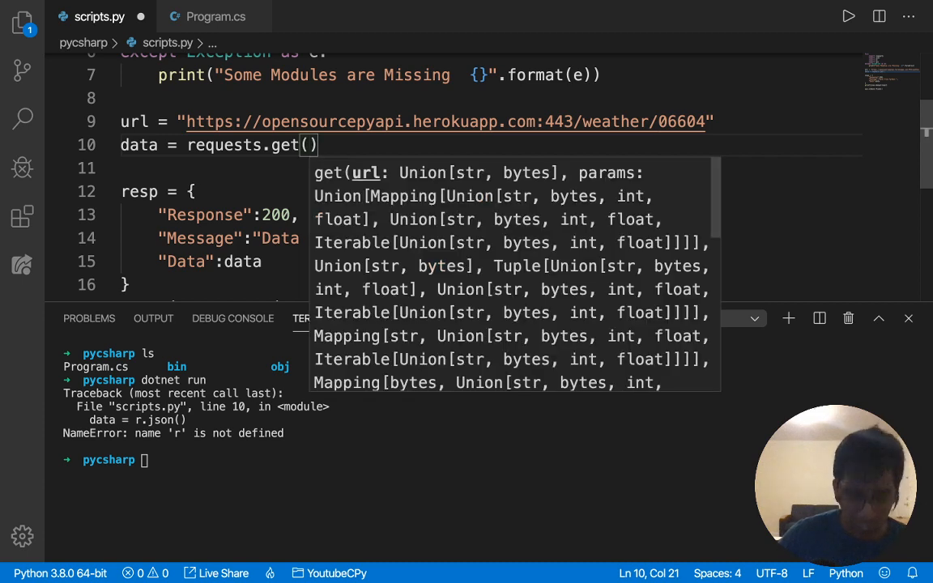
pyautogui.write('url')
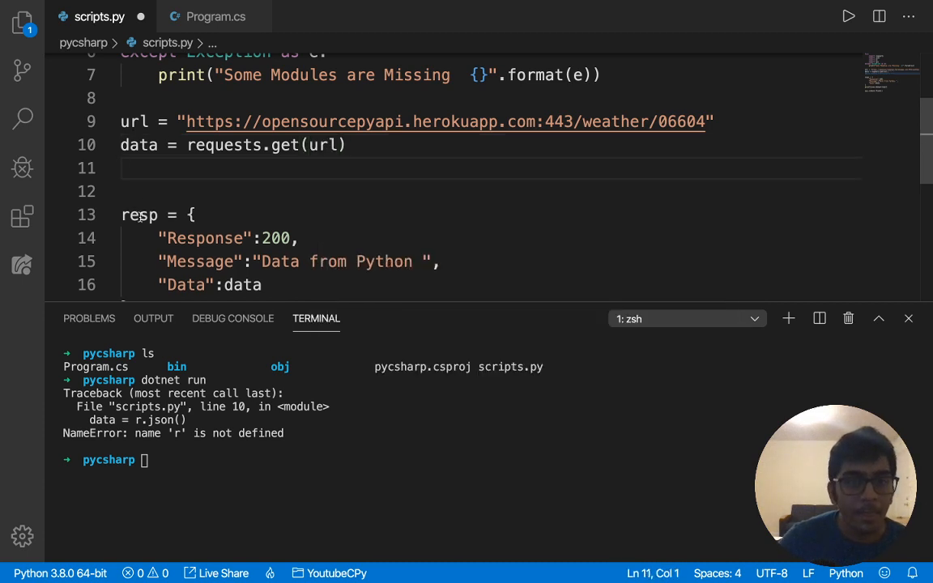
pyautogui.write('data = data')
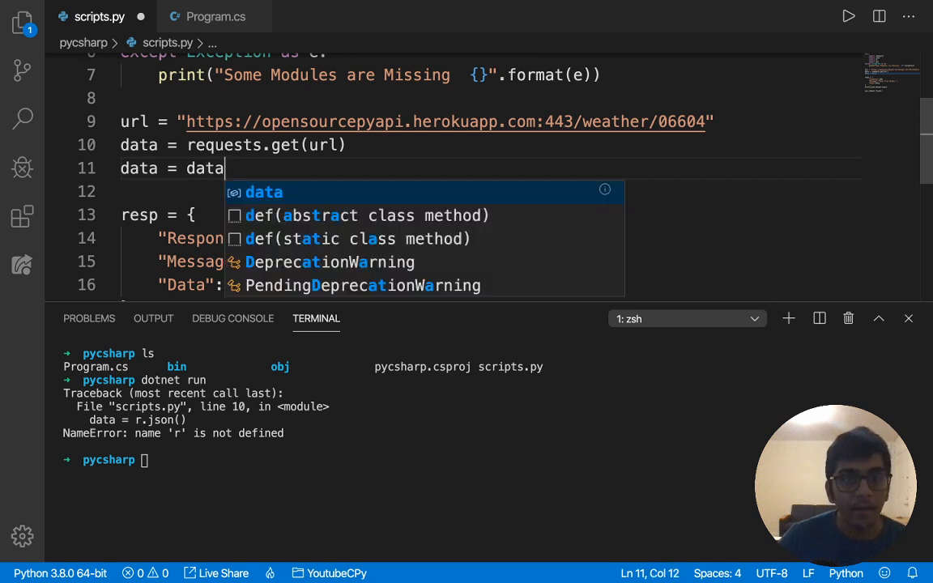
pyautogui.write('.json(')
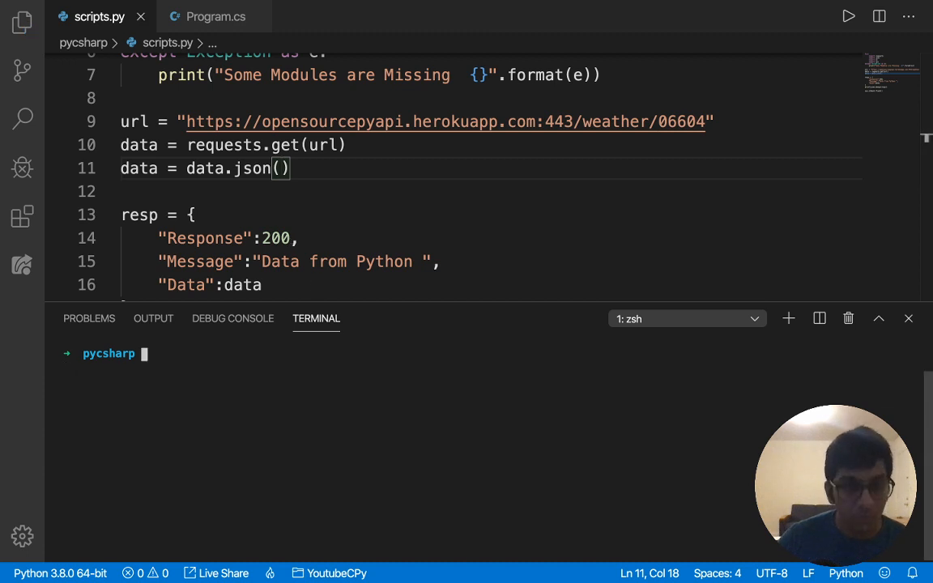
pyautogui.write('dotnet run')
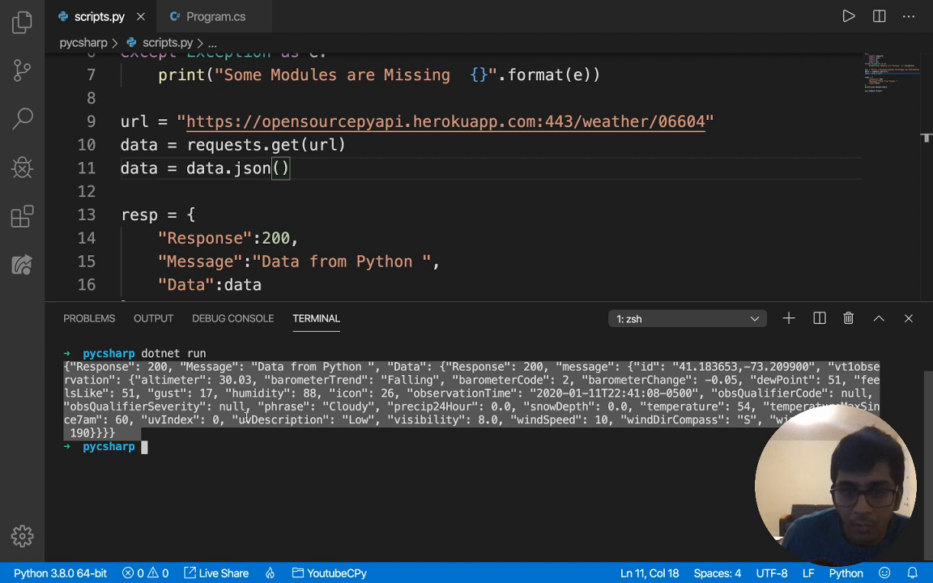
# Return to Program.cs and select the myprocess variable while the terminal shows the weather JSON
pyautogui.click(216, 16)
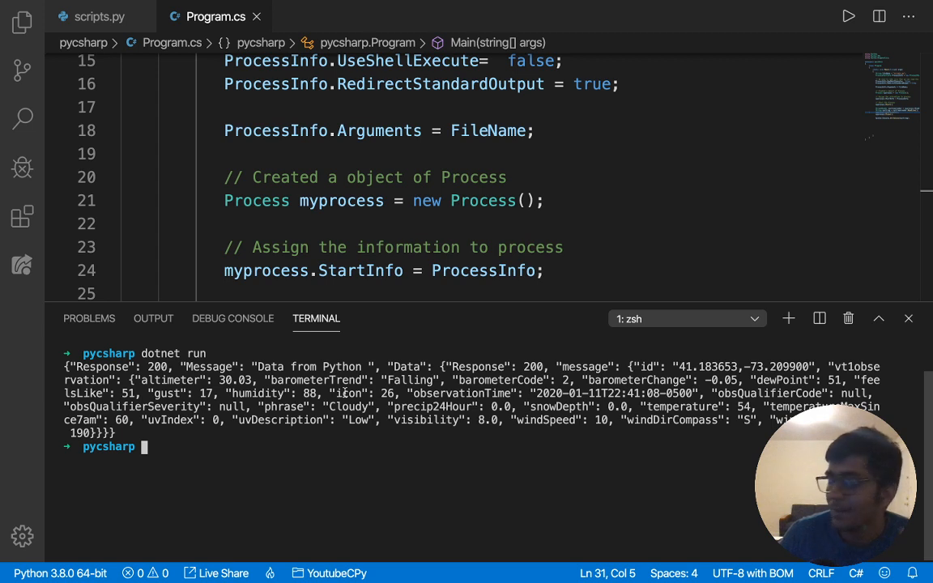
pyautogui.doubleClick(340, 201)
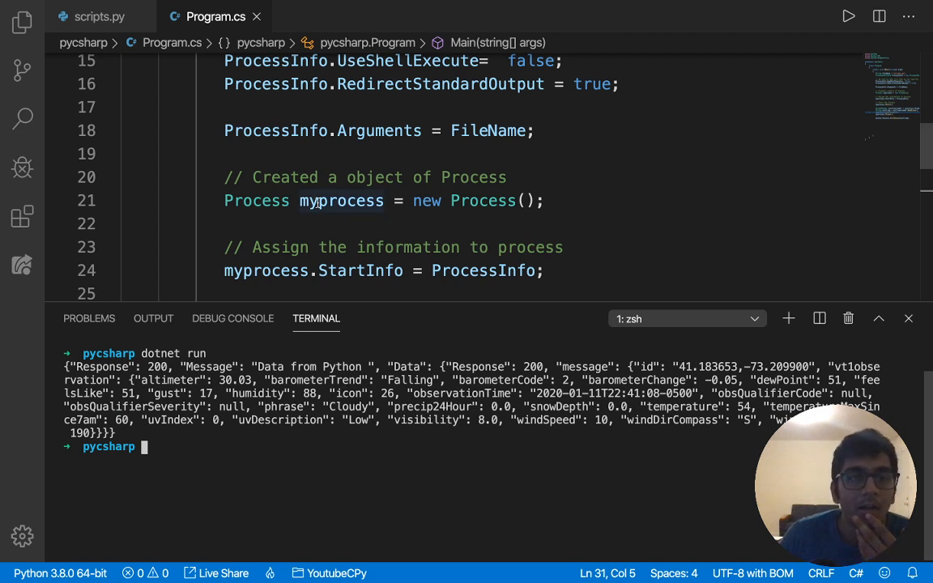